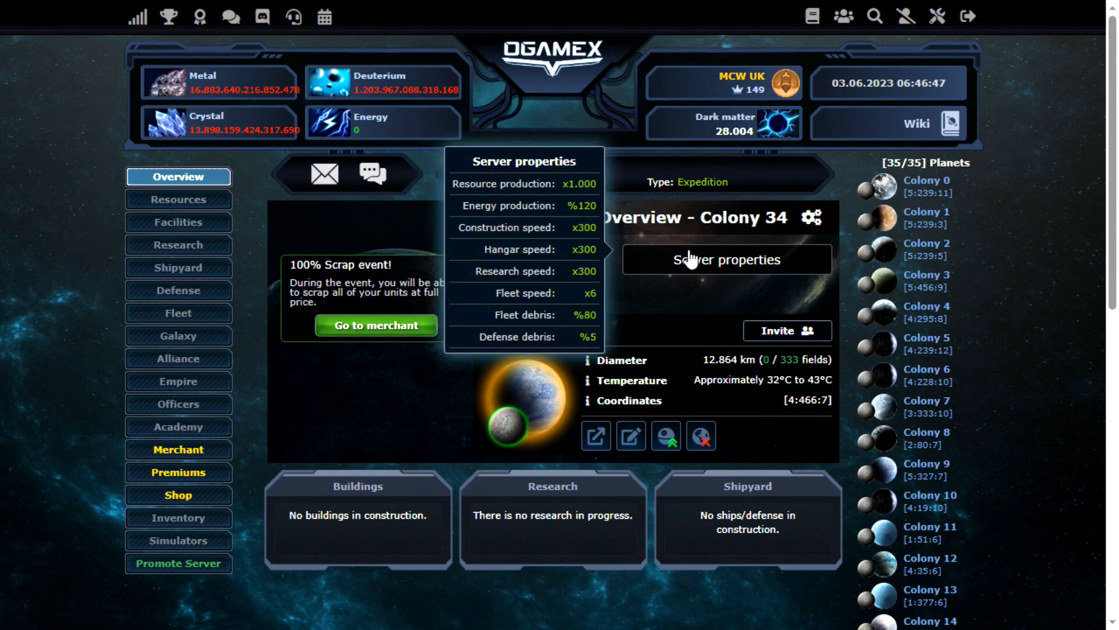
View the solar system around Colony 34 in the galaxy view
scroll("down", 3)
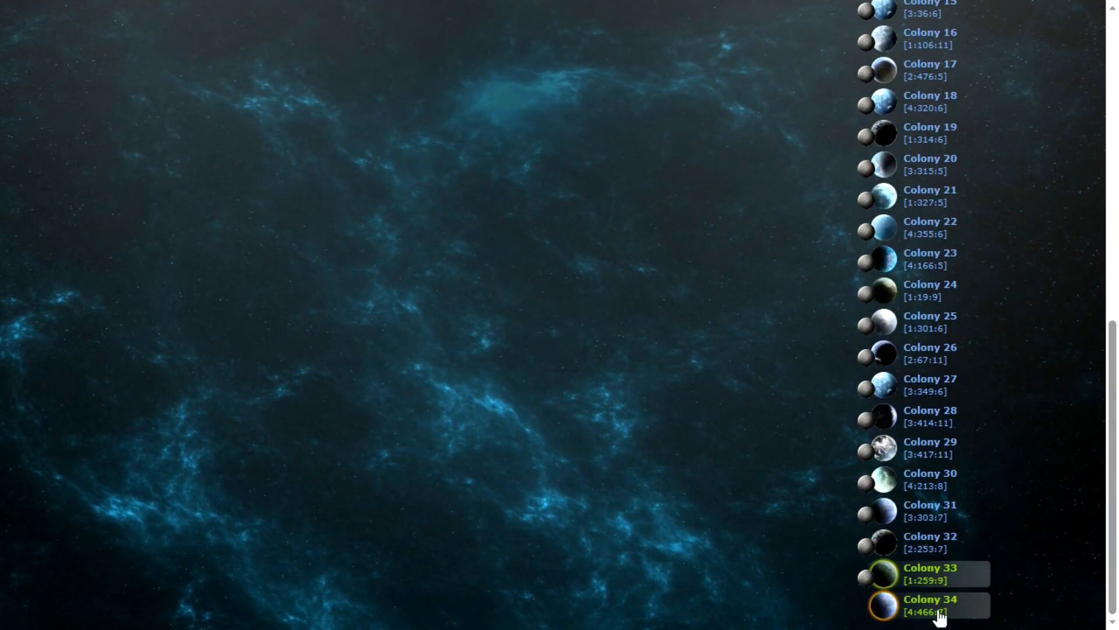
mouse_move(930, 607)
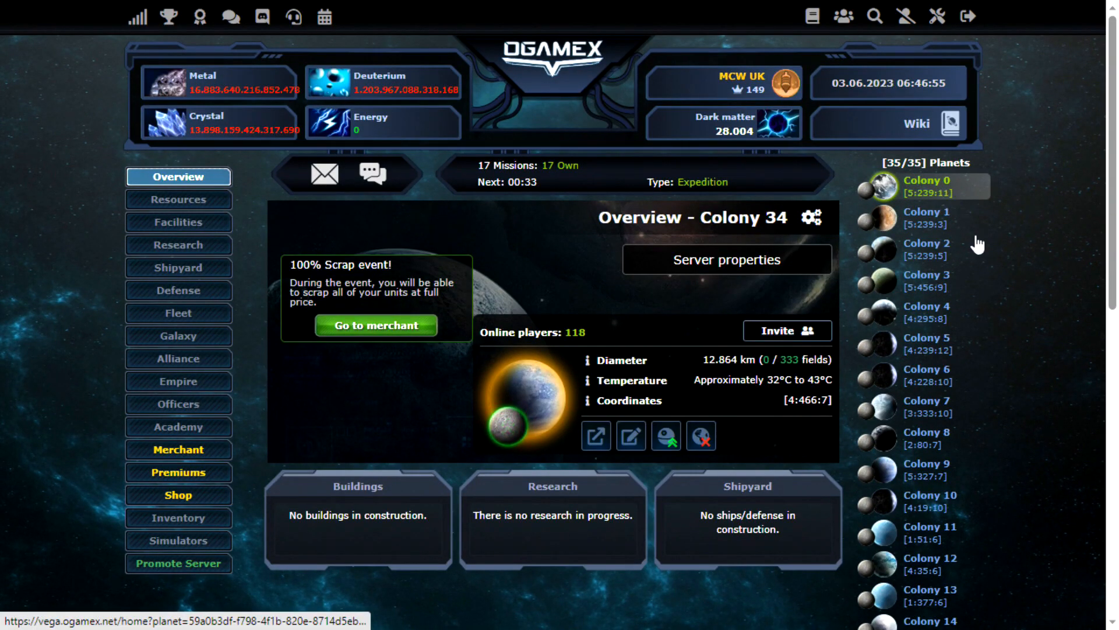
scroll("down", 3)
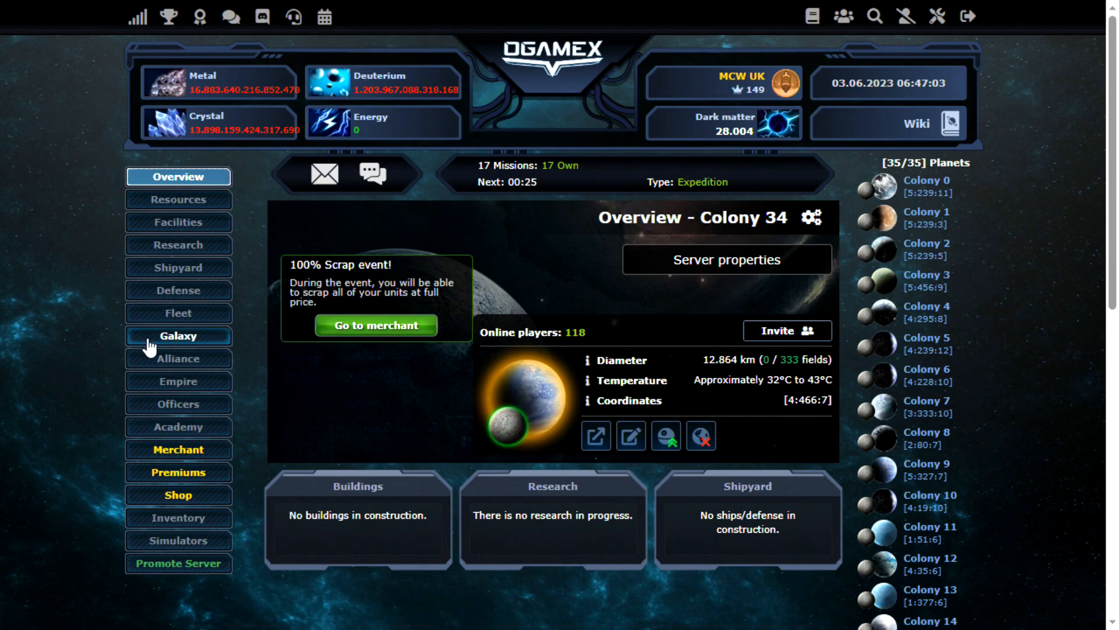
left_click(178, 336)
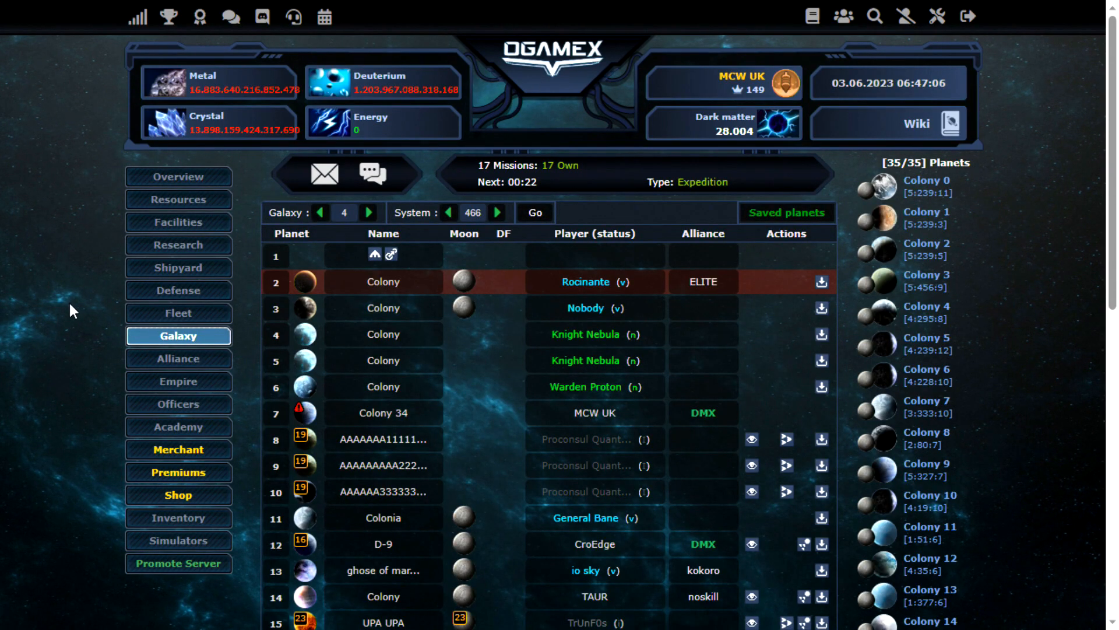
scroll("down", 3)
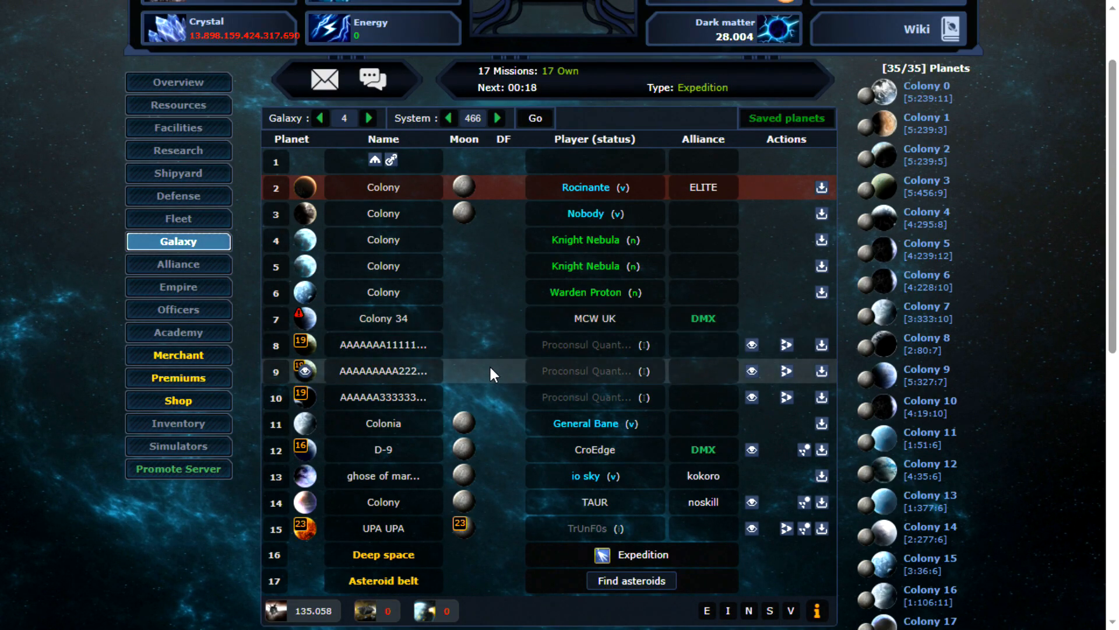
mouse_move(481, 301)
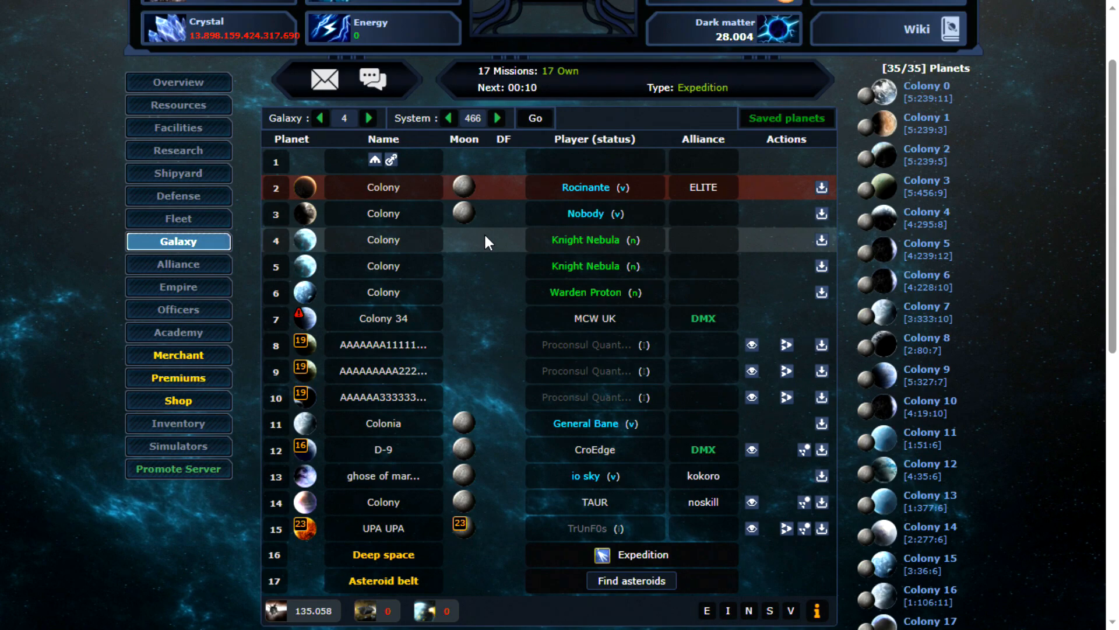
mouse_move(454, 133)
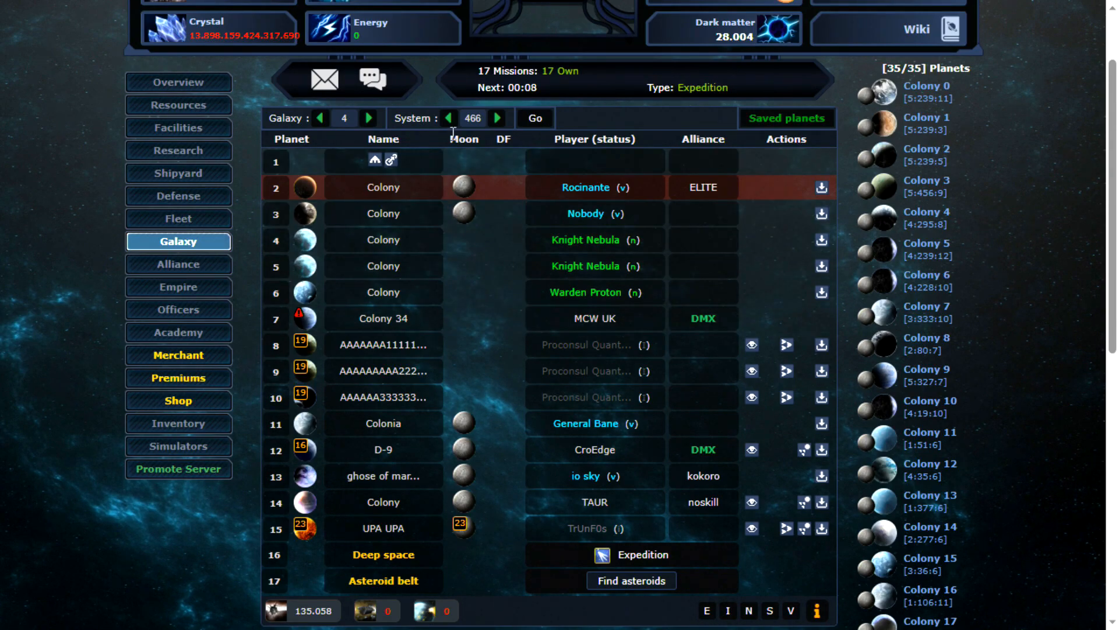
Browse back through several earlier solar systems near Colony 34
left_click(447, 119)
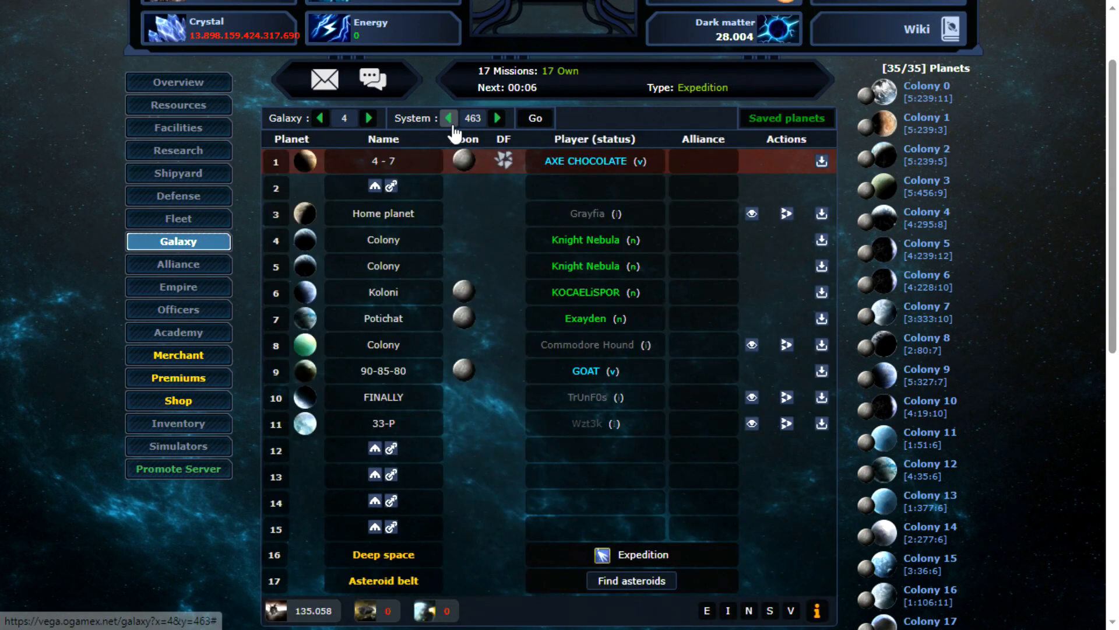
left_click(448, 118)
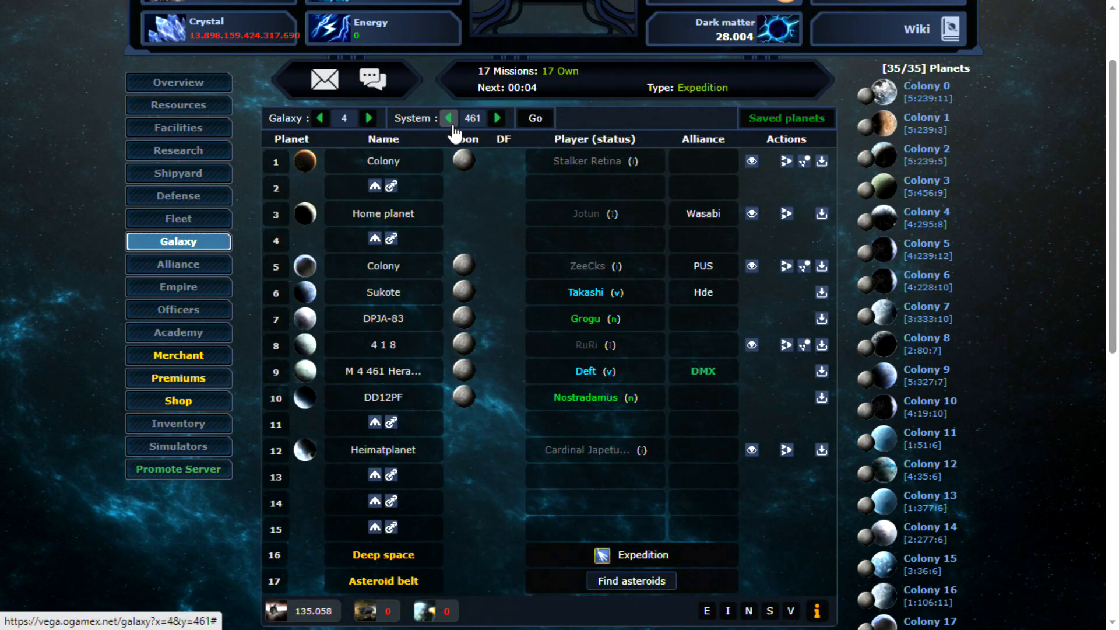
left_click(448, 118)
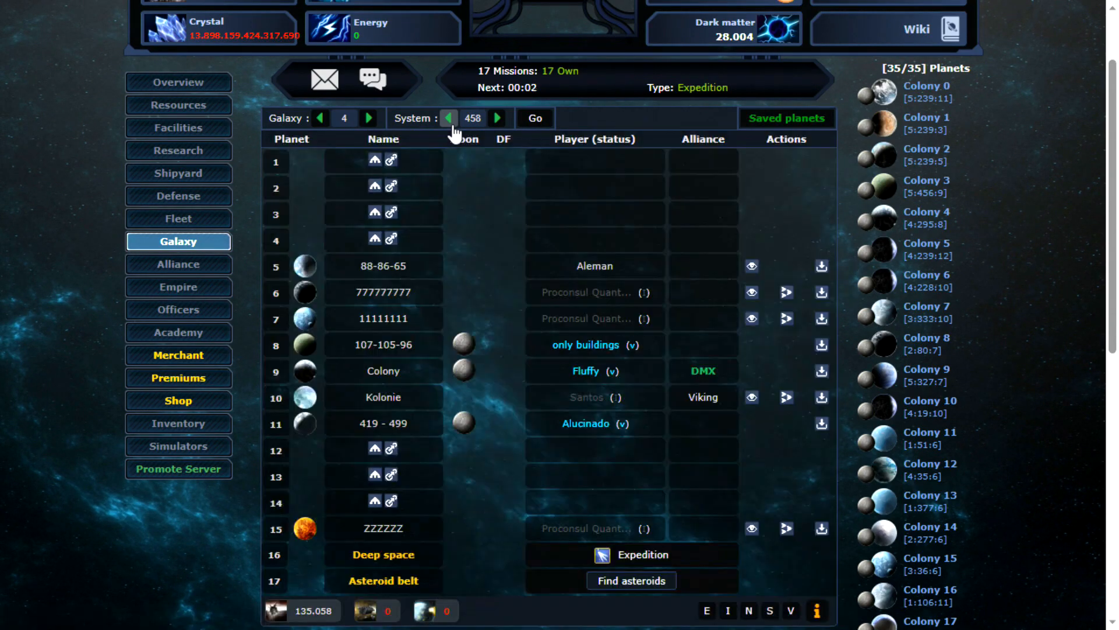
left_click(448, 117)
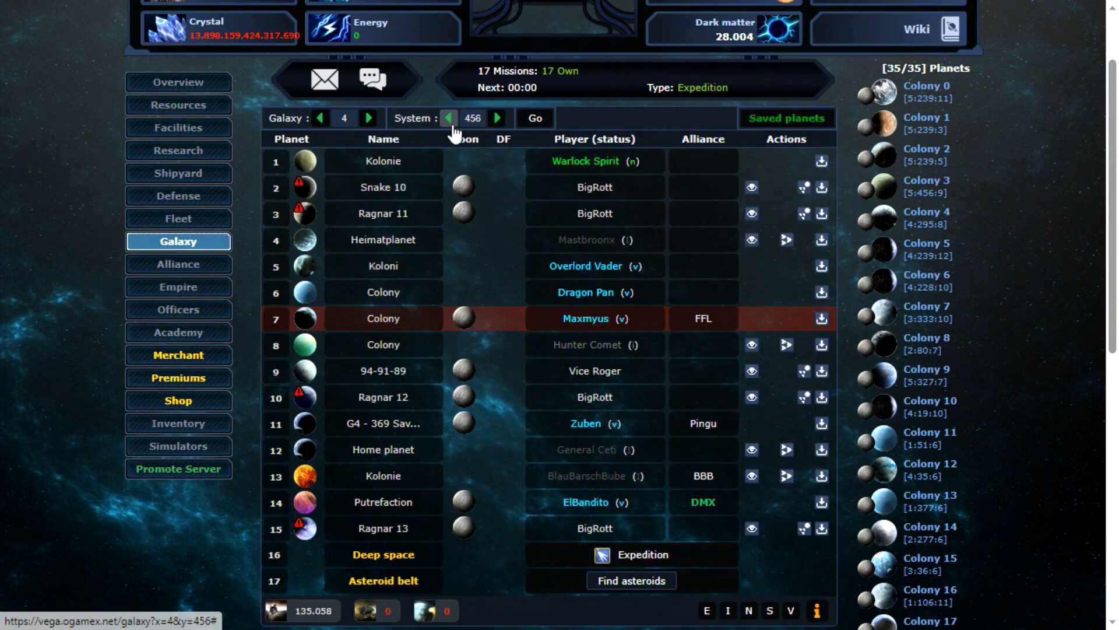
left_click(447, 118)
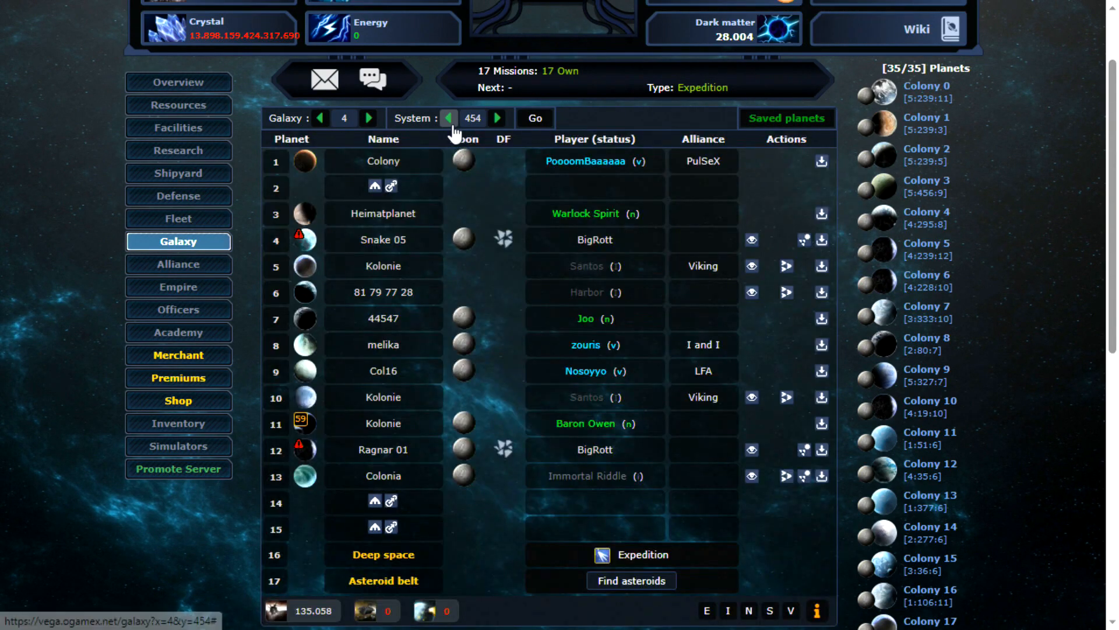
left_click(448, 118)
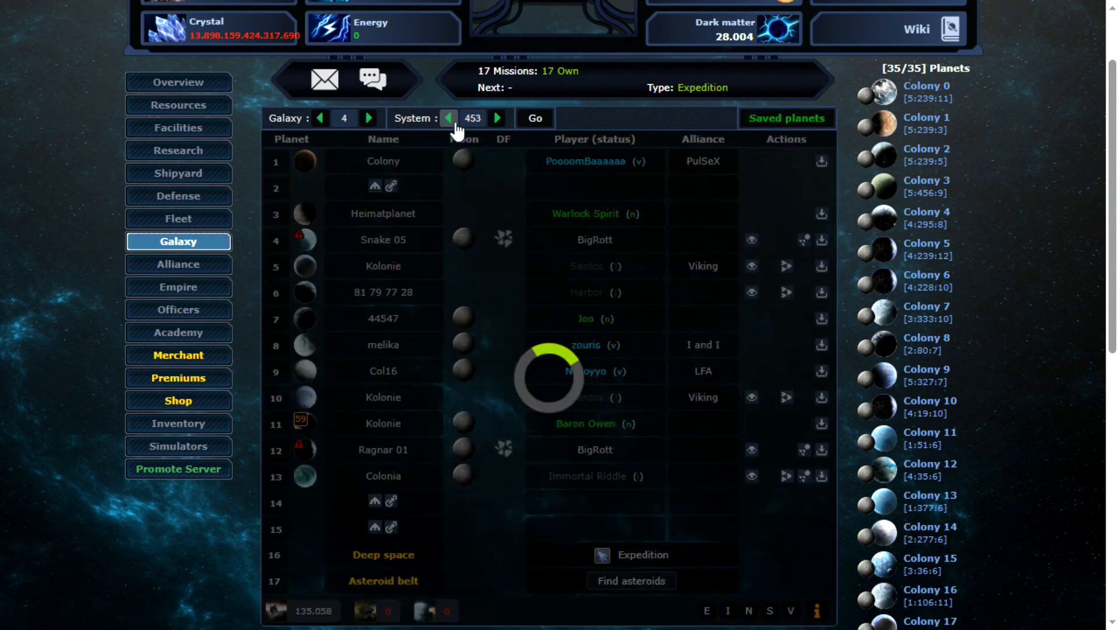
left_click(448, 118)
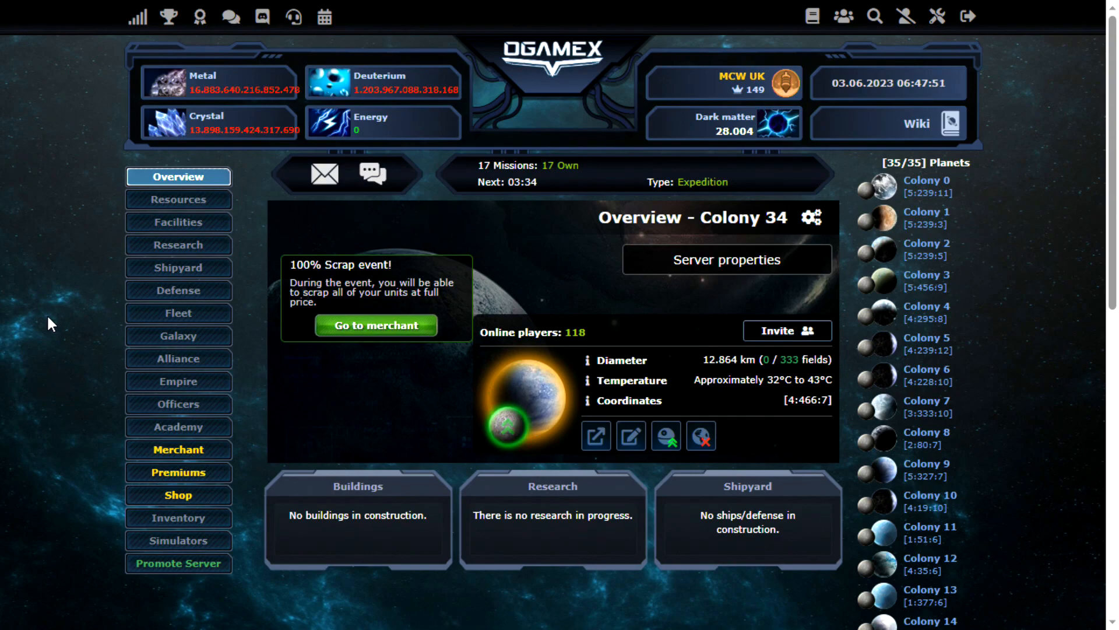
mouse_move(107, 295)
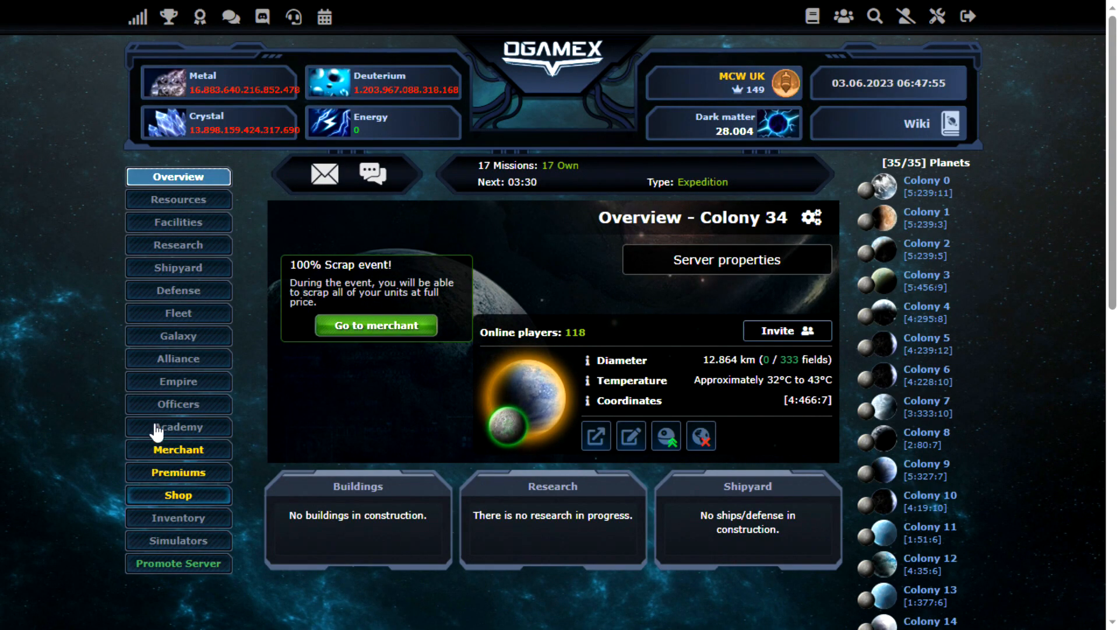
Check the shop's Platinum planet fields offer, then bring up the Wiki's Colonization & Planet slots table
left_click(178, 495)
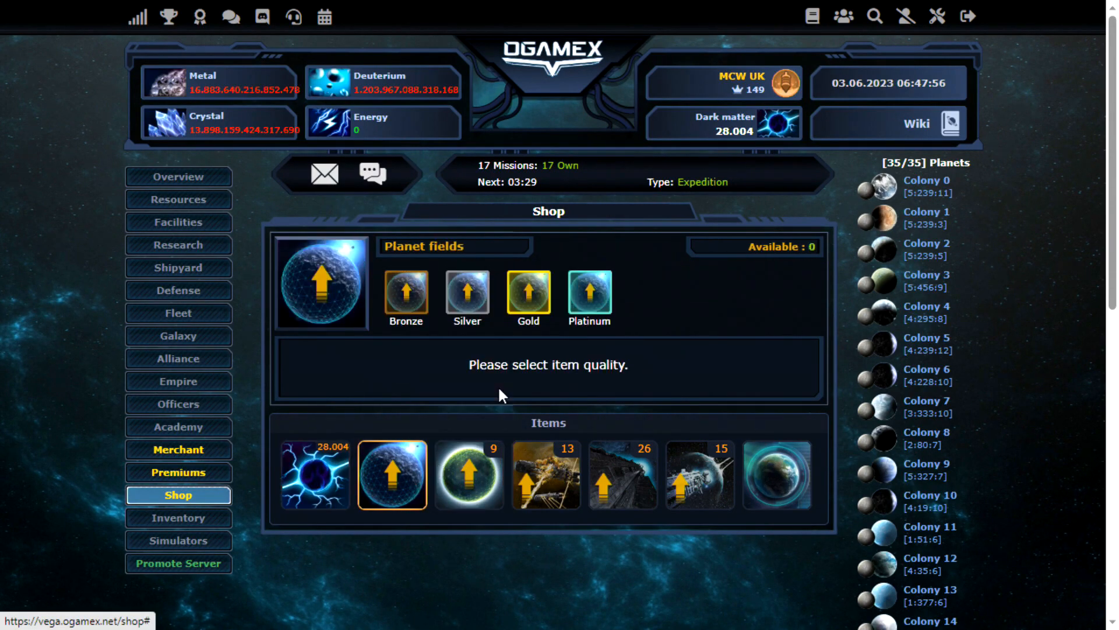
left_click(589, 295)
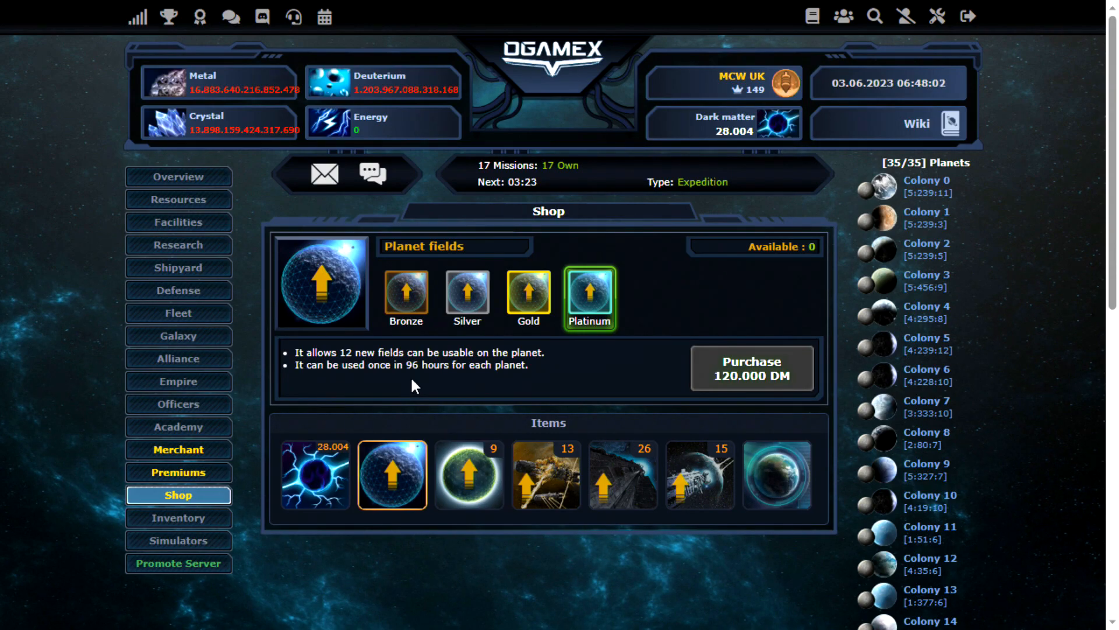
left_click(179, 176)
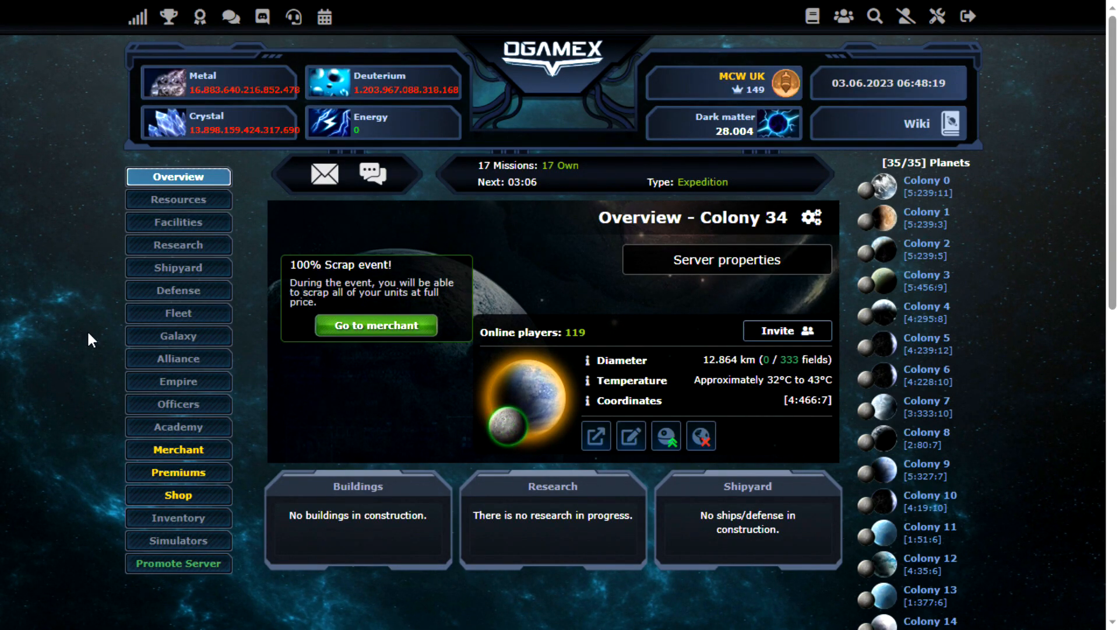
mouse_move(911, 122)
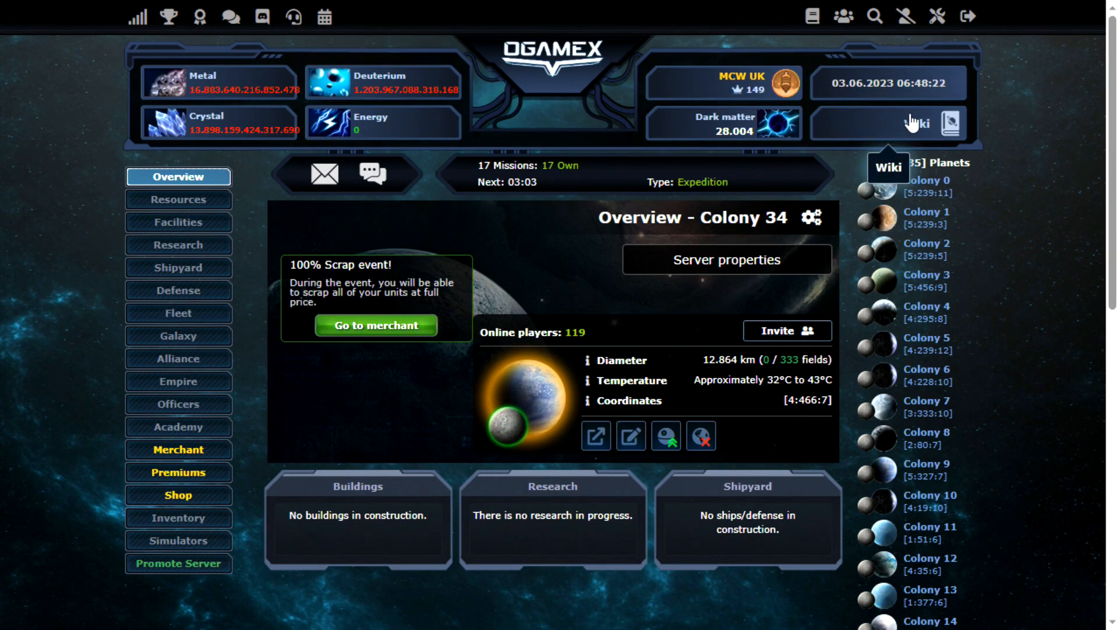
left_click(888, 122)
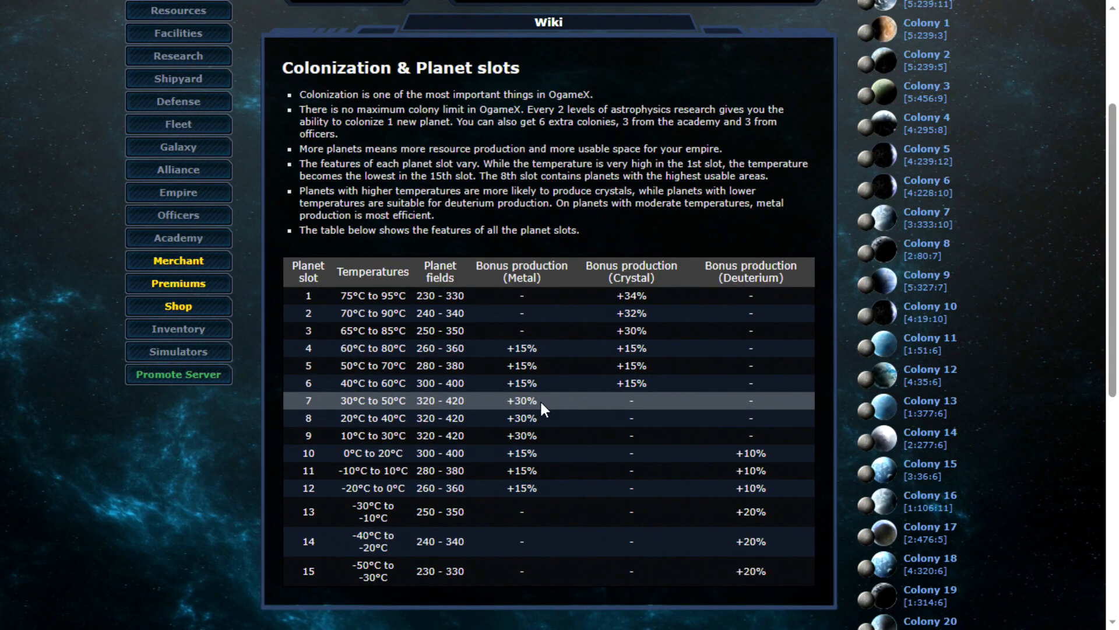
mouse_move(548, 413)
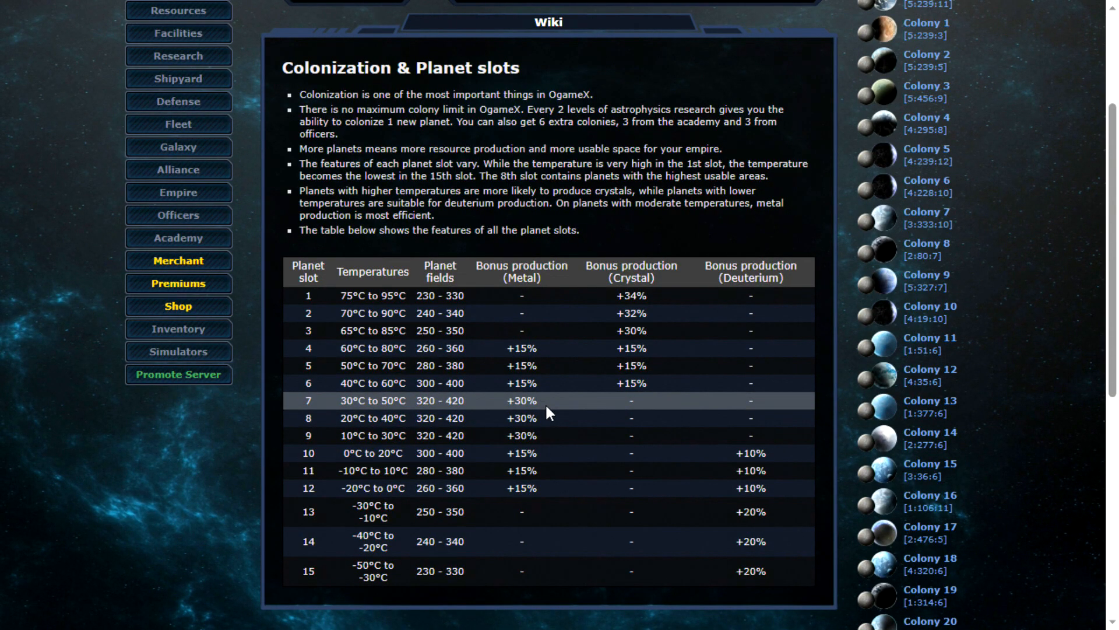
mouse_move(549, 435)
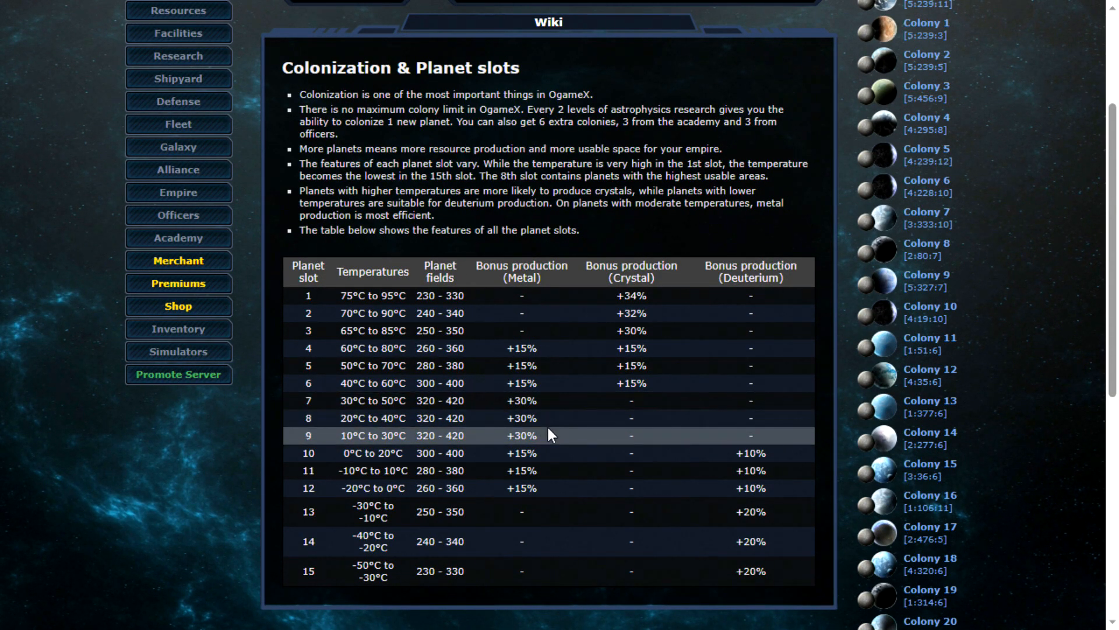
mouse_move(555, 405)
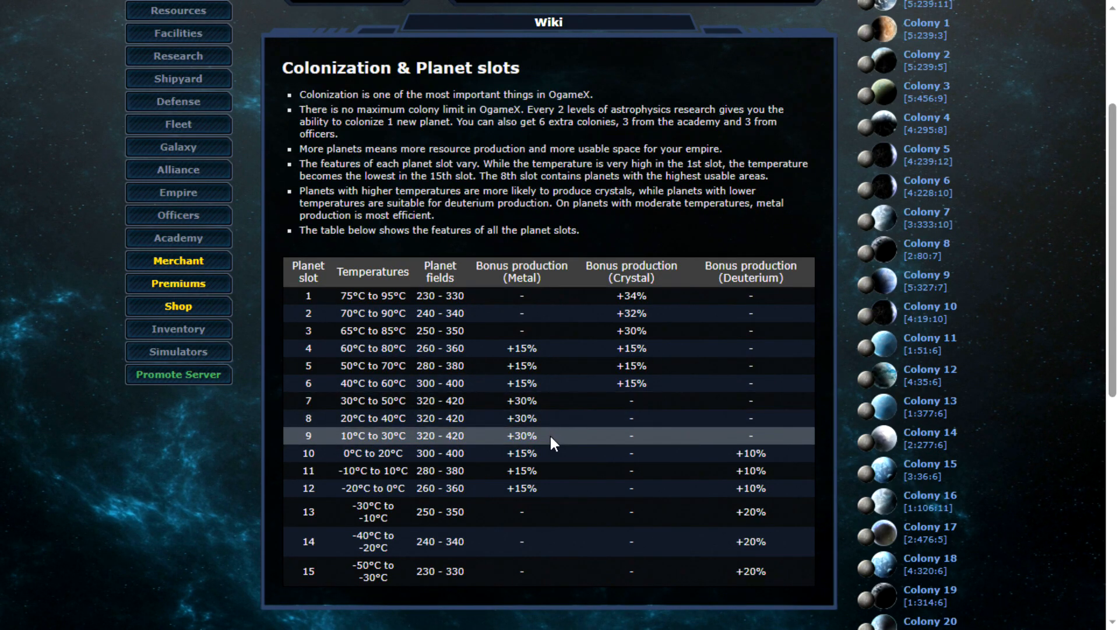
mouse_move(558, 407)
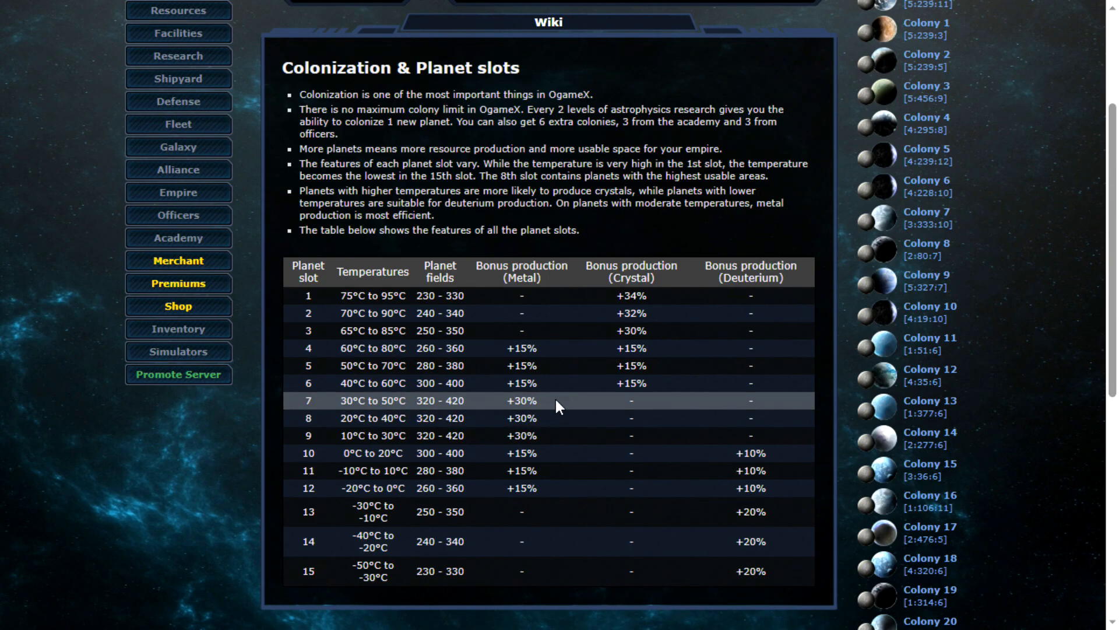
mouse_move(558, 440)
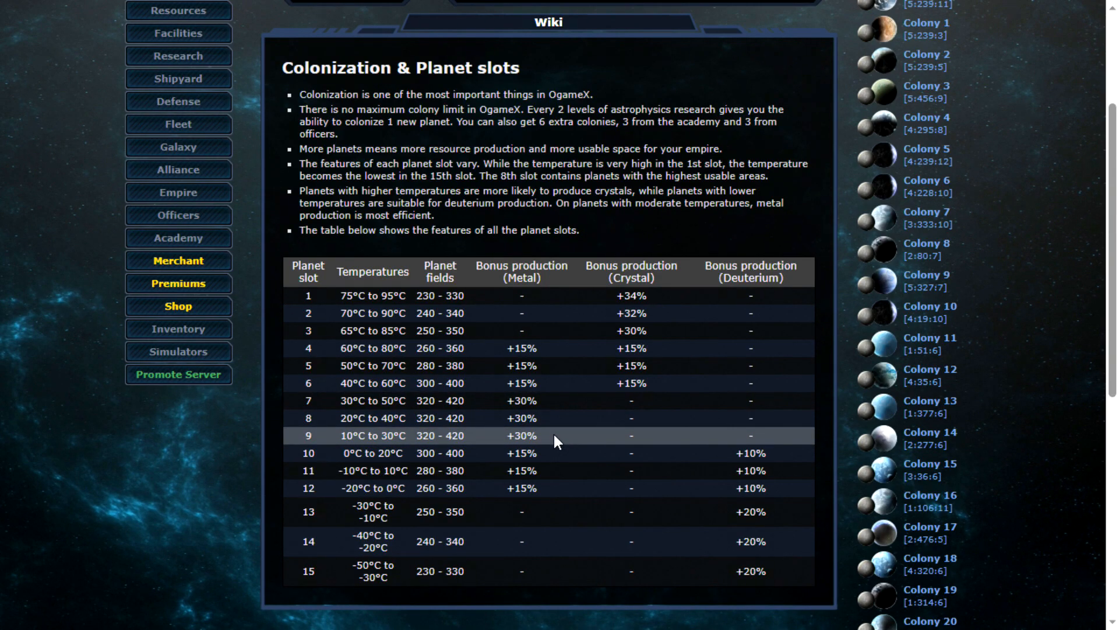
mouse_move(563, 400)
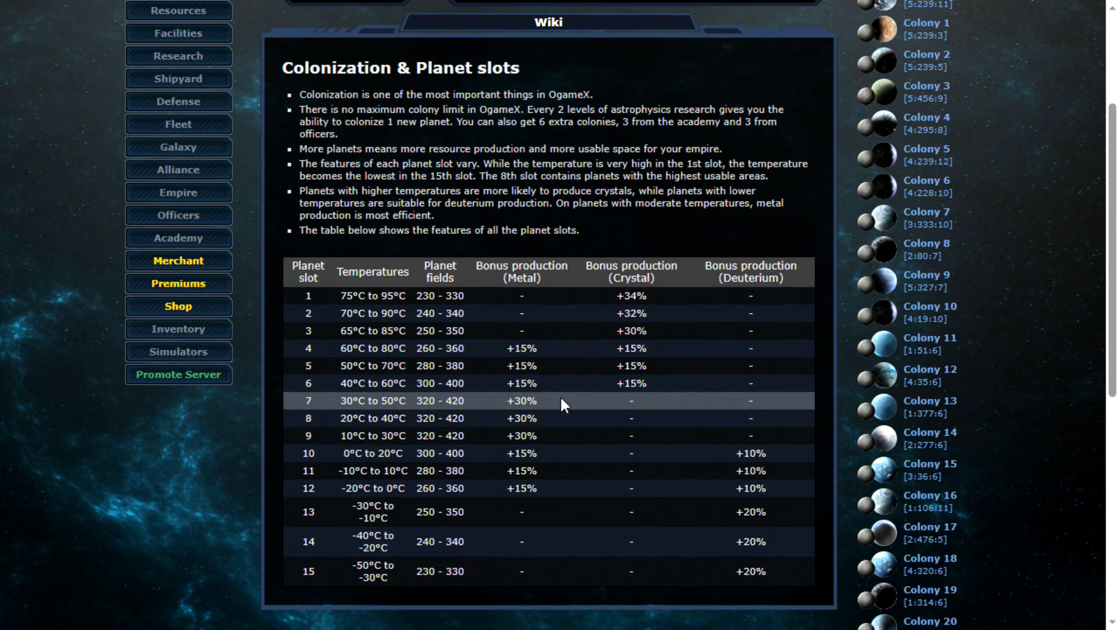
mouse_move(561, 427)
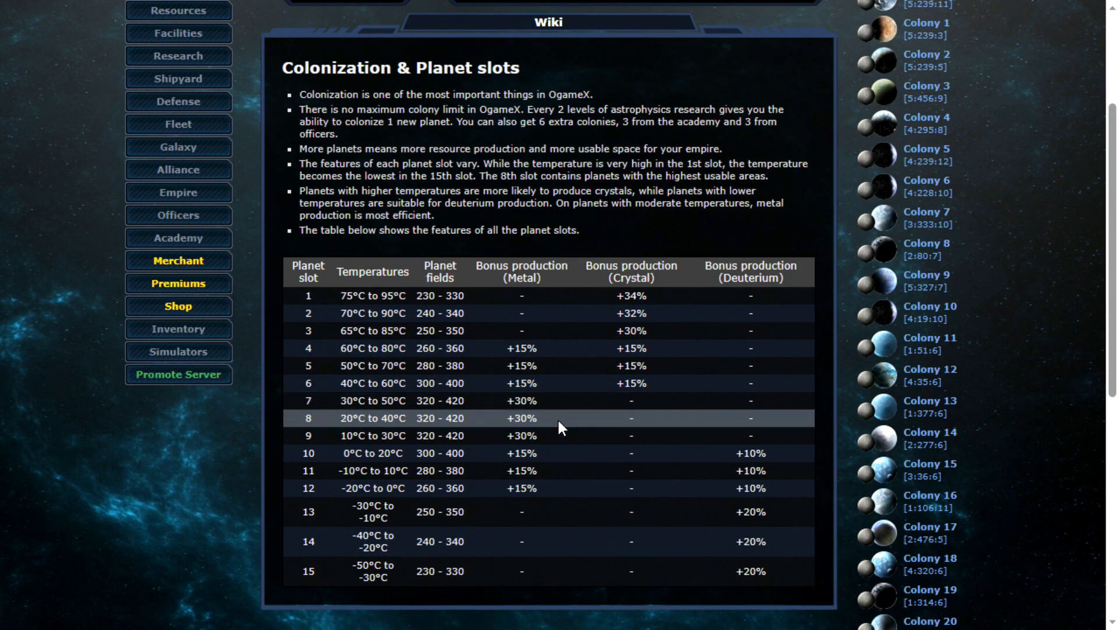
mouse_move(559, 384)
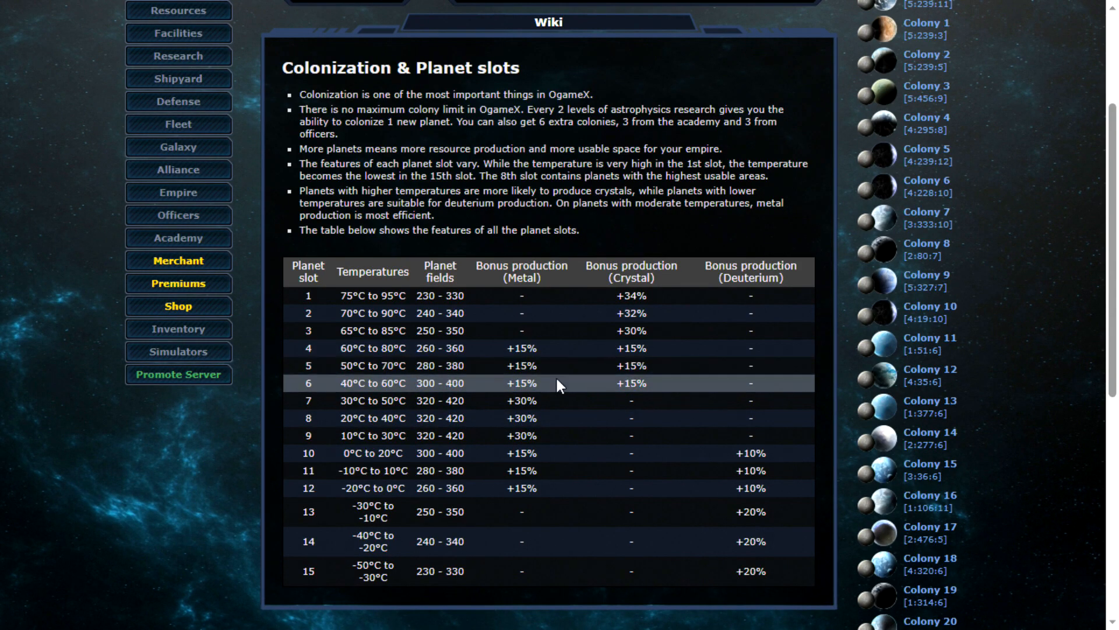
mouse_move(562, 491)
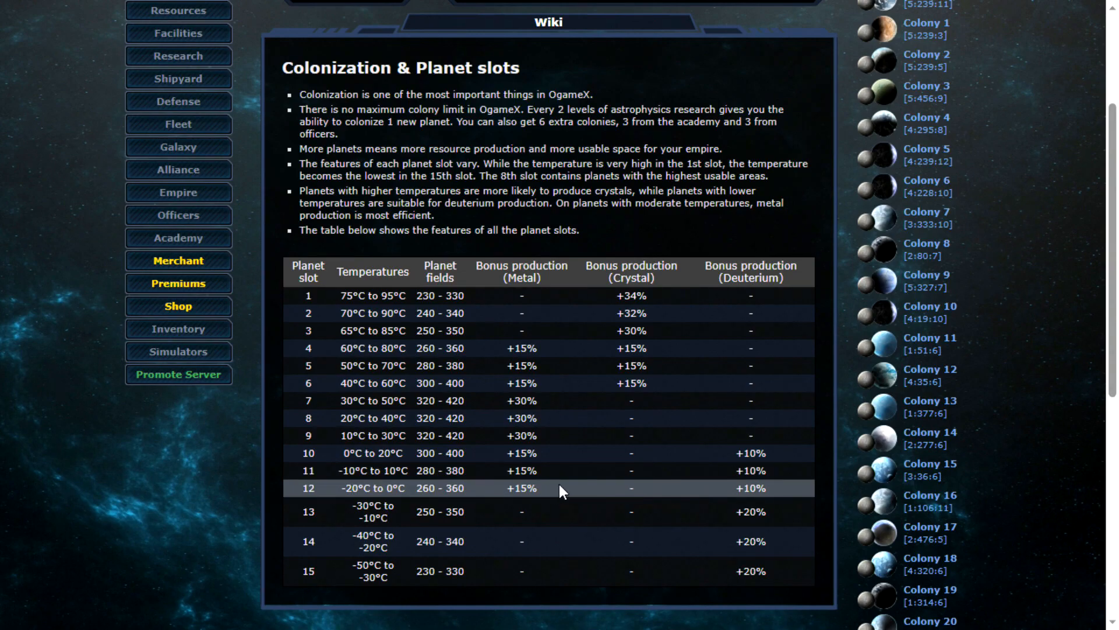
mouse_move(564, 417)
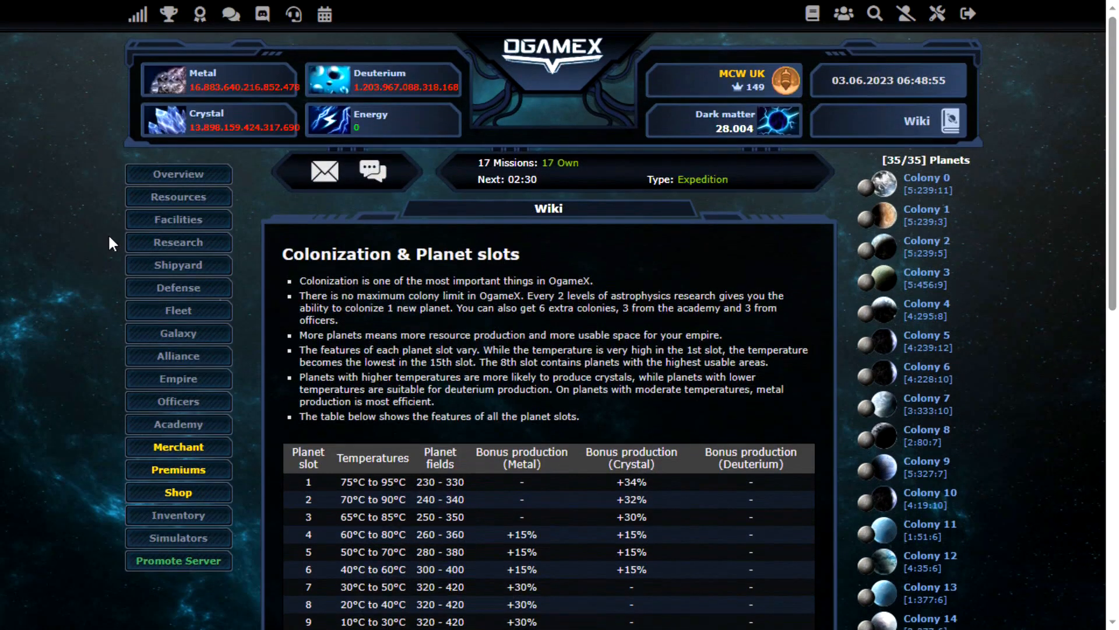
left_click(177, 174)
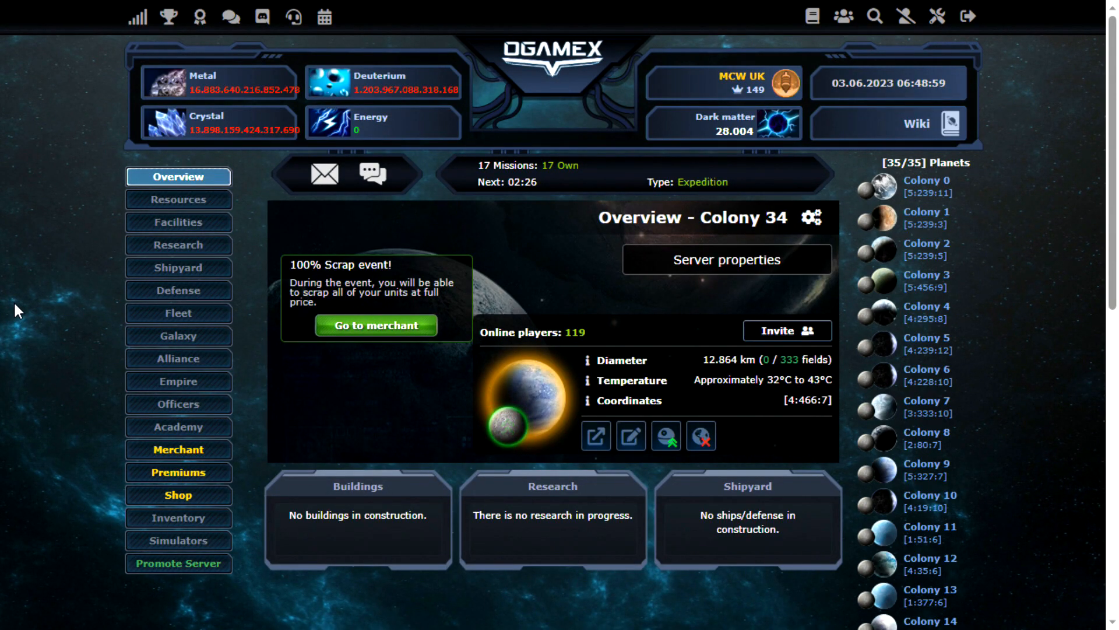
mouse_move(50, 243)
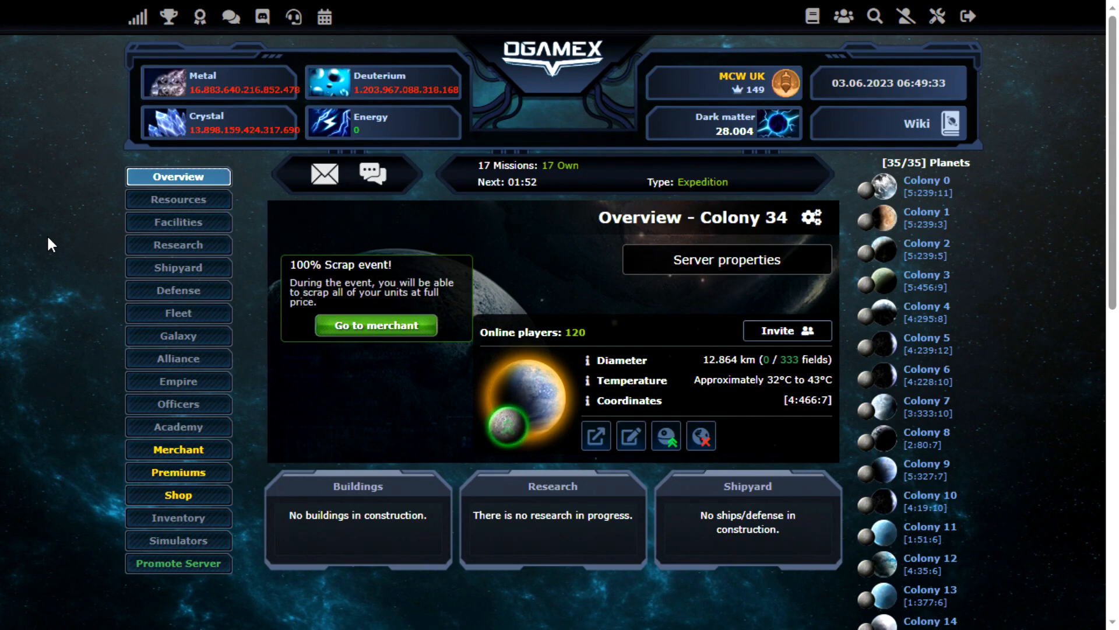
mouse_move(50, 140)
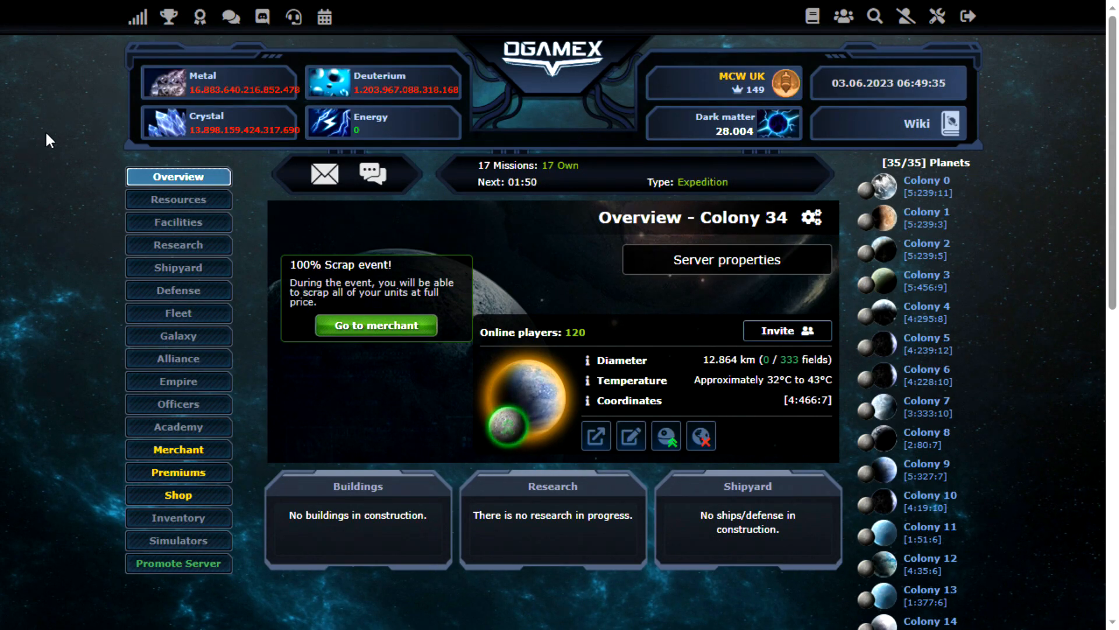
mouse_move(463, 440)
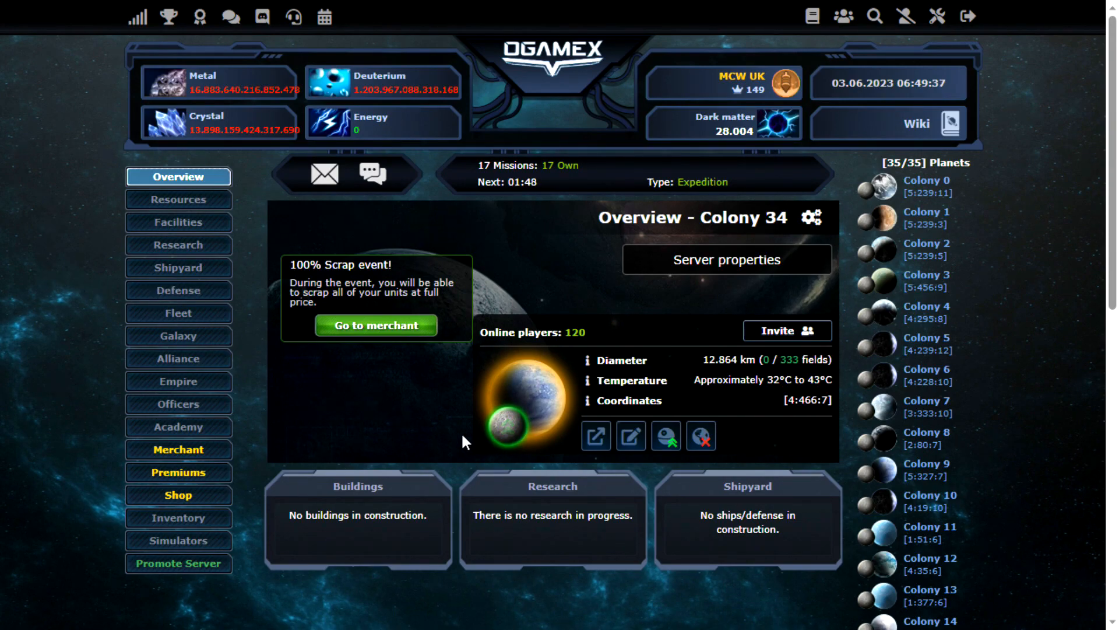
Set the moon diameter for Colony 34 to 9999 km on the Moon Creation page
left_click(665, 435)
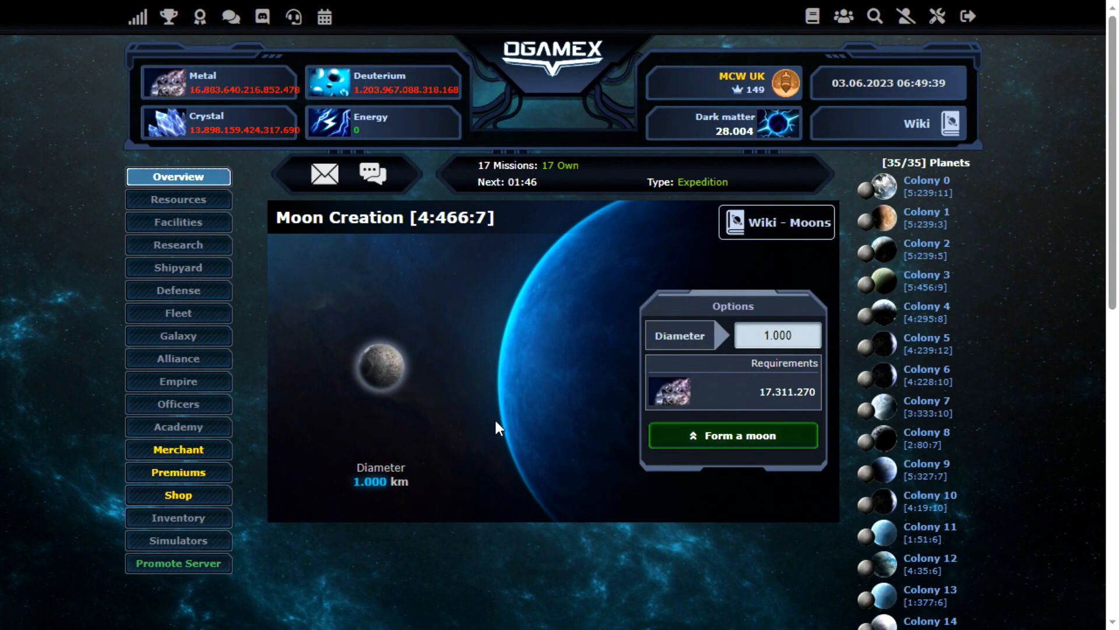
left_click(777, 335)
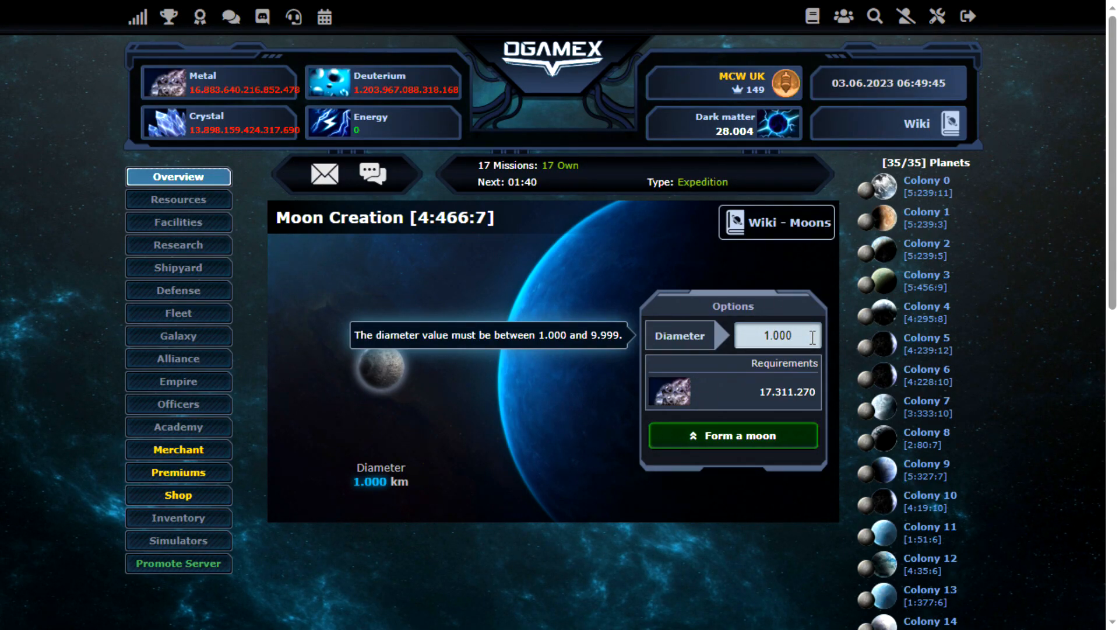
type("9999")
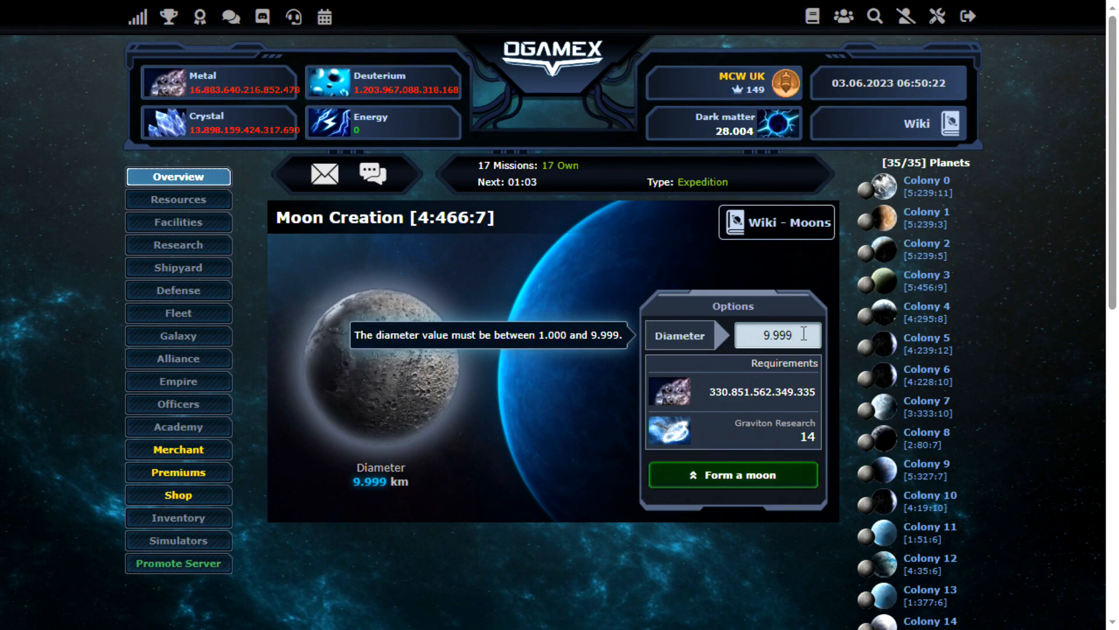
mouse_move(507, 448)
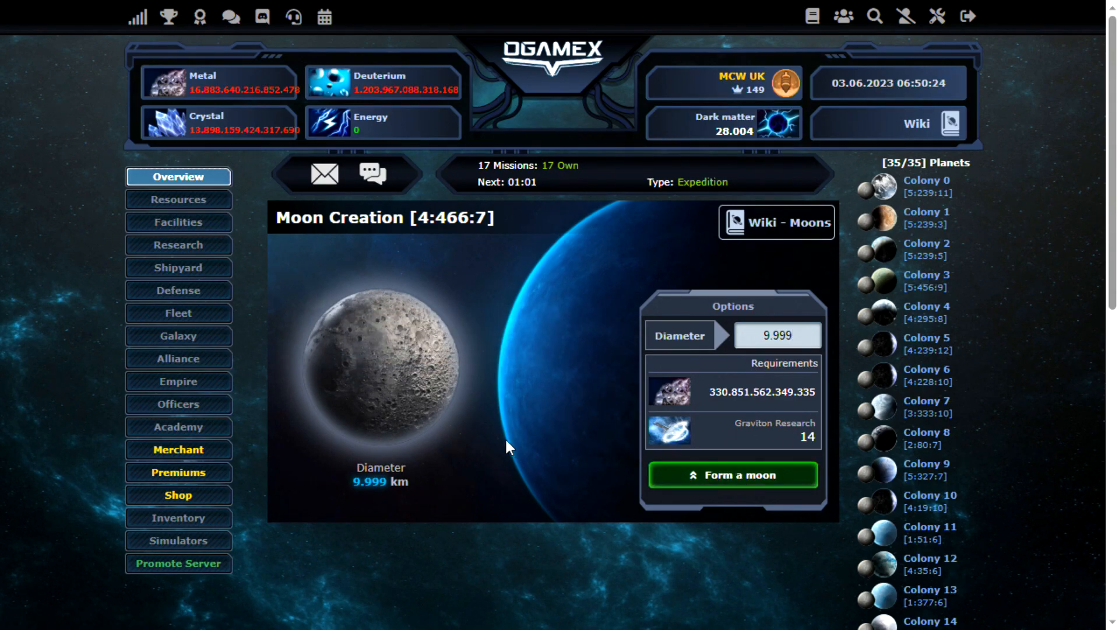
Form the 9.999 km moon and review its facilities, including the Jump Gate requirements
left_click(732, 475)
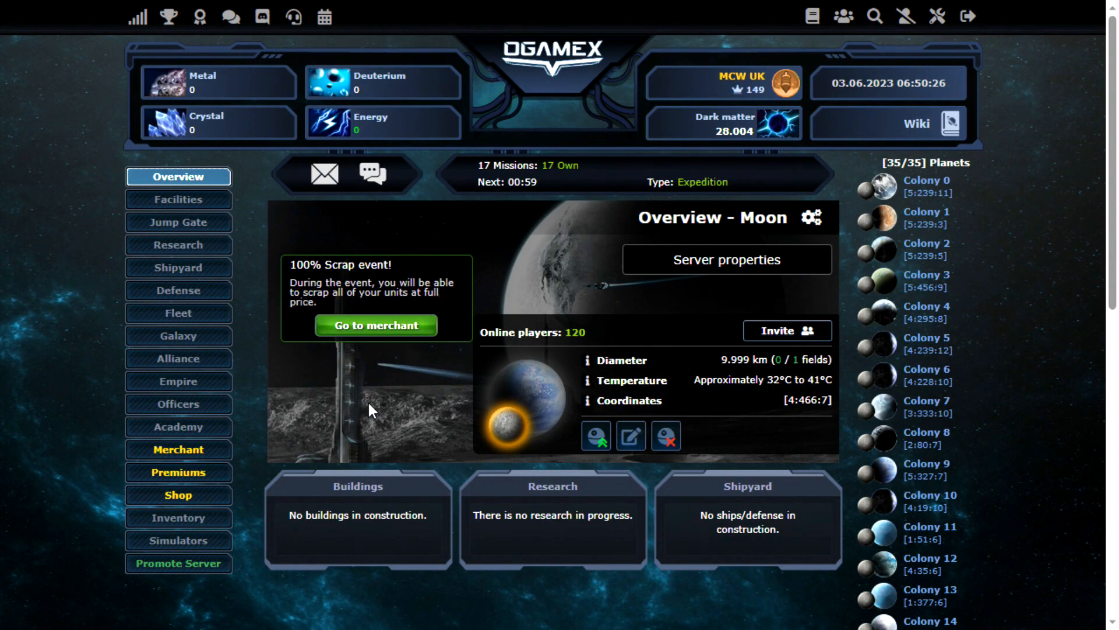
mouse_move(111, 212)
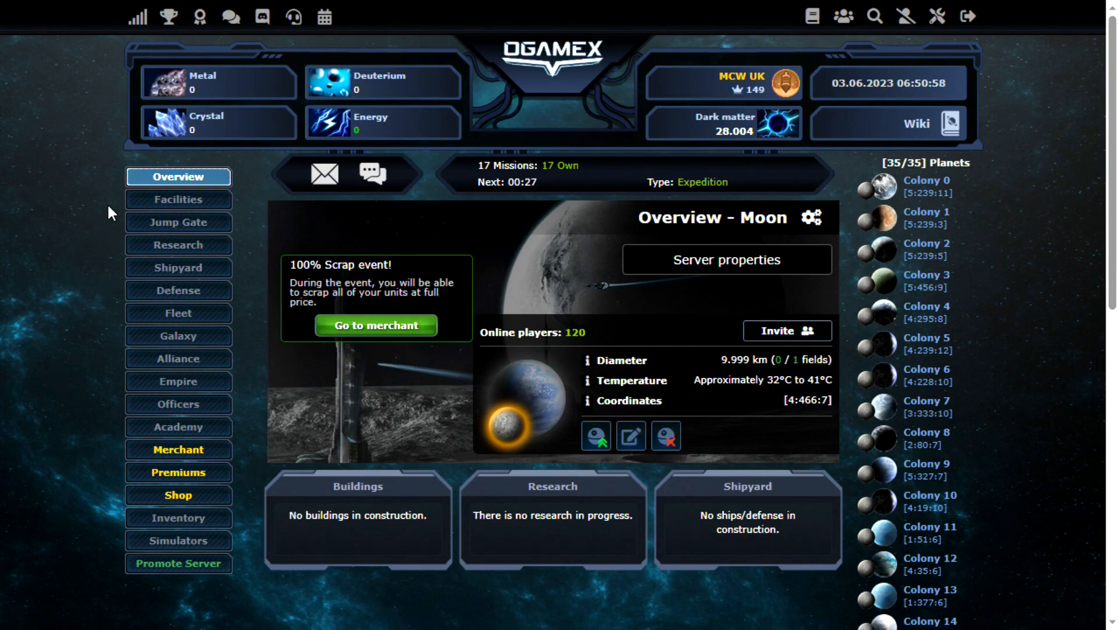
left_click(177, 200)
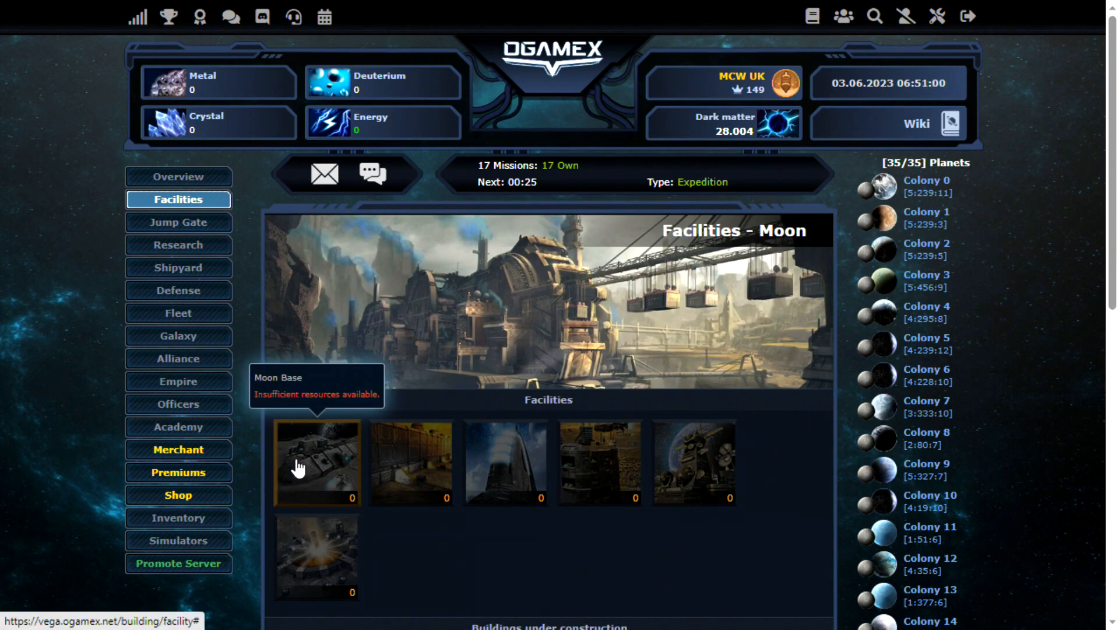
left_click(316, 460)
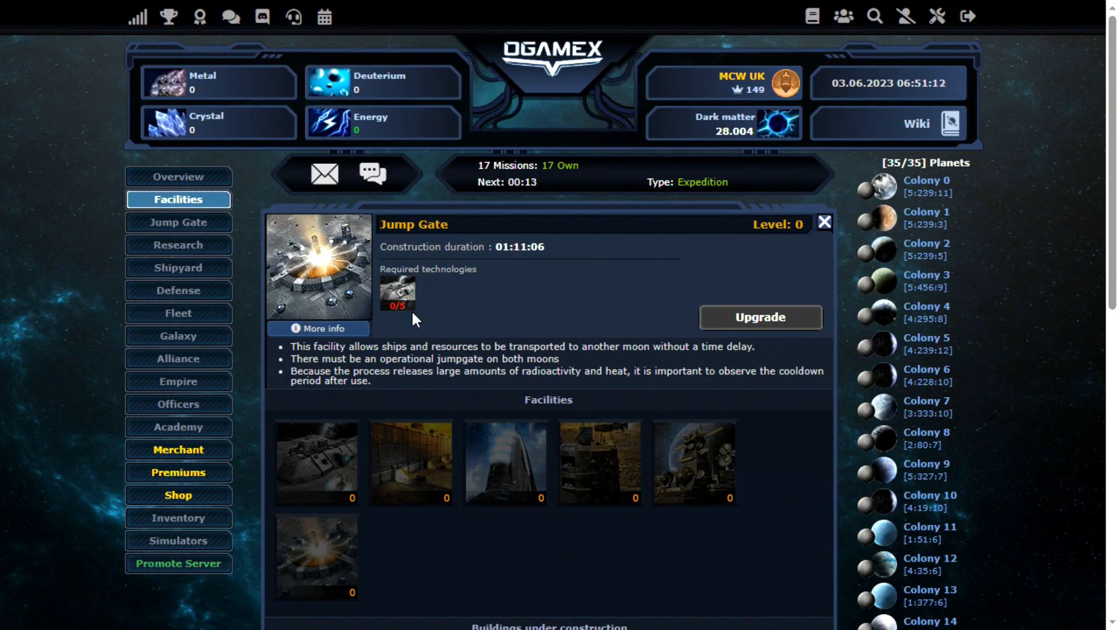
mouse_move(504, 460)
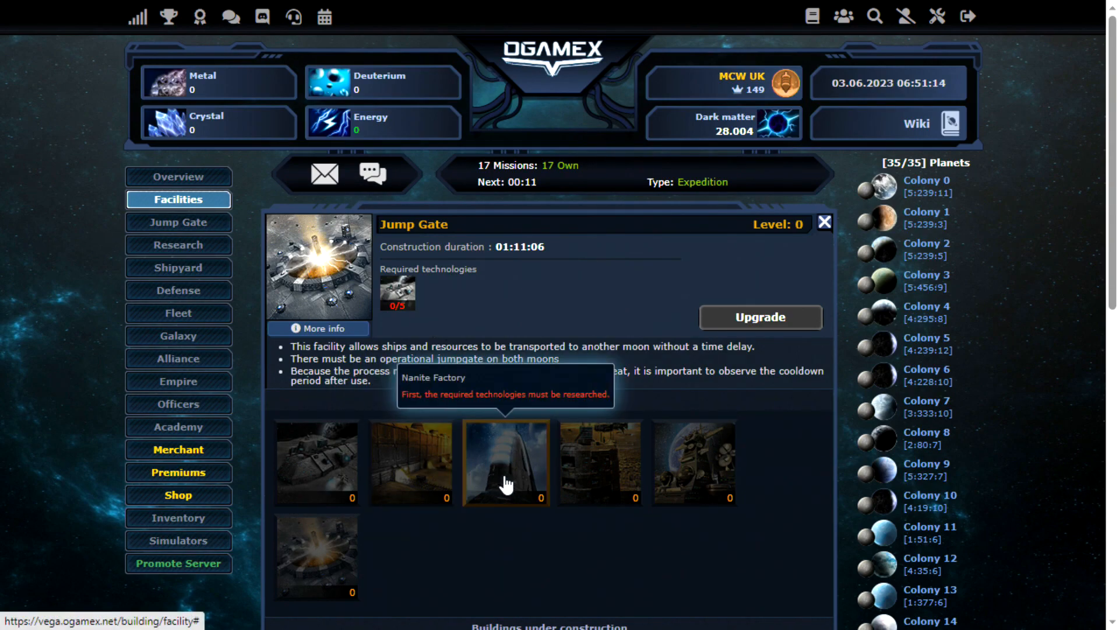
mouse_move(542, 541)
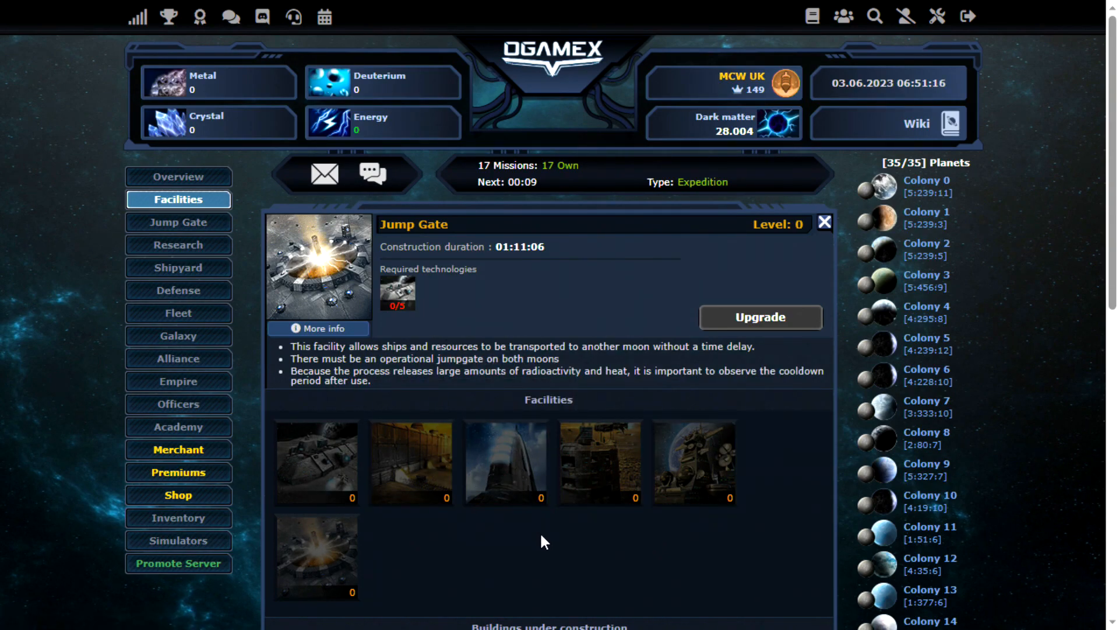
mouse_move(623, 543)
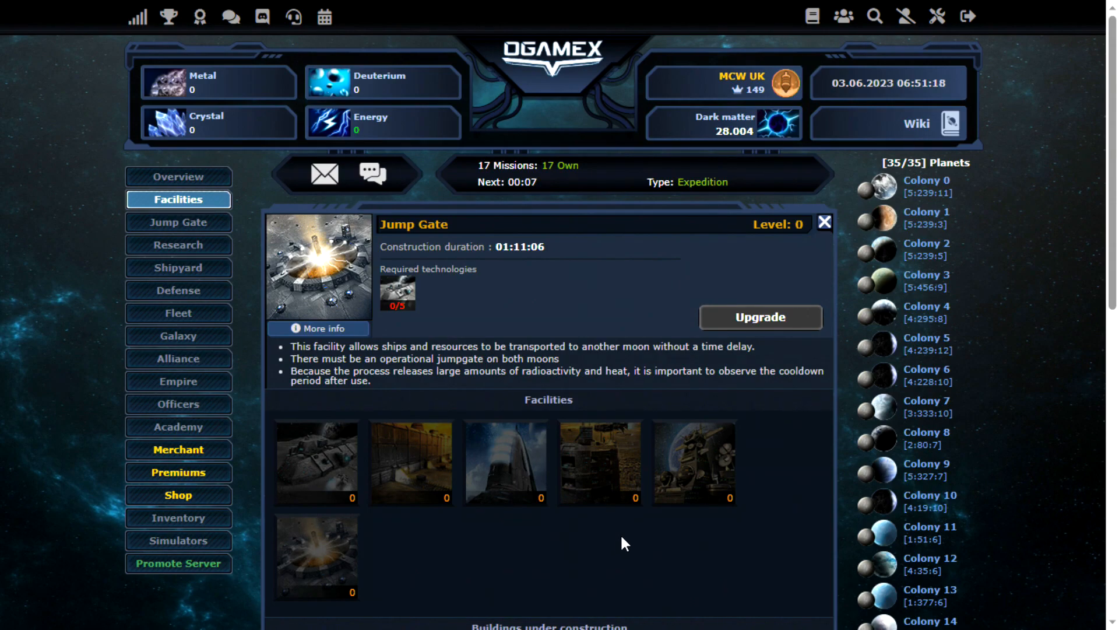
mouse_move(693, 463)
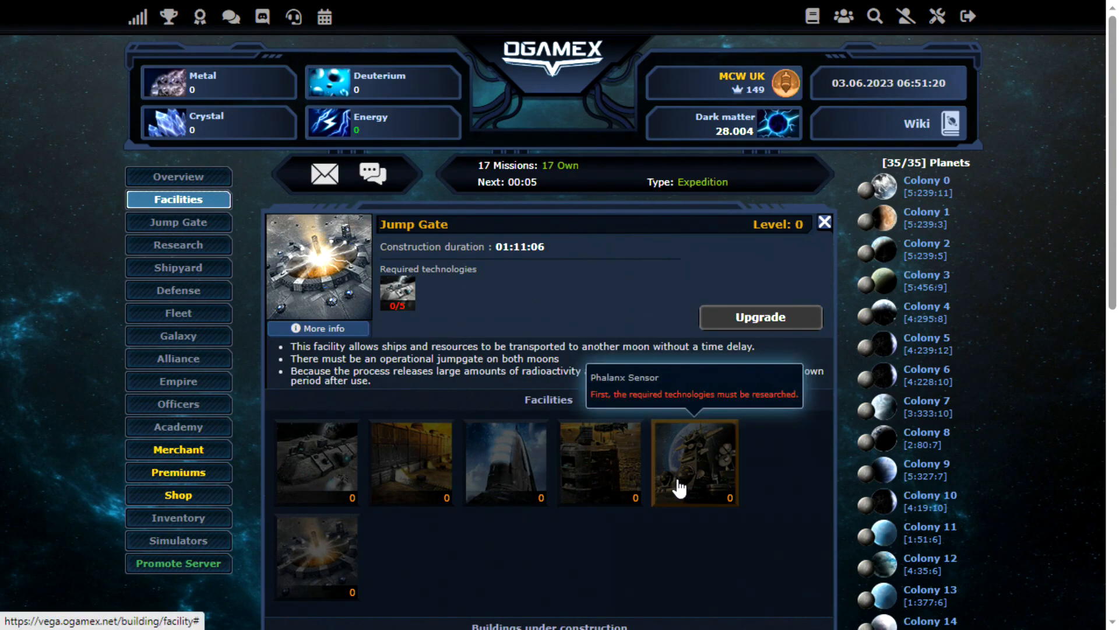
mouse_move(520, 549)
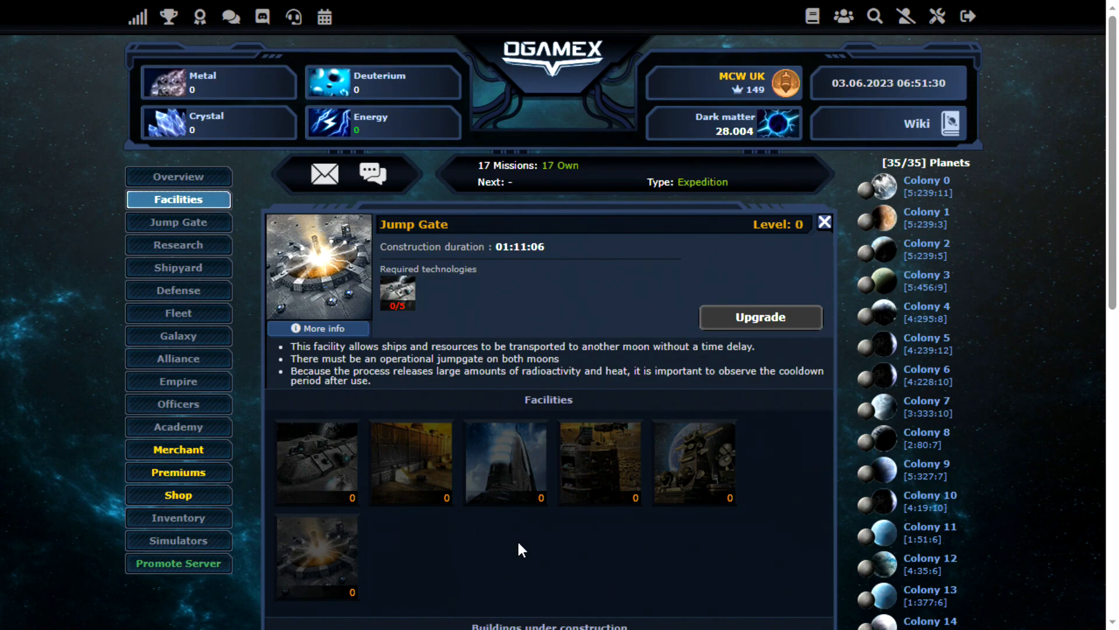
mouse_move(64, 295)
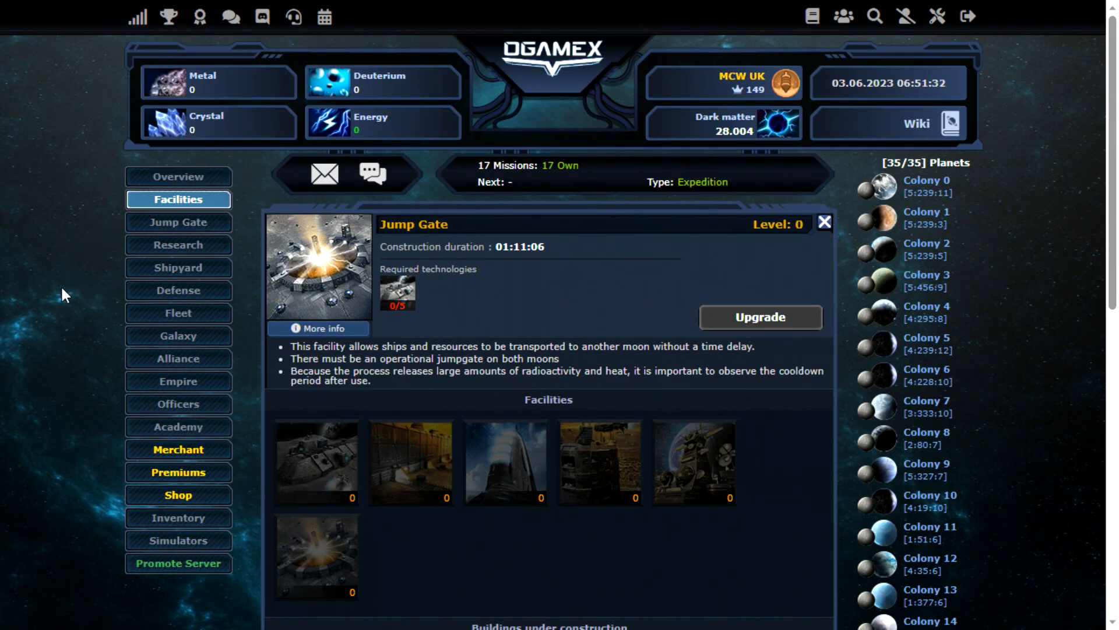
left_click(177, 176)
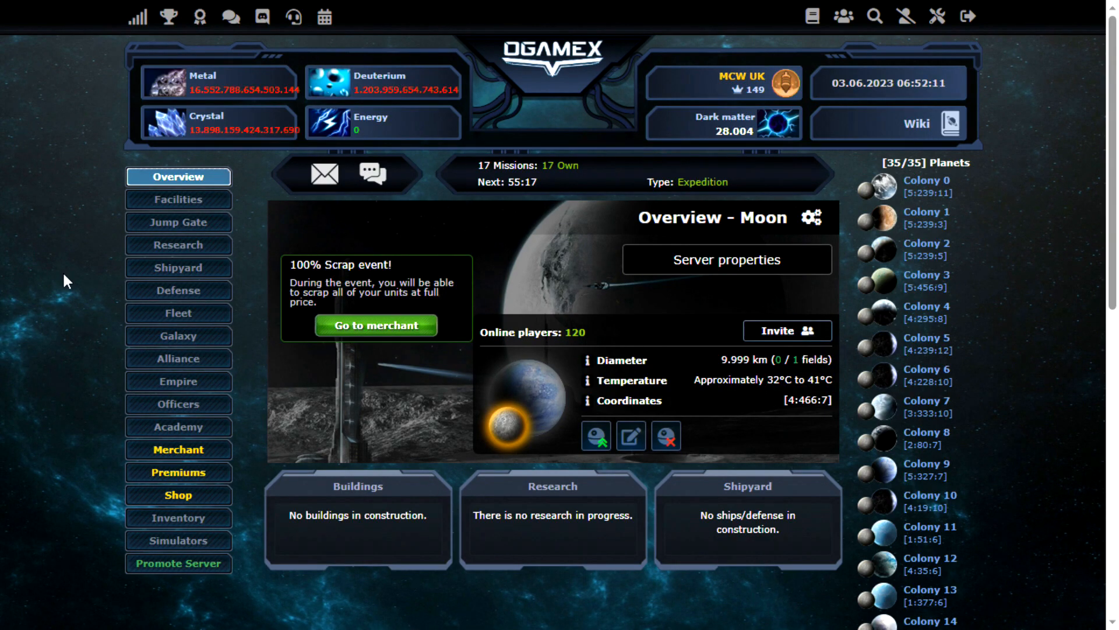
Start building the Moon Base to level 1 and go to the moon's fleet dispatch
left_click(178, 199)
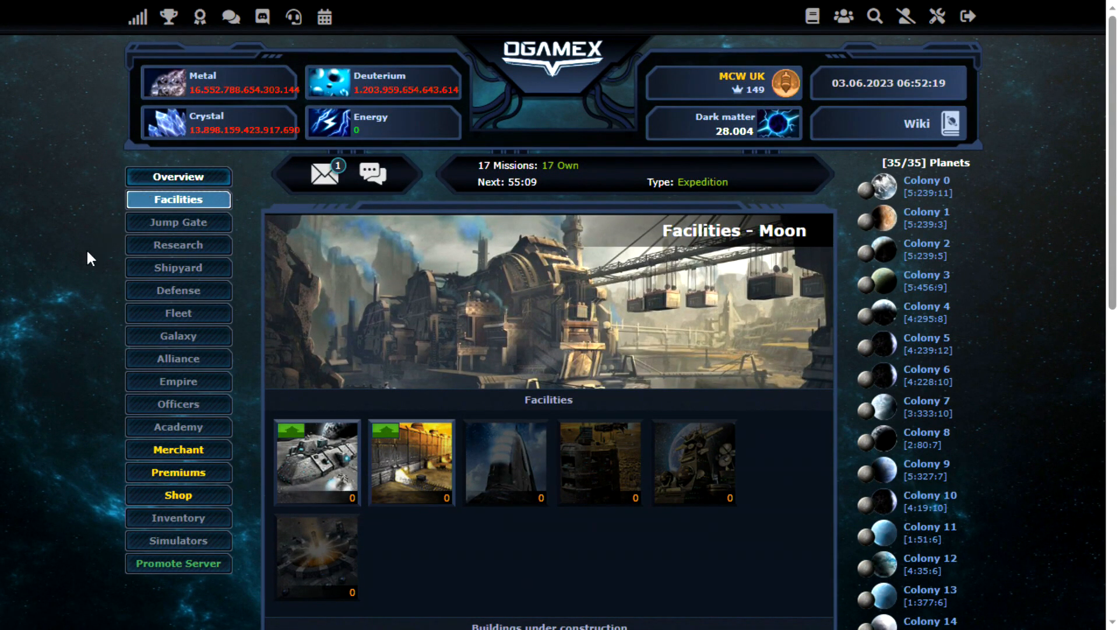
left_click(177, 176)
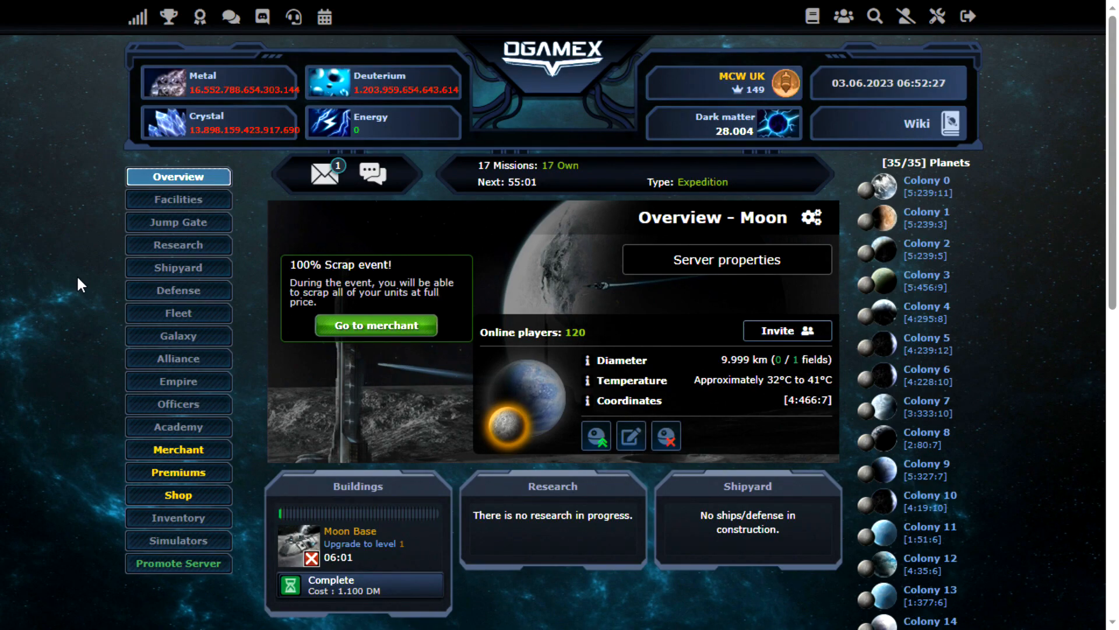
left_click(184, 313)
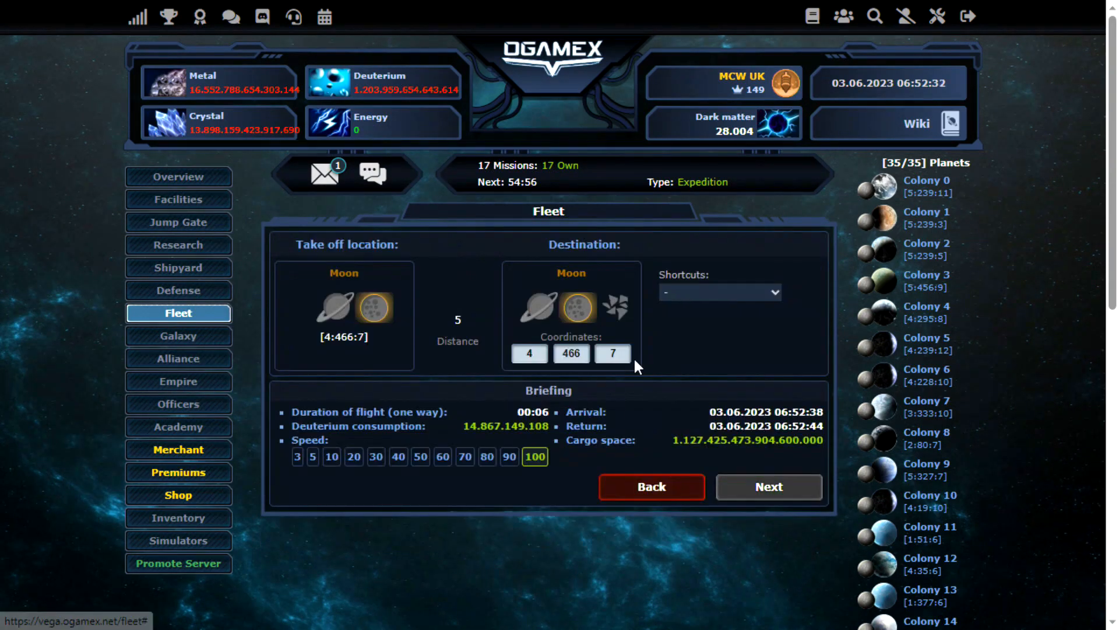
Deploy the moon's ships permanently to Colony 34 loaded with all metal, crystal and deuterium
left_click(769, 486)
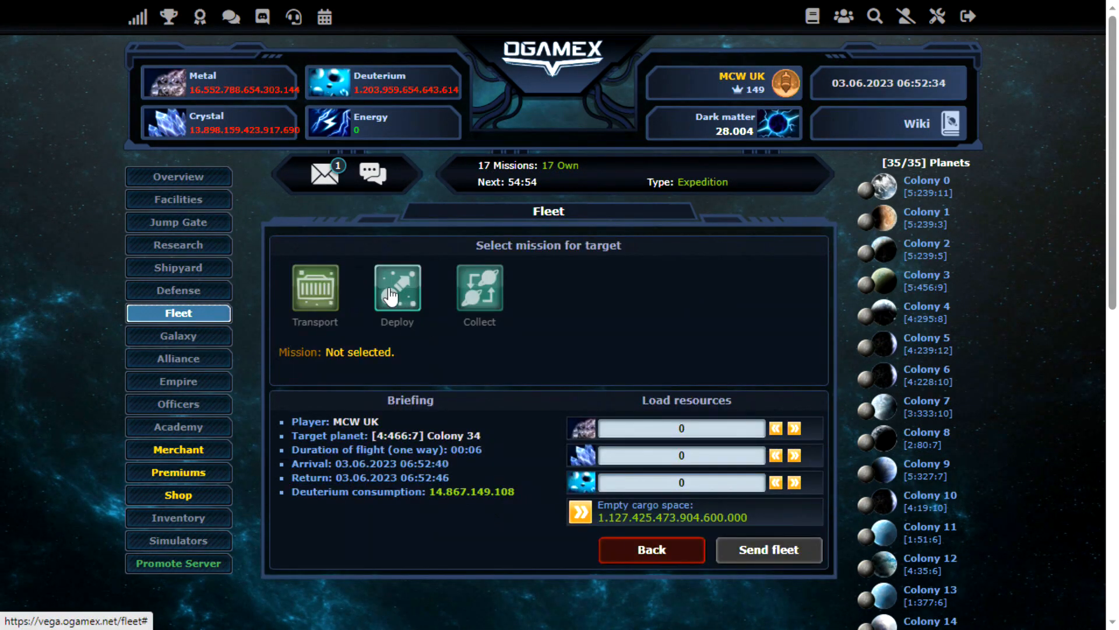
left_click(396, 289)
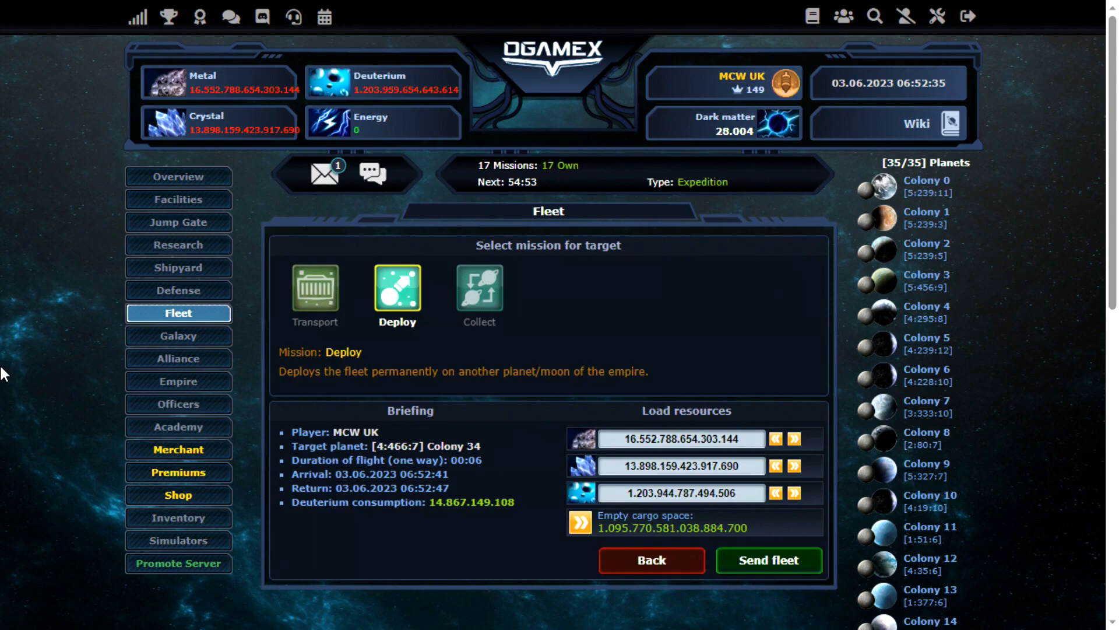
left_click(768, 559)
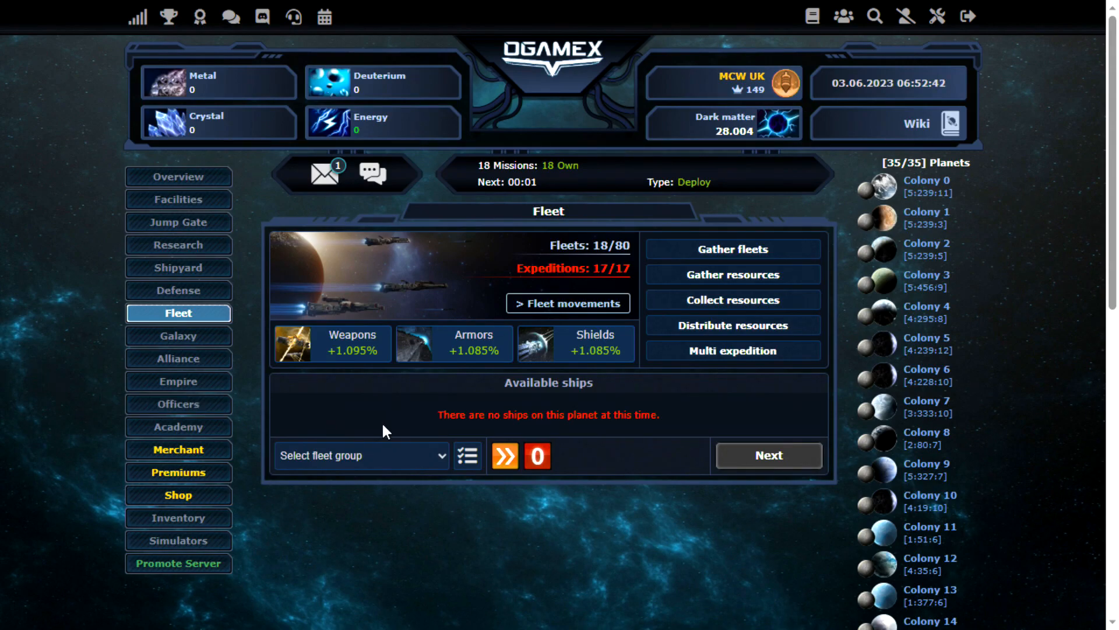
mouse_move(682, 494)
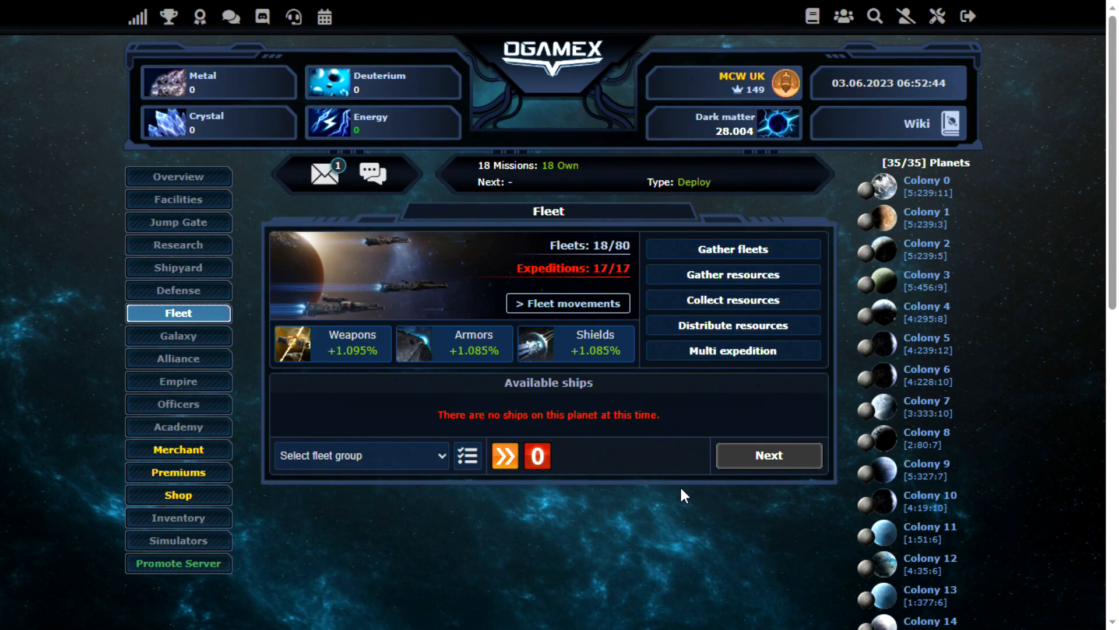
scroll("down", 3)
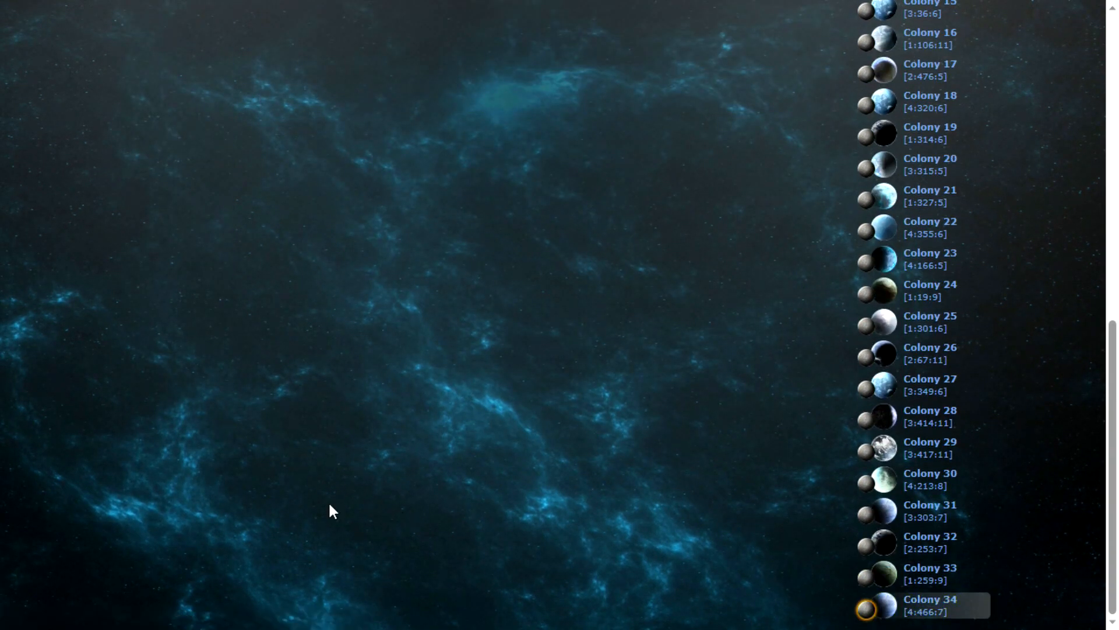
Queue Colony 34's Robot Factory upgrades up to target level 12
left_click(178, 221)
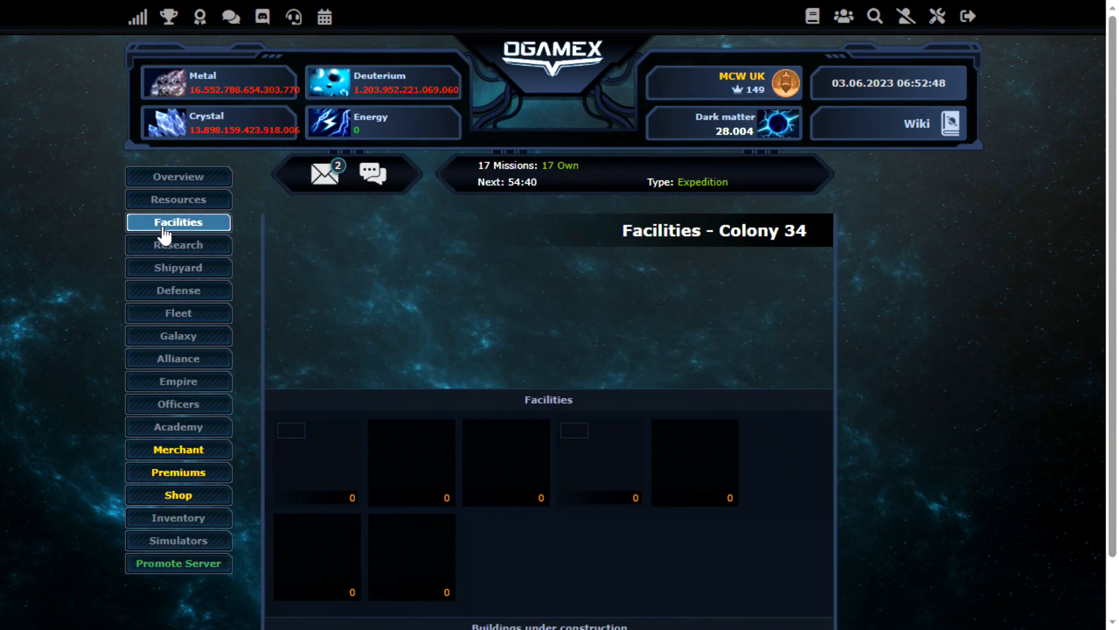
left_click(317, 461)
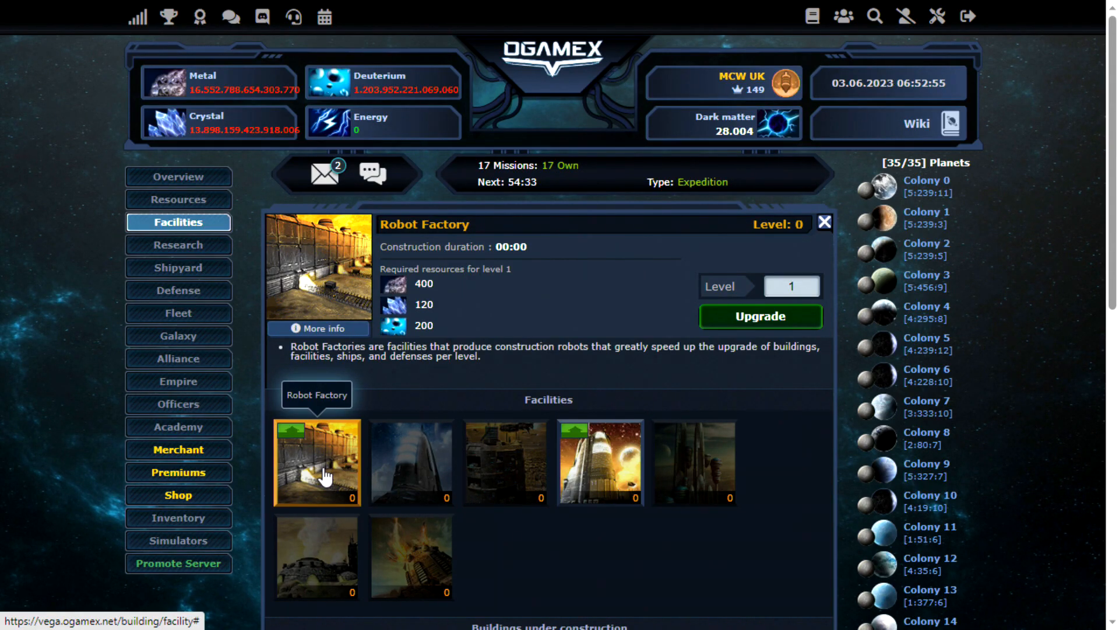
type("12")
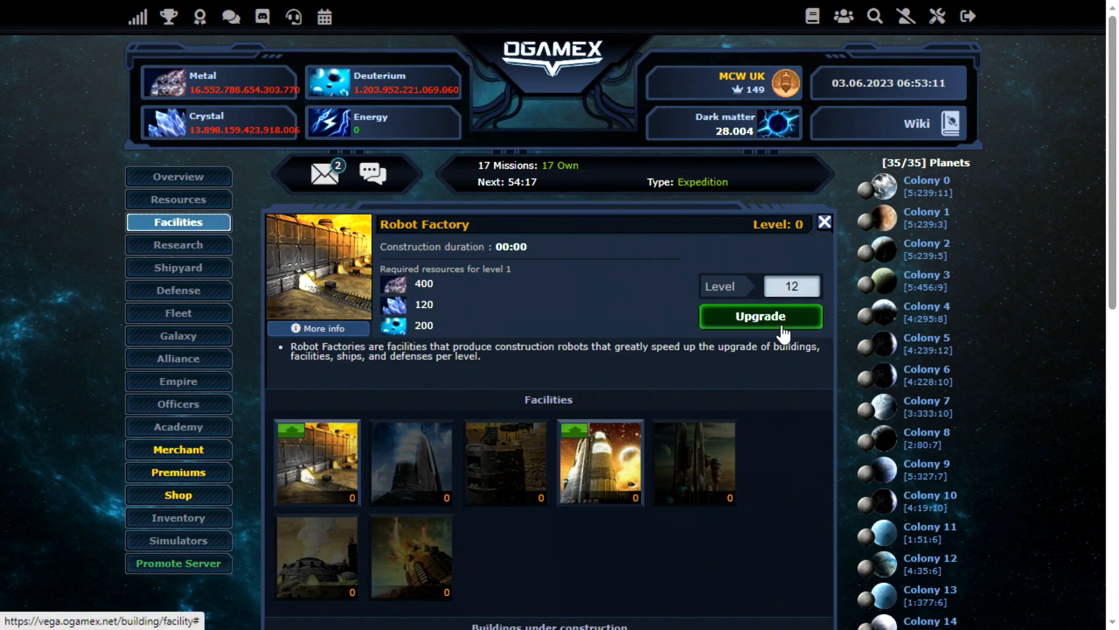
left_click(177, 450)
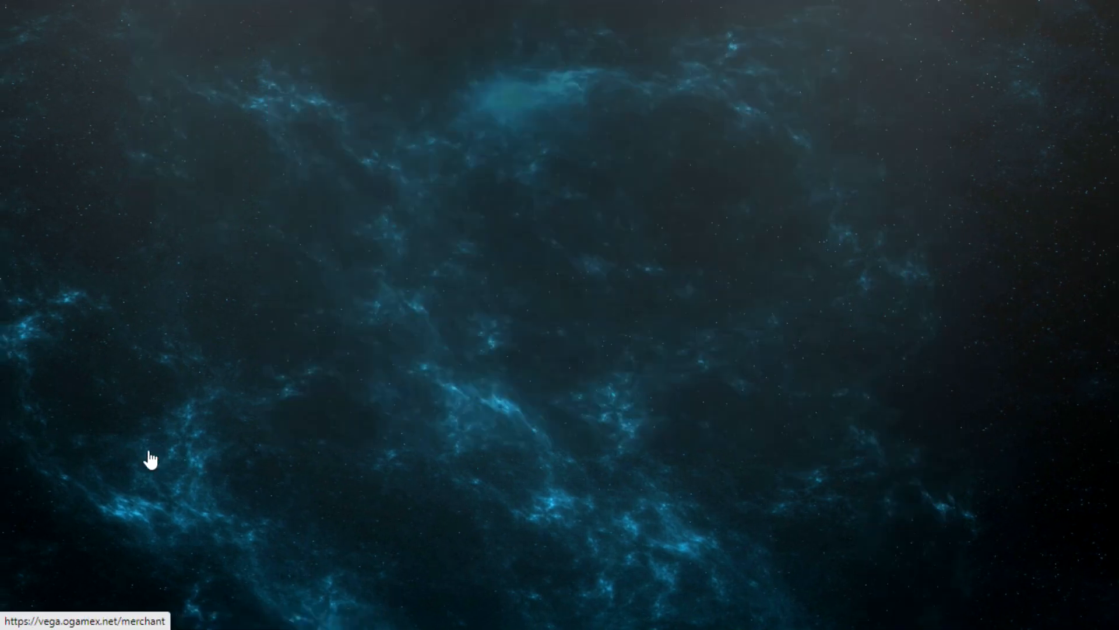
left_click(149, 461)
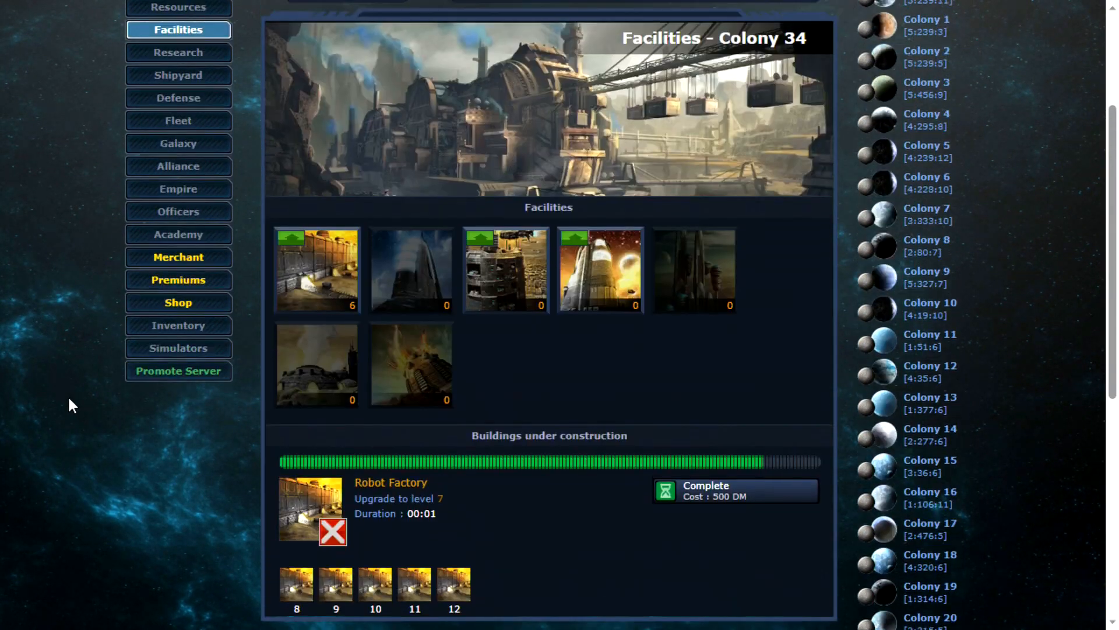
scroll("down", 3)
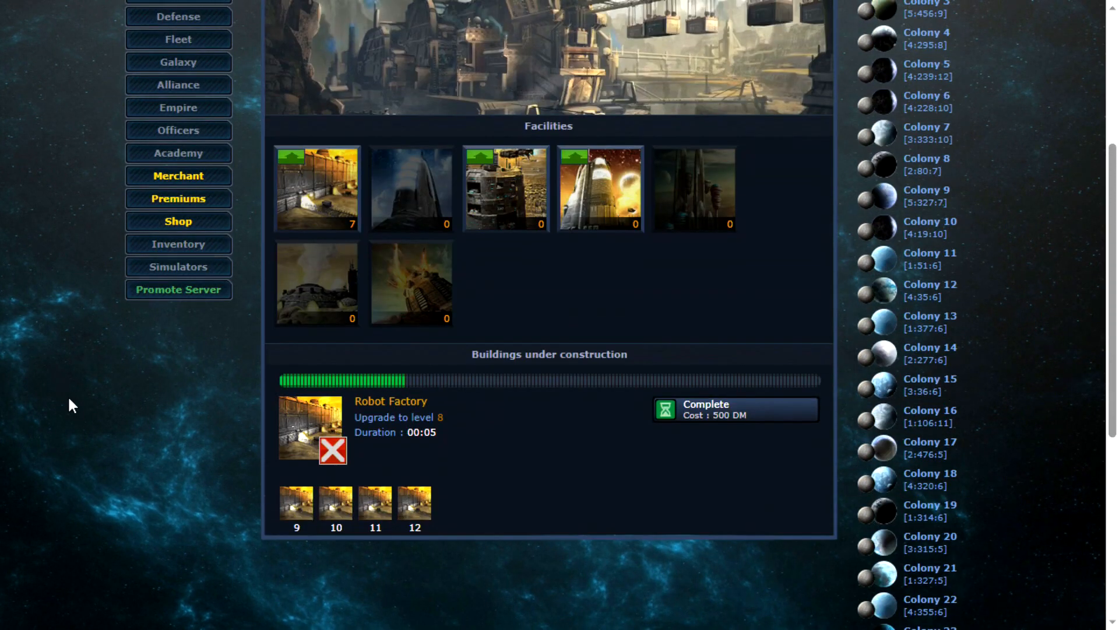
scroll("down", 3)
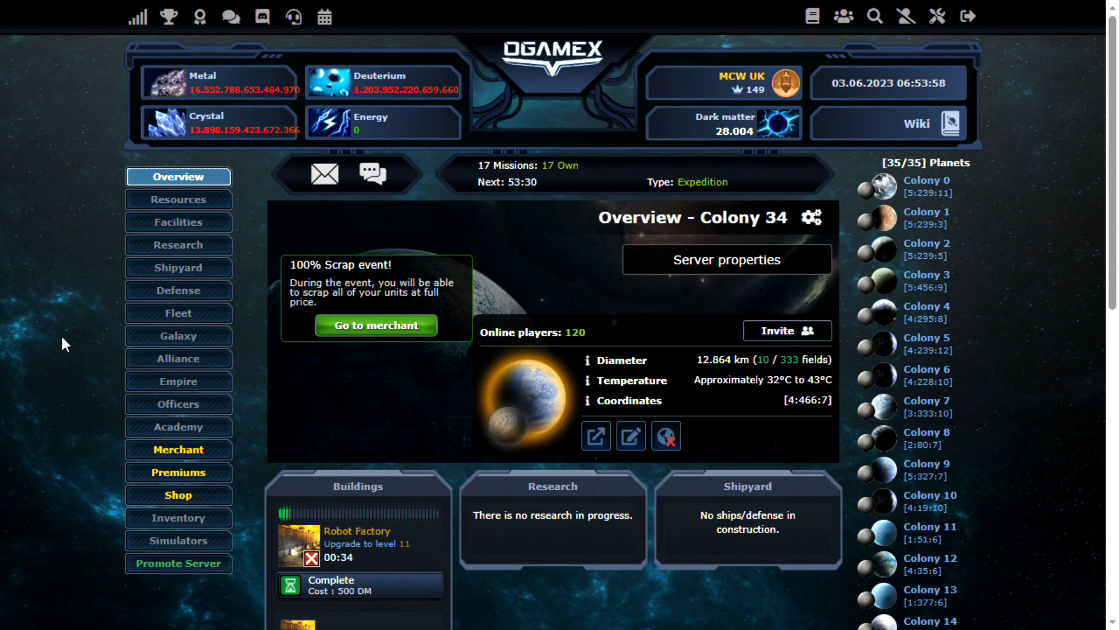
Step back from system 466 toward 462 in galaxy 4, spying on target planets along the way
left_click(177, 335)
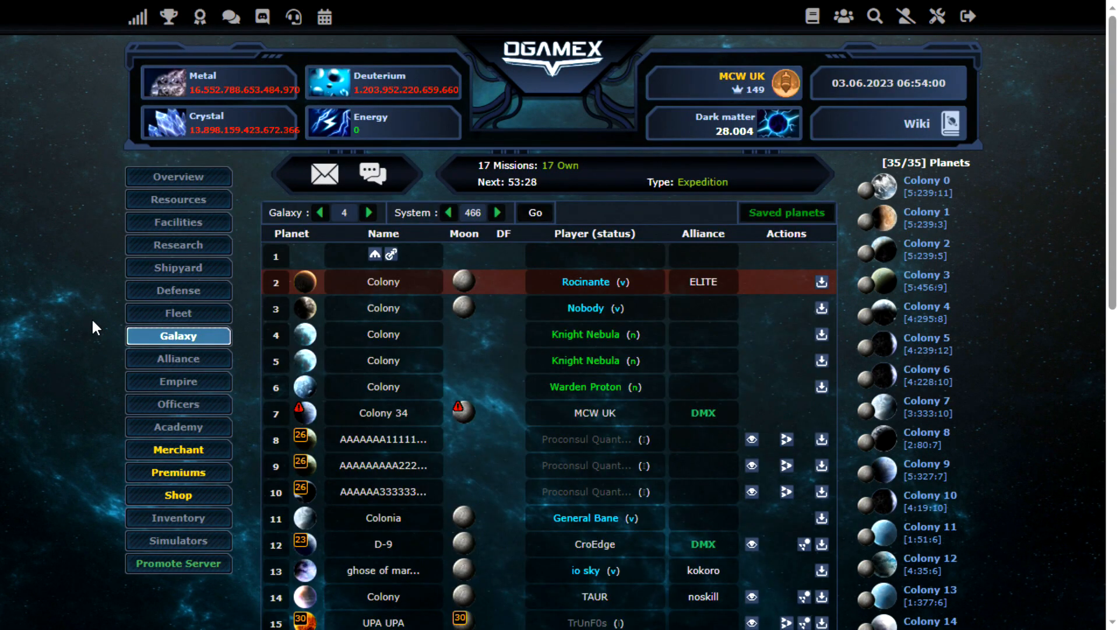
scroll("down", 3)
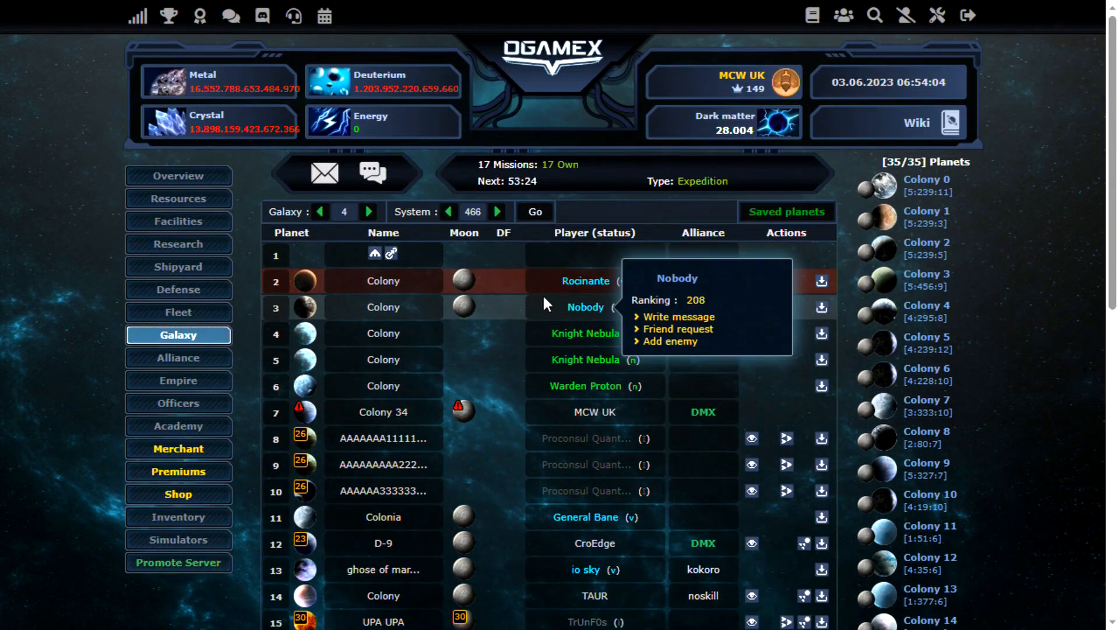
left_click(448, 212)
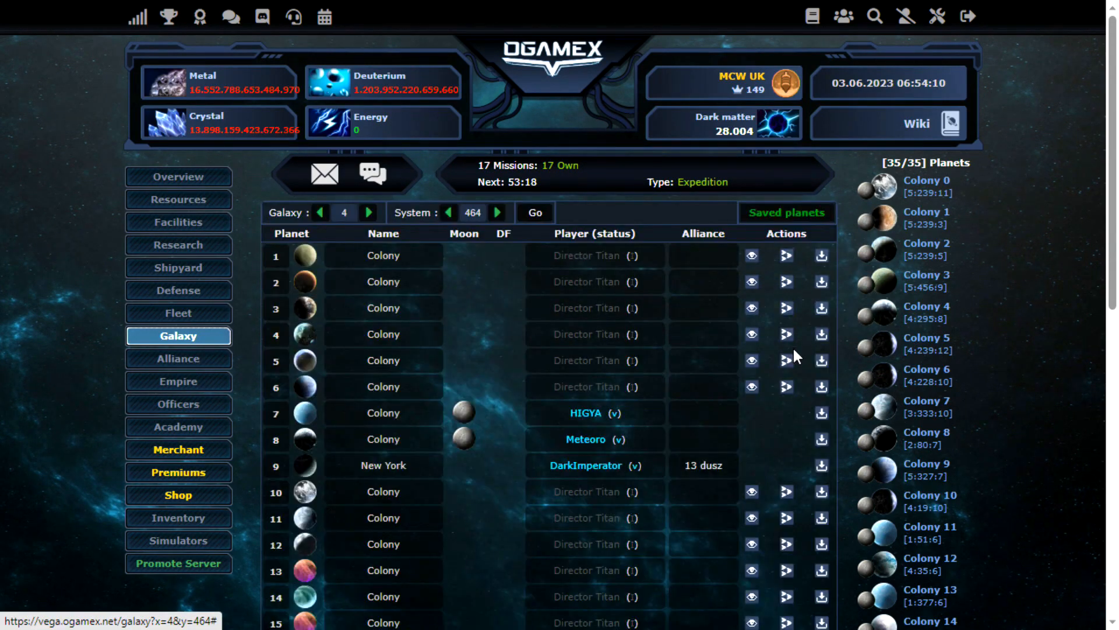
mouse_move(785, 386)
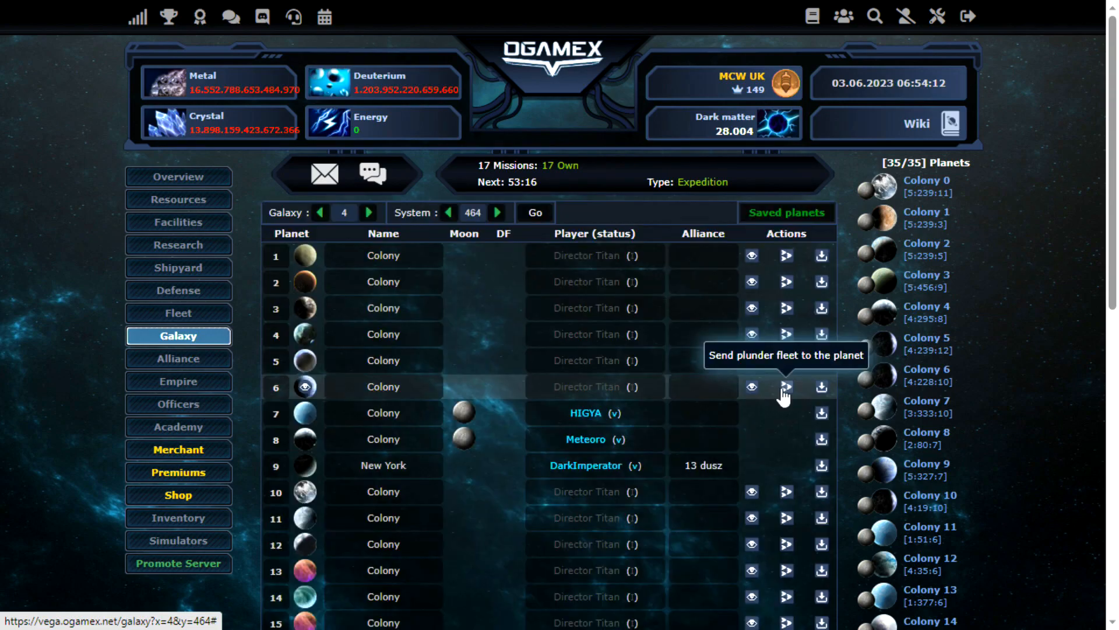
mouse_move(785, 543)
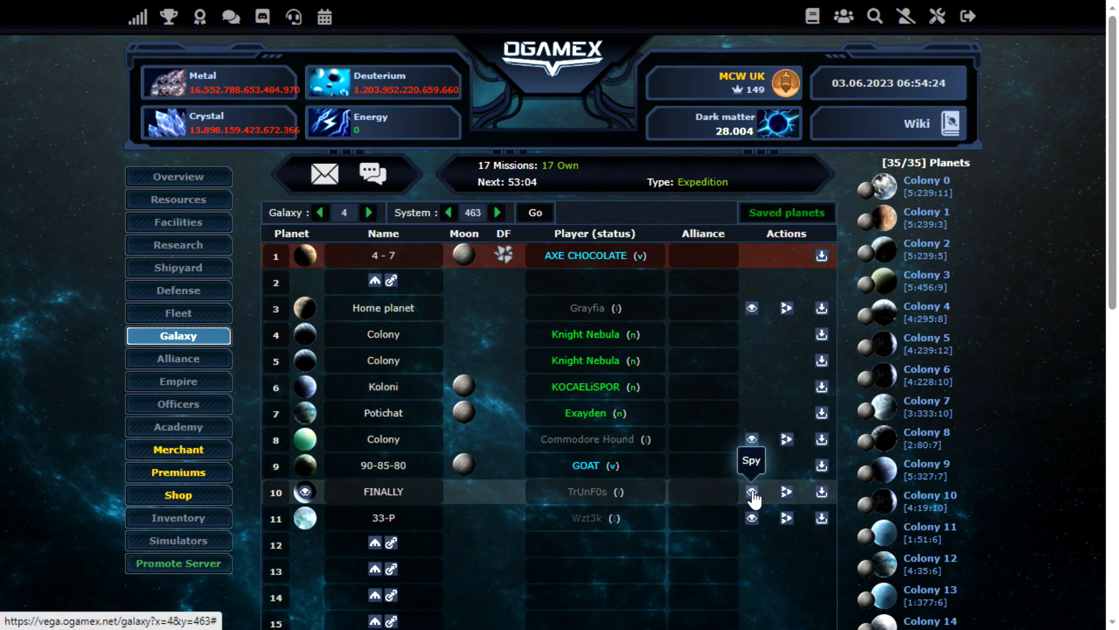
mouse_move(750, 439)
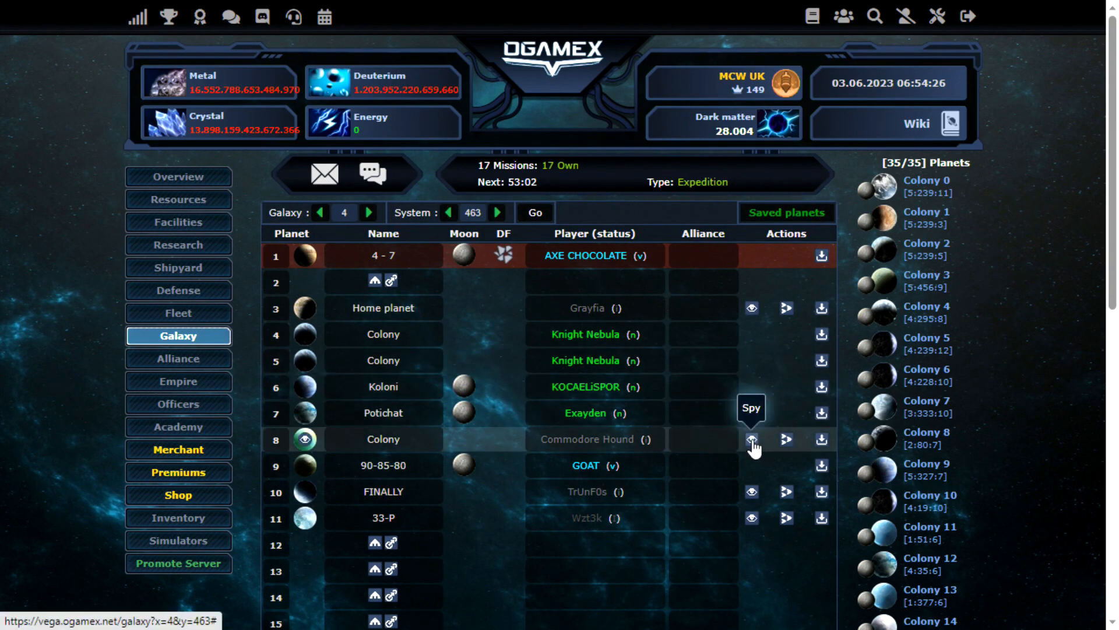
mouse_move(504, 256)
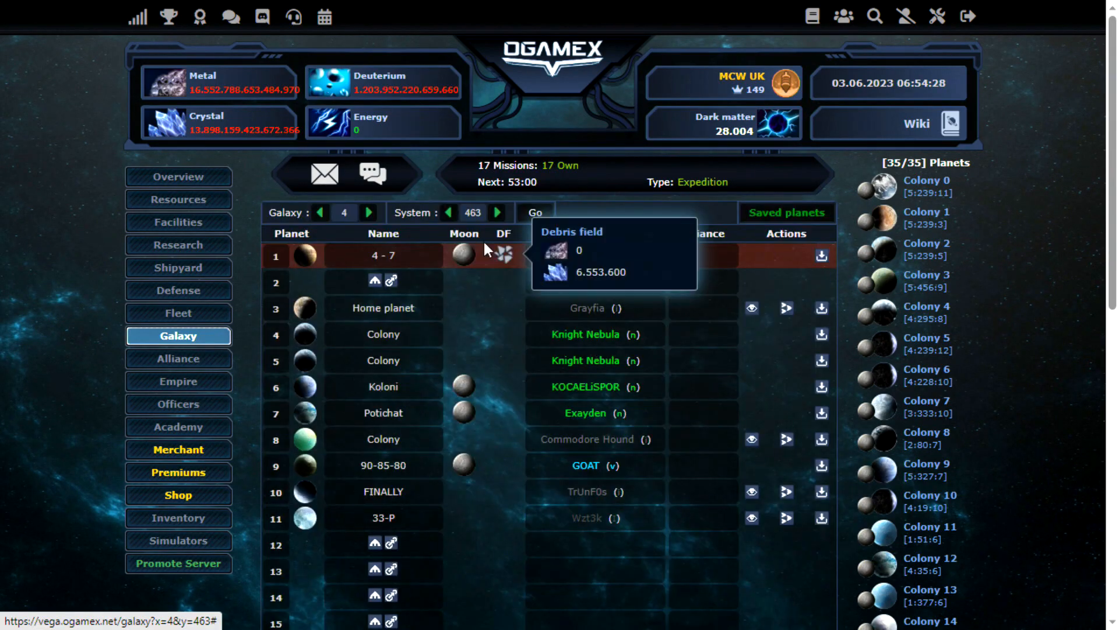
left_click(447, 213)
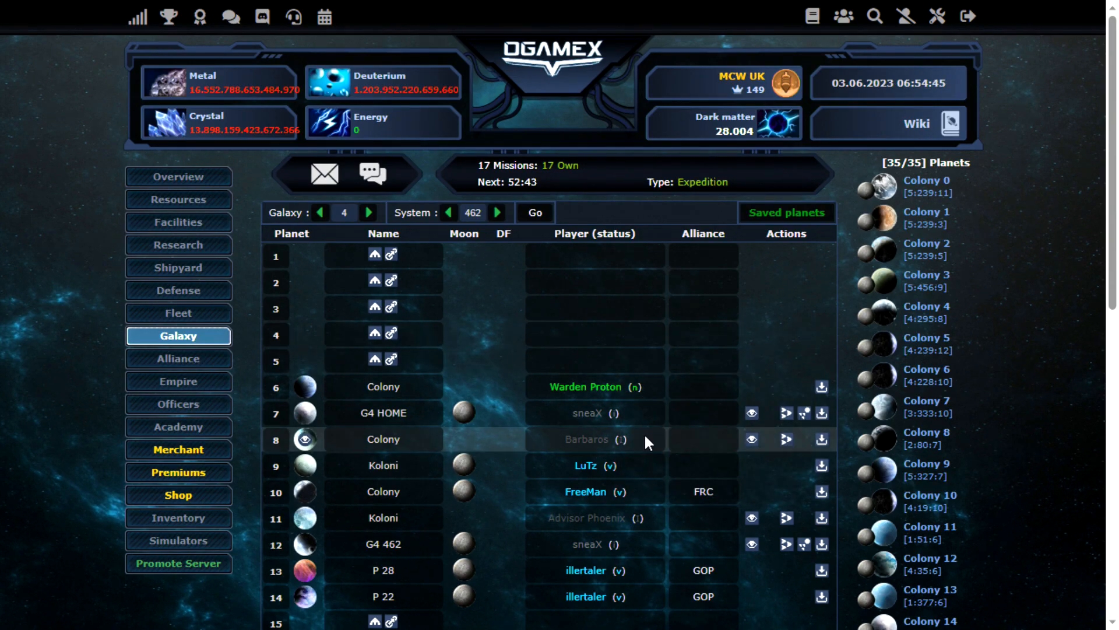
mouse_move(663, 454)
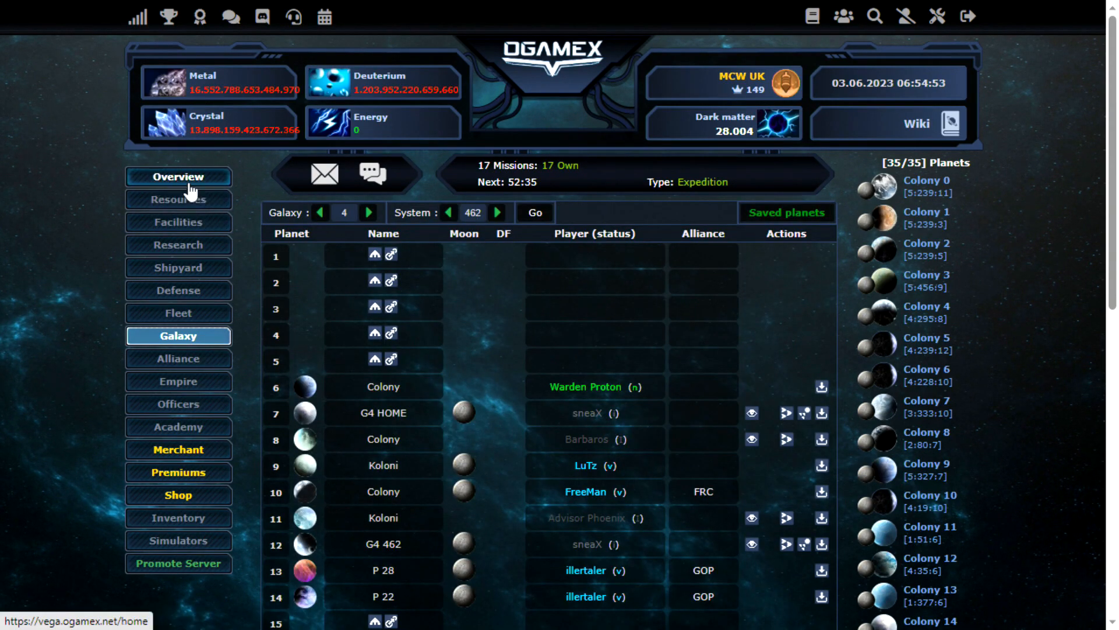
Read the espionage reports on [4:462:12] and [4:462:7], then return to Colony 34's overview
left_click(177, 176)
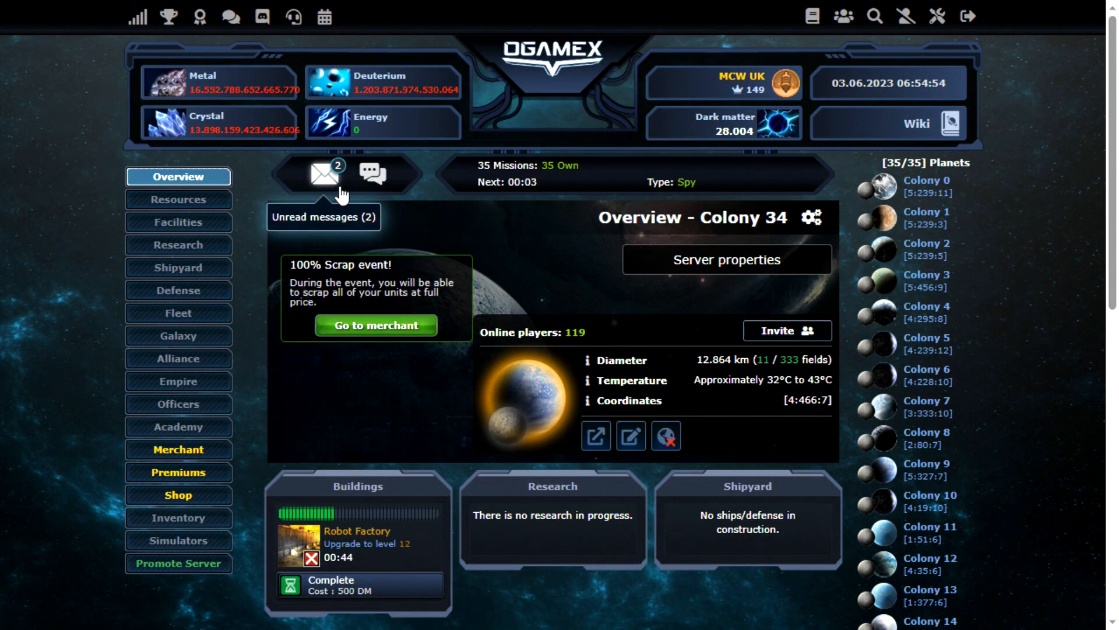
left_click(323, 174)
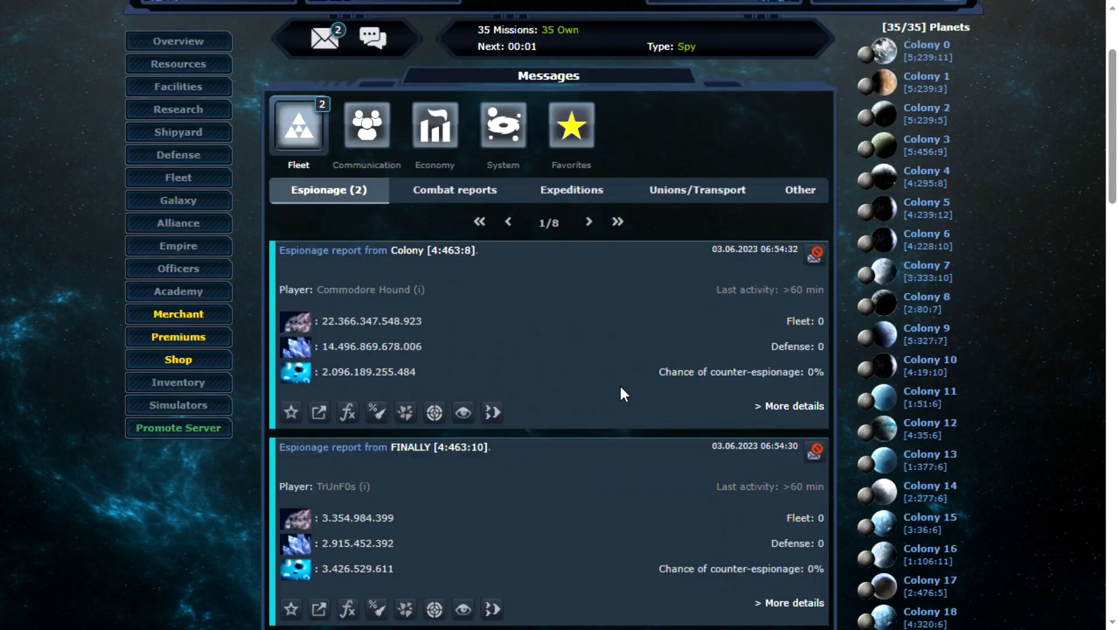
scroll("down", 3)
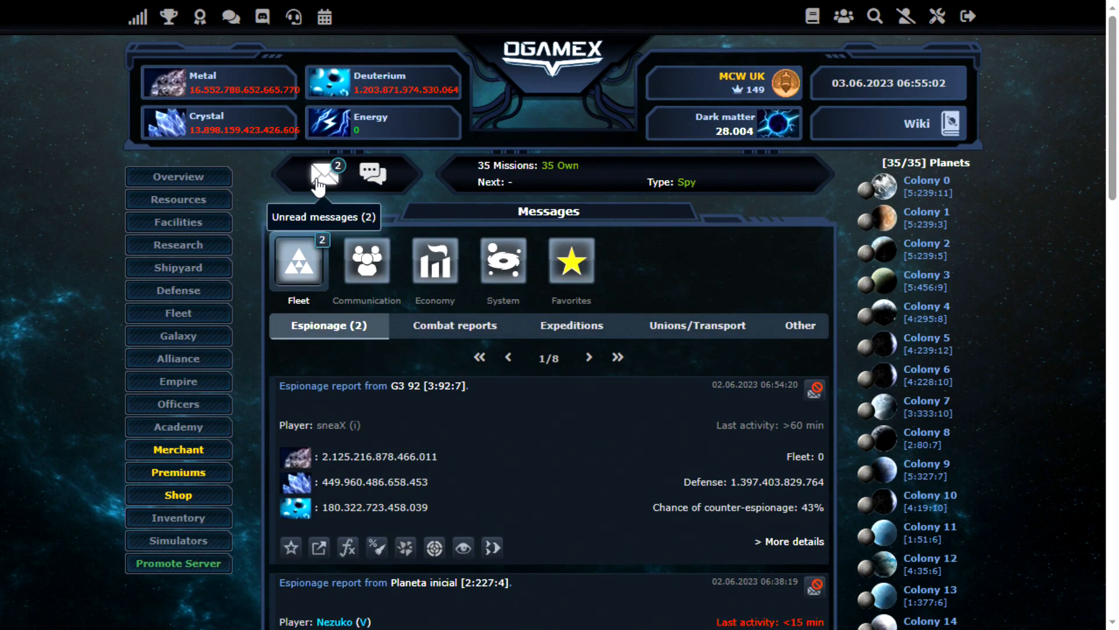
scroll("down", 3)
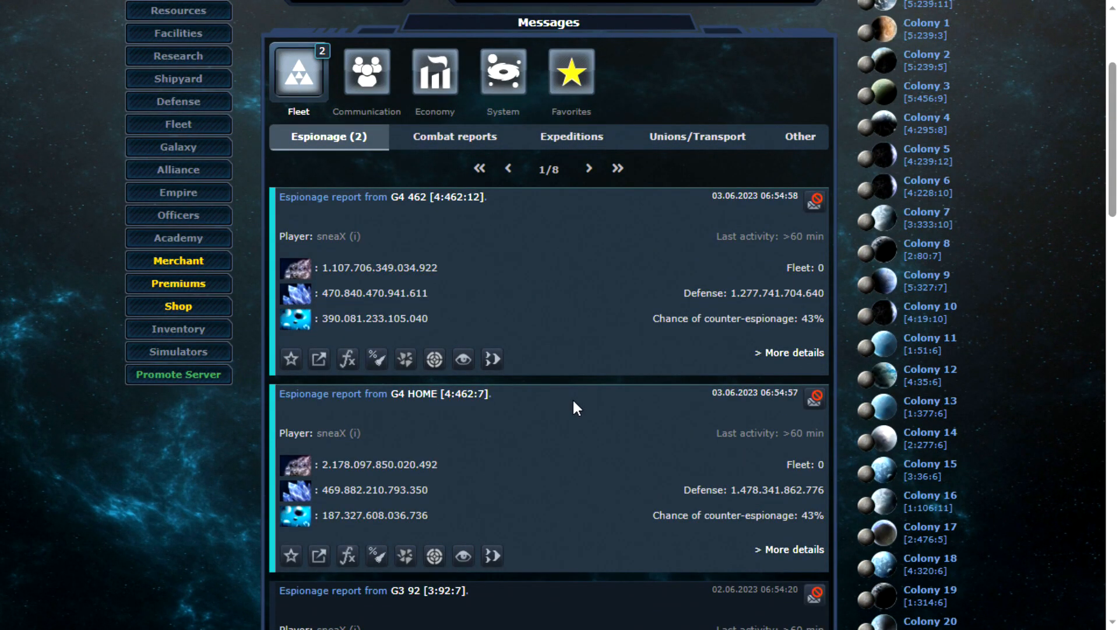
scroll("down", 3)
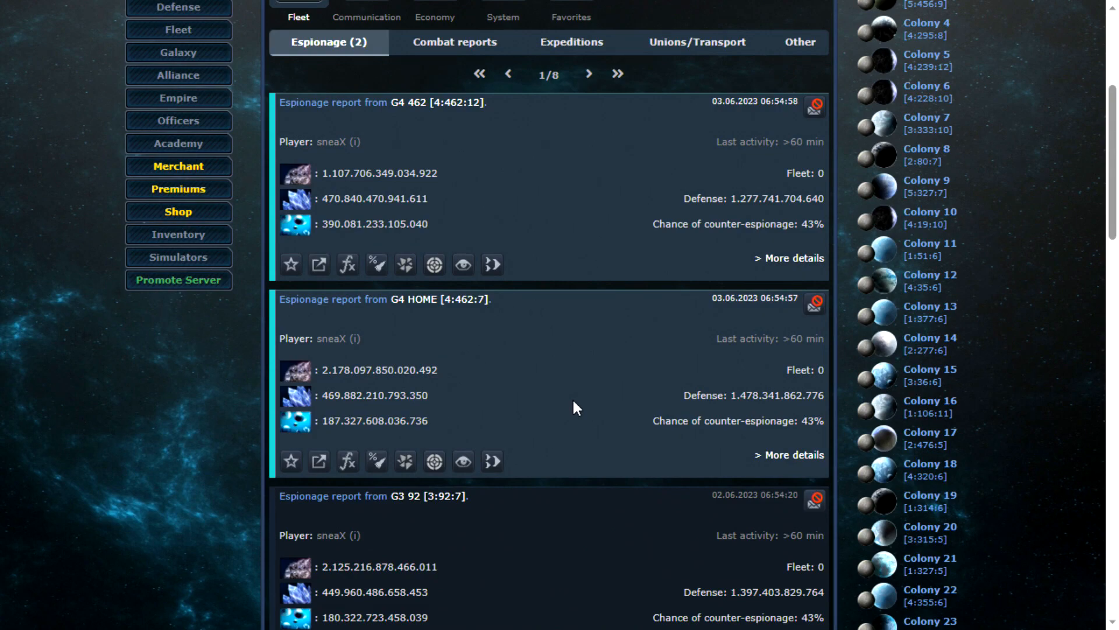
mouse_move(541, 370)
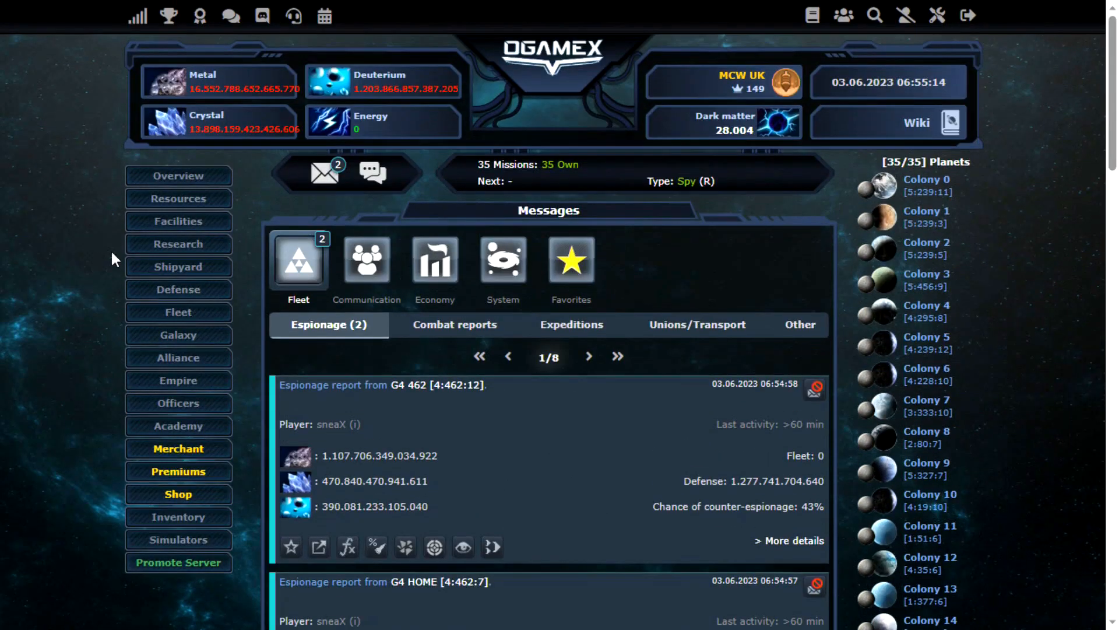
left_click(177, 176)
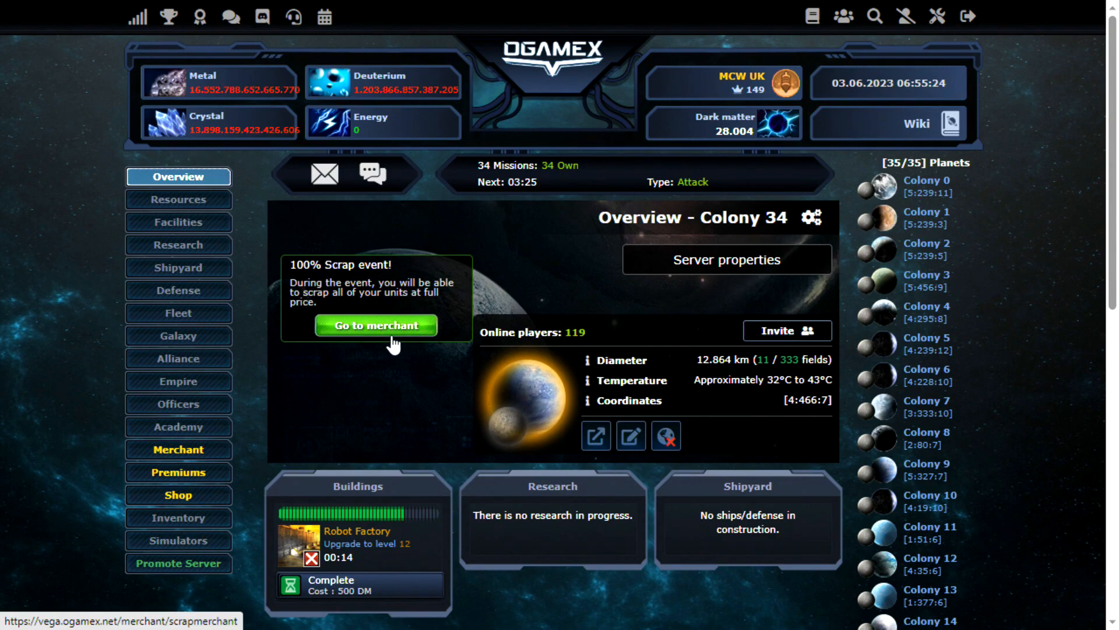
mouse_move(5, 339)
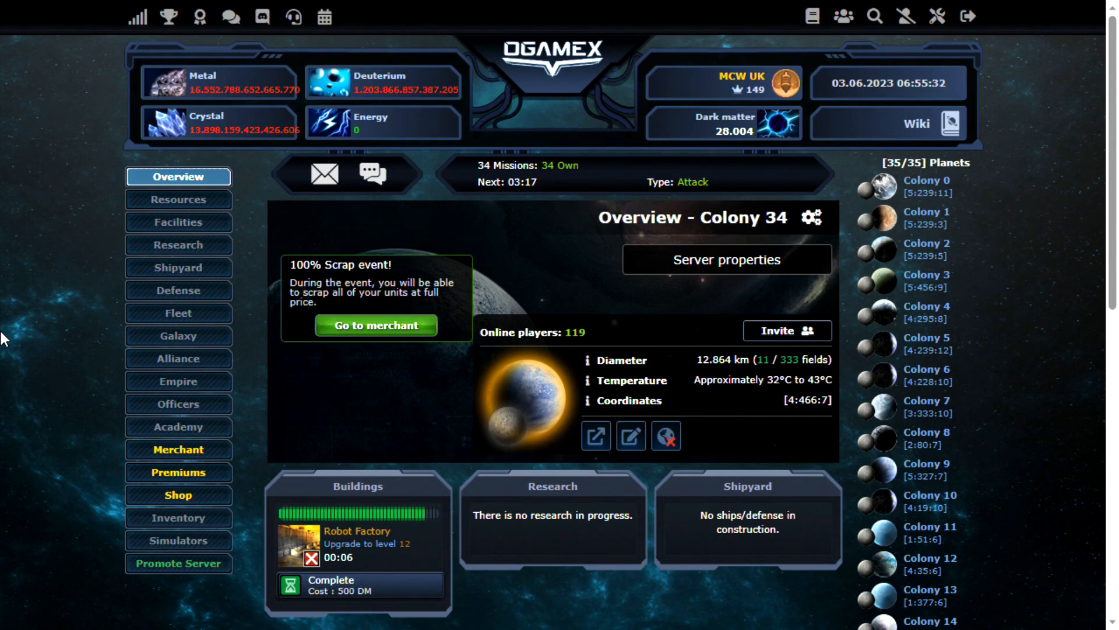
mouse_move(64, 311)
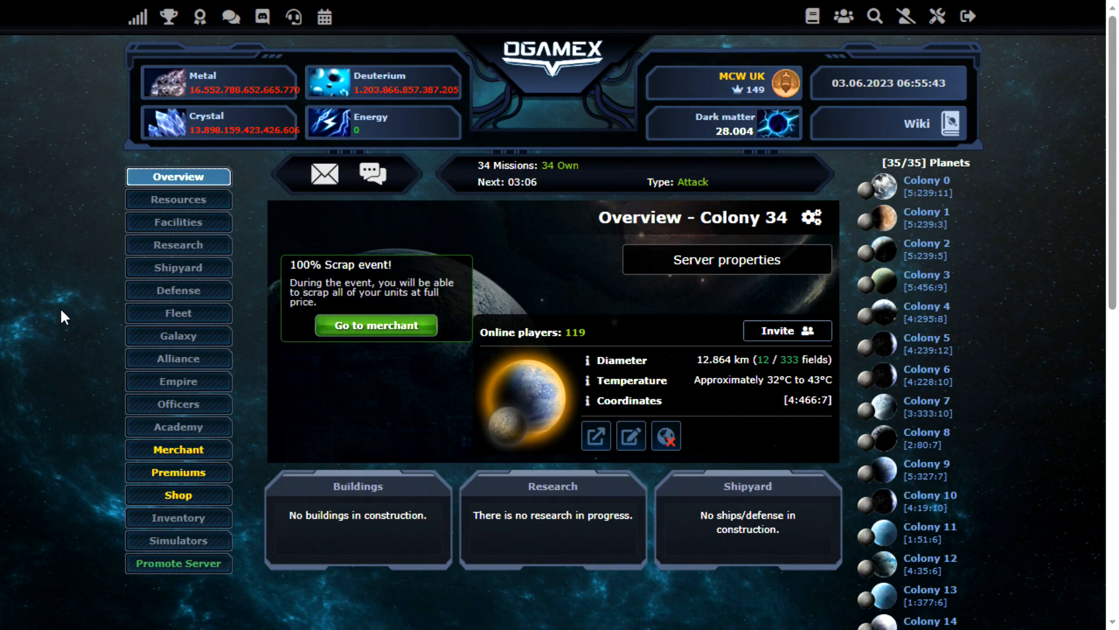
scroll("down", 3)
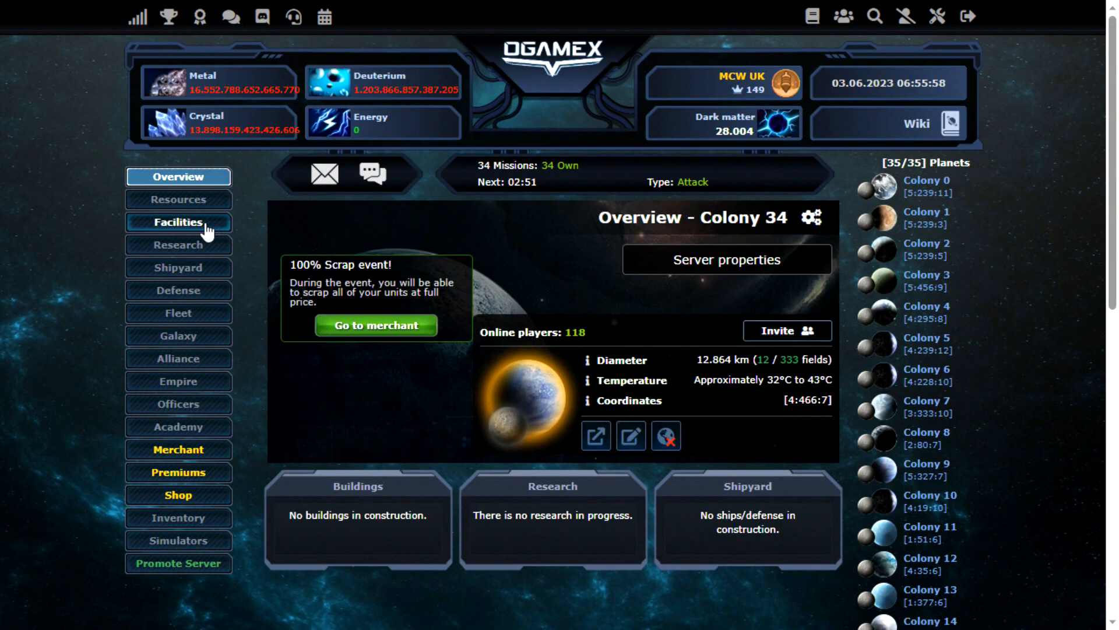
Start upgrading Colony 34's Nanite Factory with target level 15
left_click(178, 221)
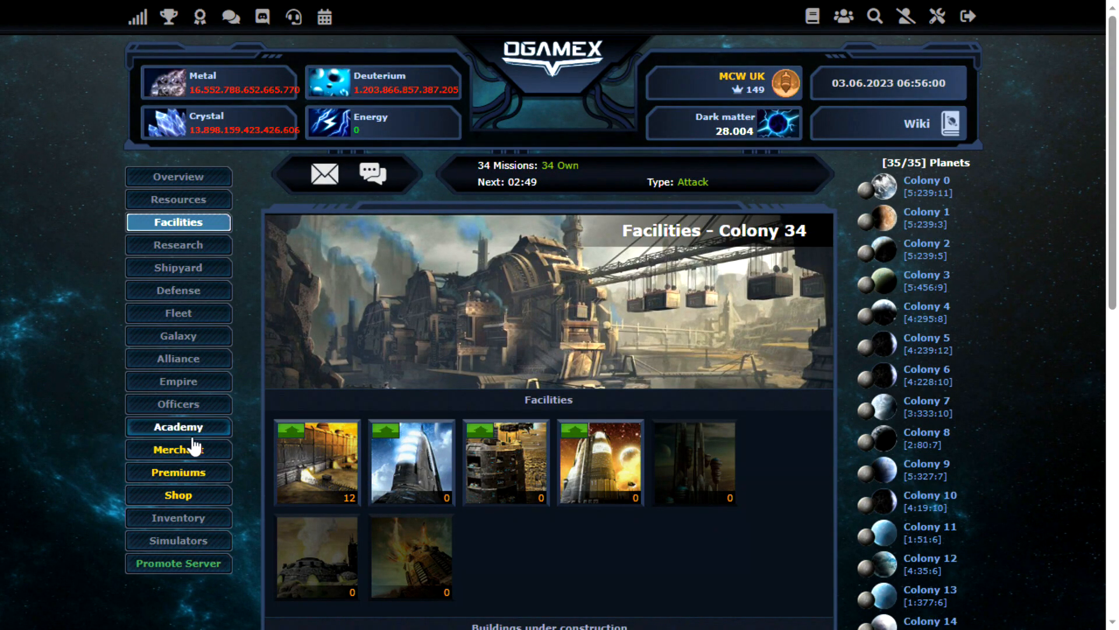
left_click(412, 461)
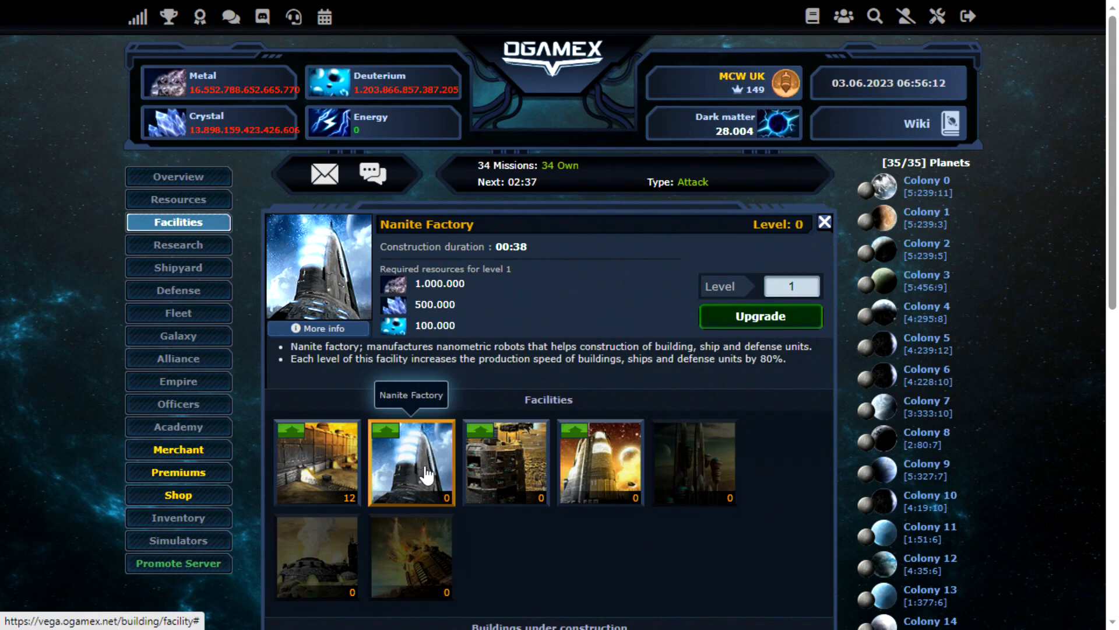
left_click(790, 285)
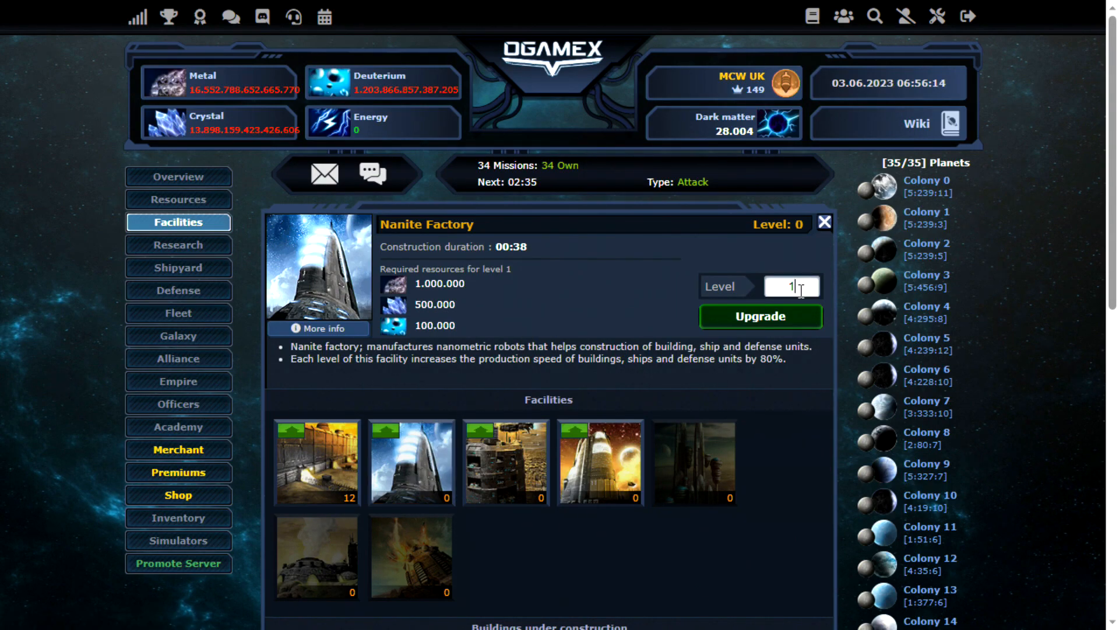
type("15")
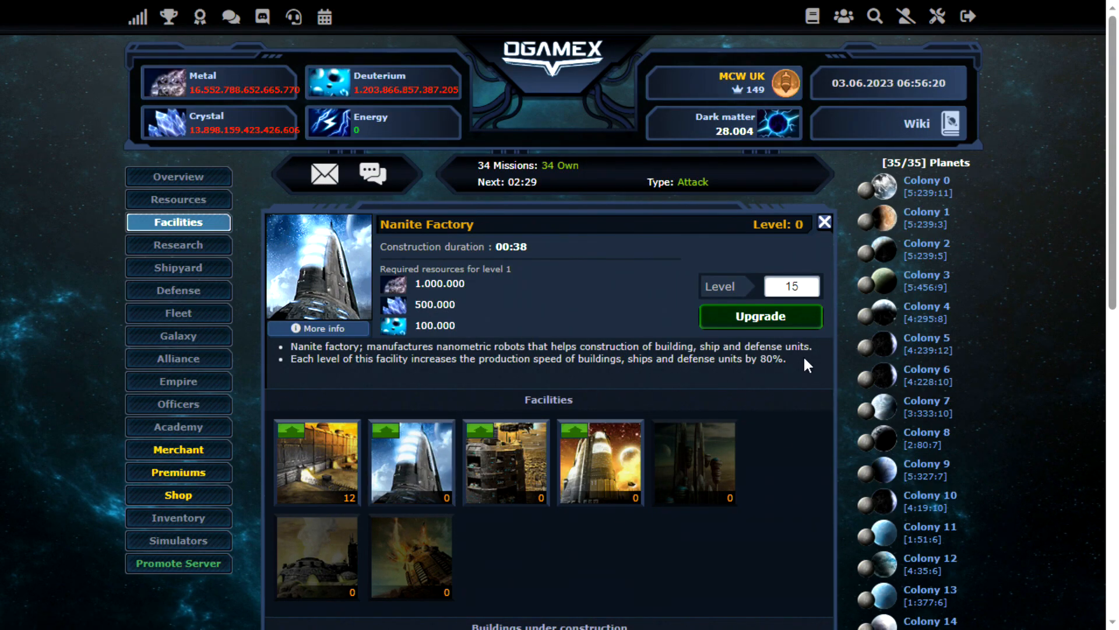
left_click(759, 316)
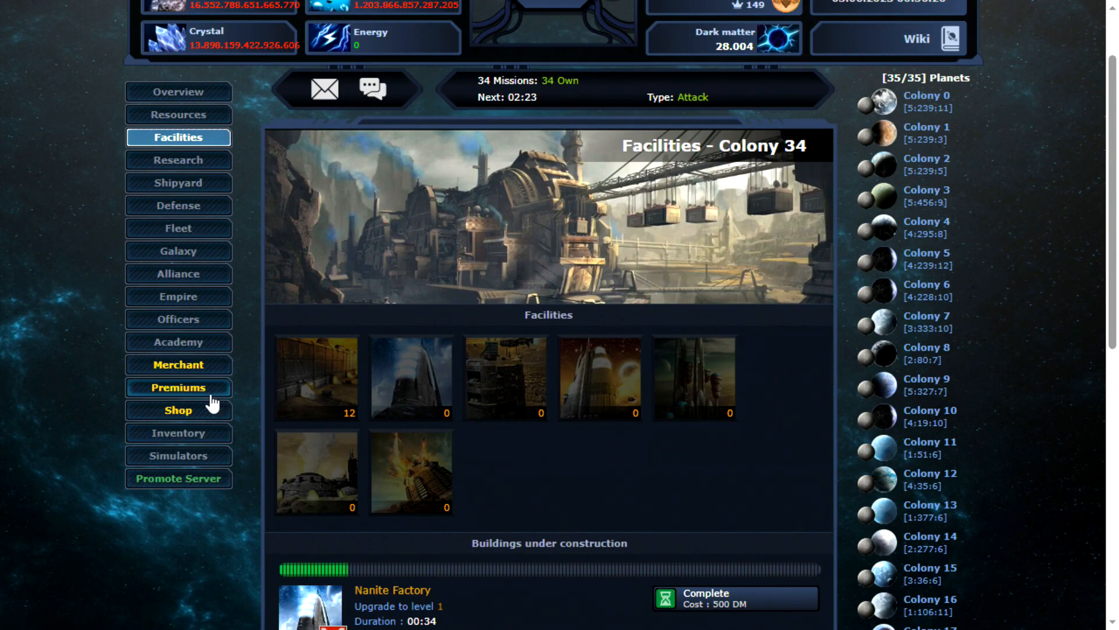
Activate the Kraken item from the inventory and push the Nanite Factory upgrade further
left_click(177, 517)
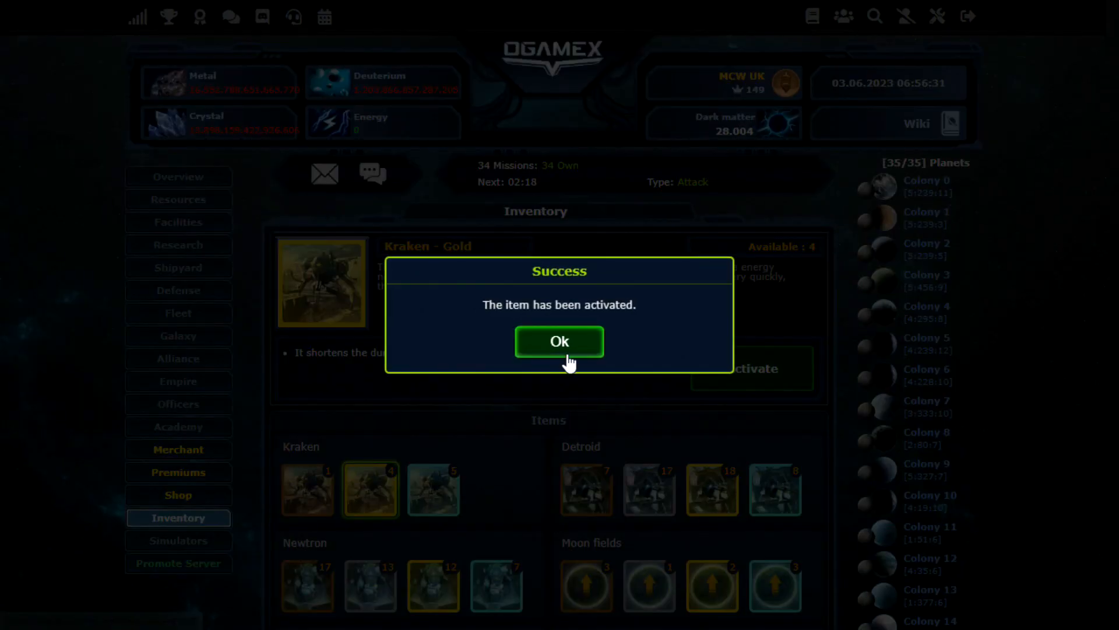
left_click(558, 342)
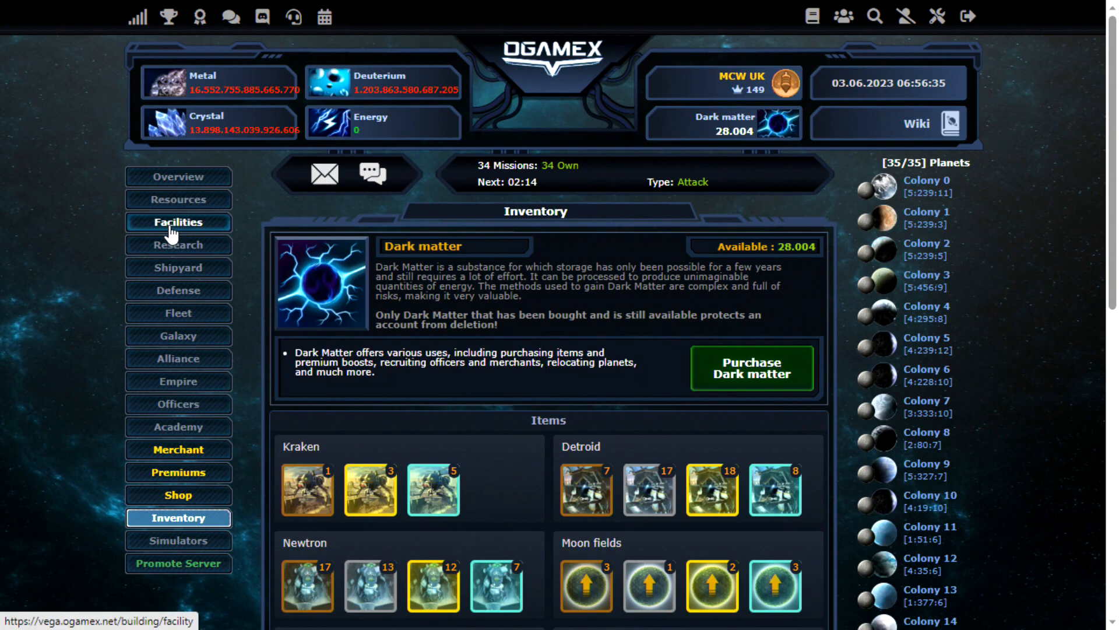
left_click(178, 221)
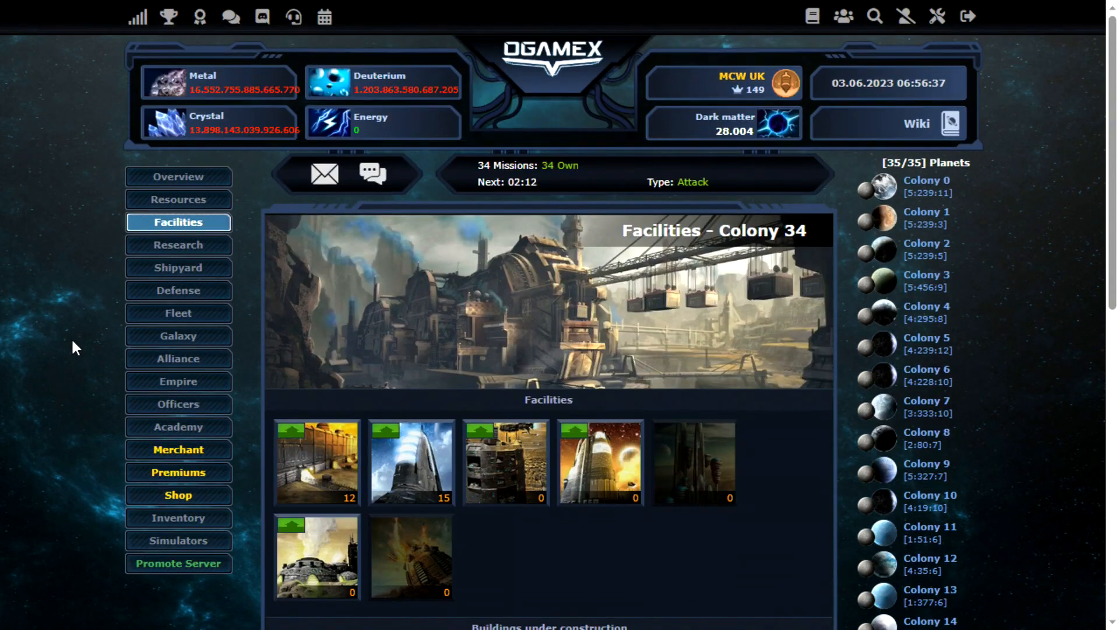
mouse_move(411, 461)
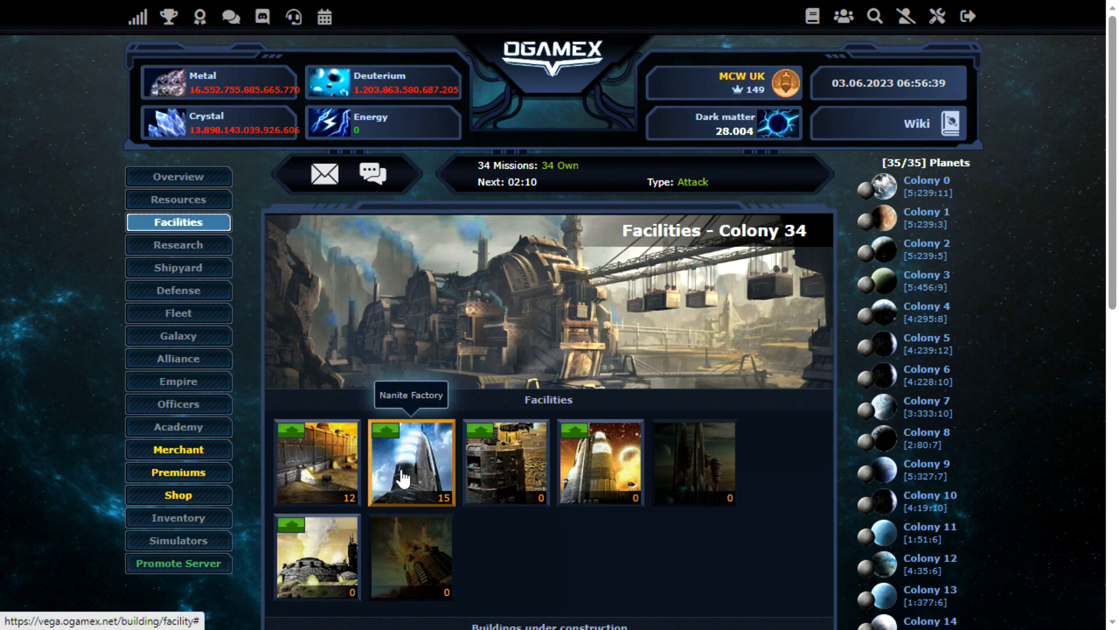
left_click(412, 462)
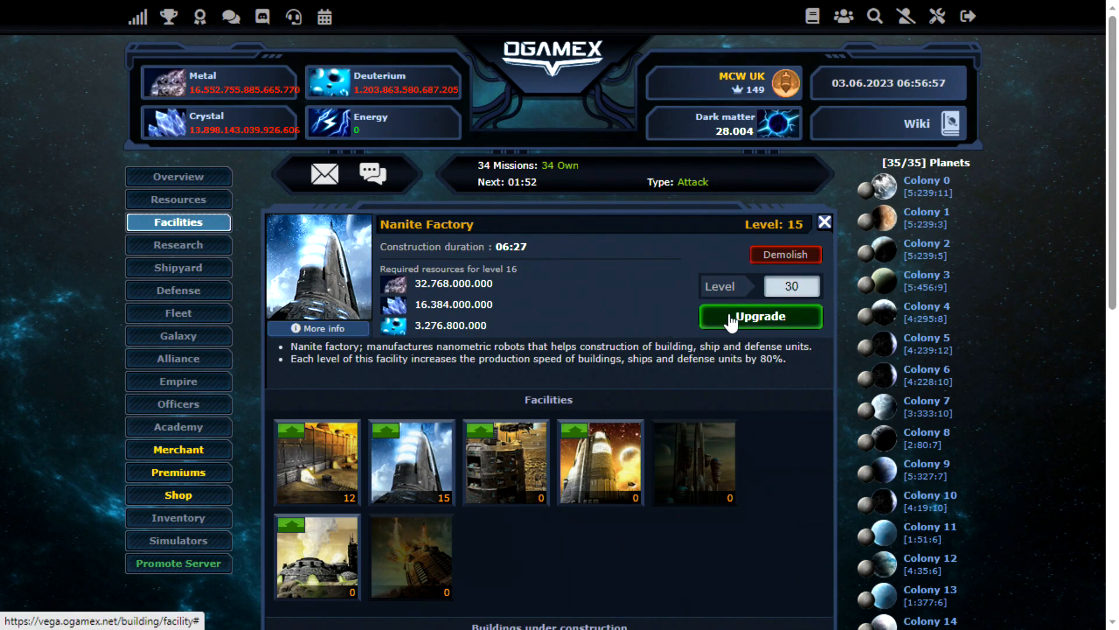
left_click(759, 316)
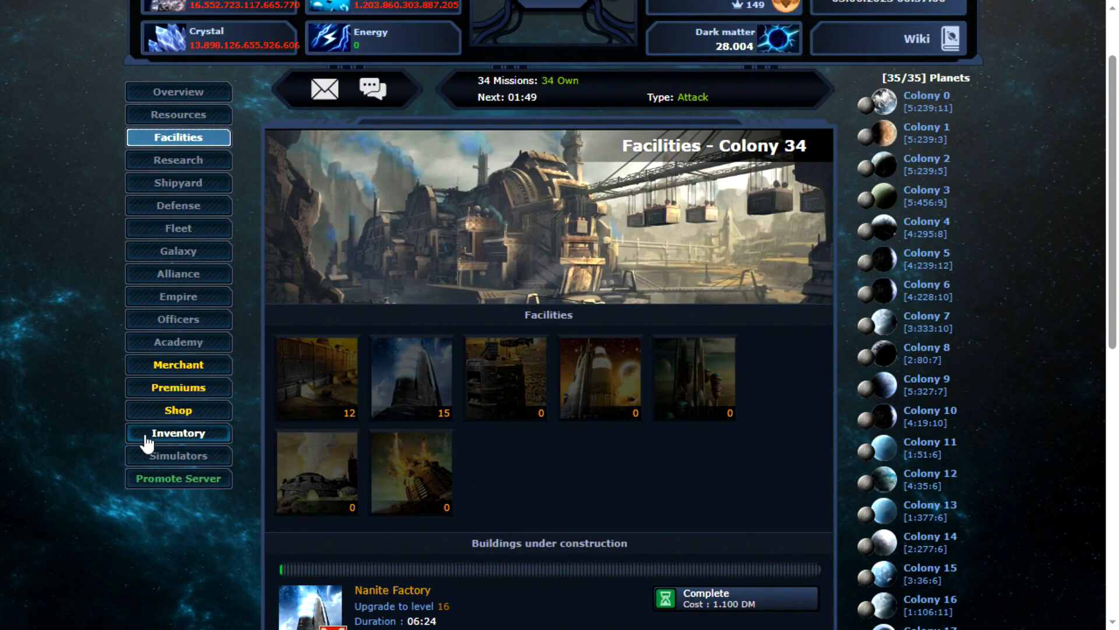
Activate another inventory item and review the Facilities page with the Nanite Factory at level 32
left_click(177, 434)
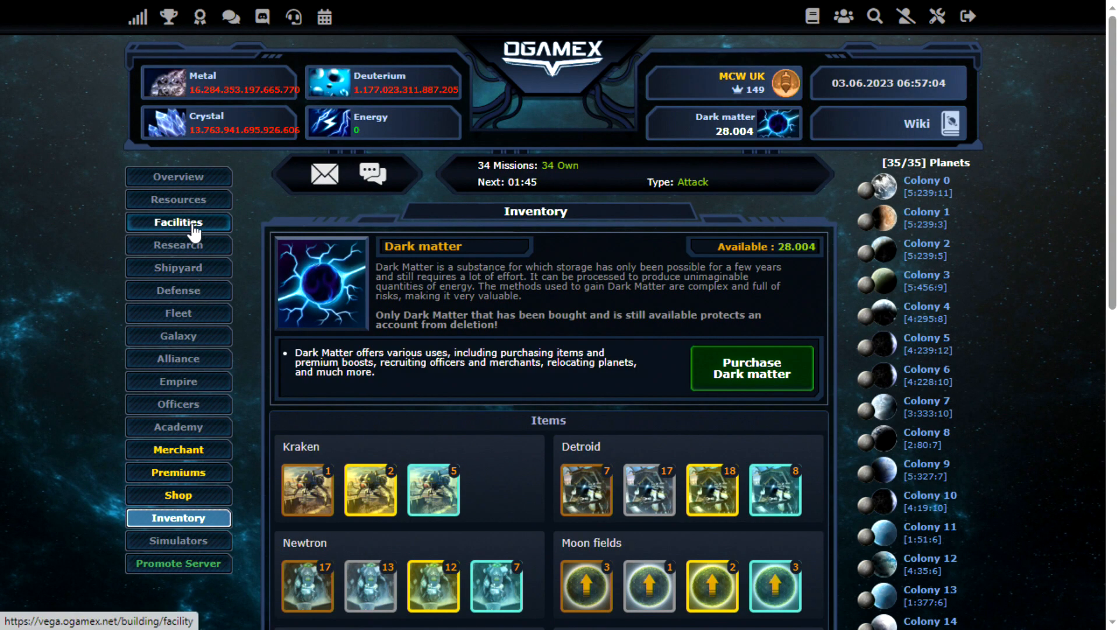
left_click(177, 221)
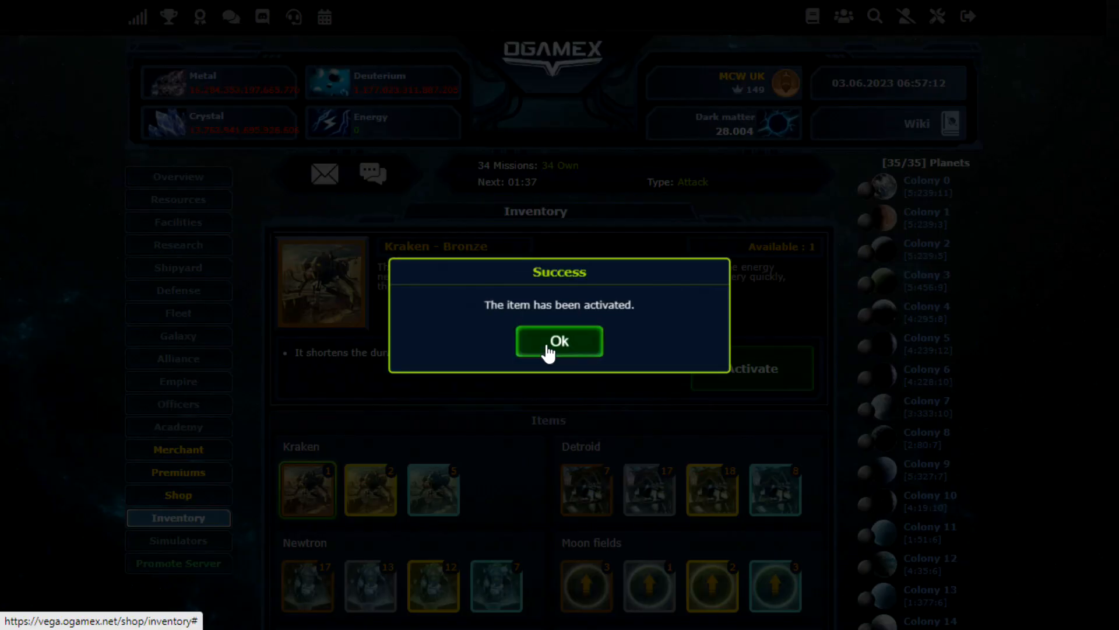
left_click(559, 342)
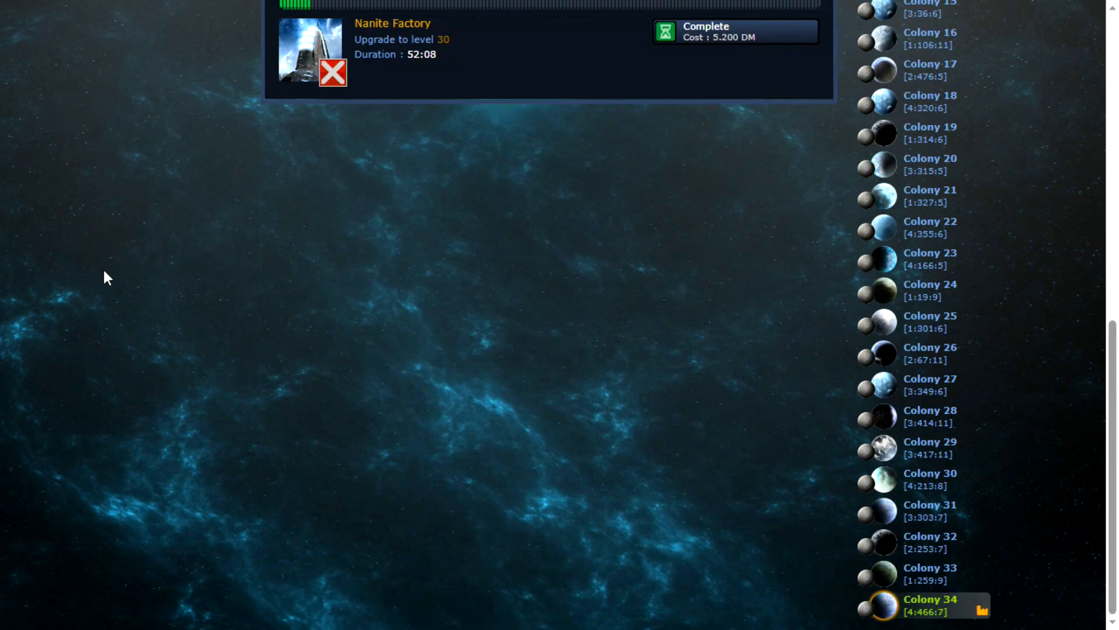
scroll("up", 3)
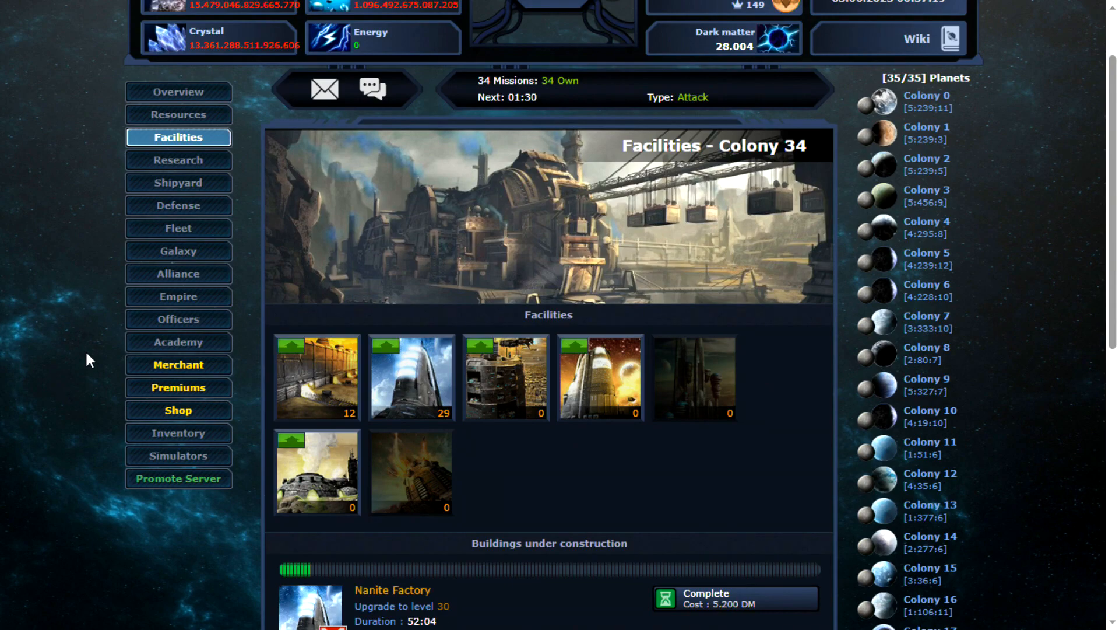
mouse_move(66, 447)
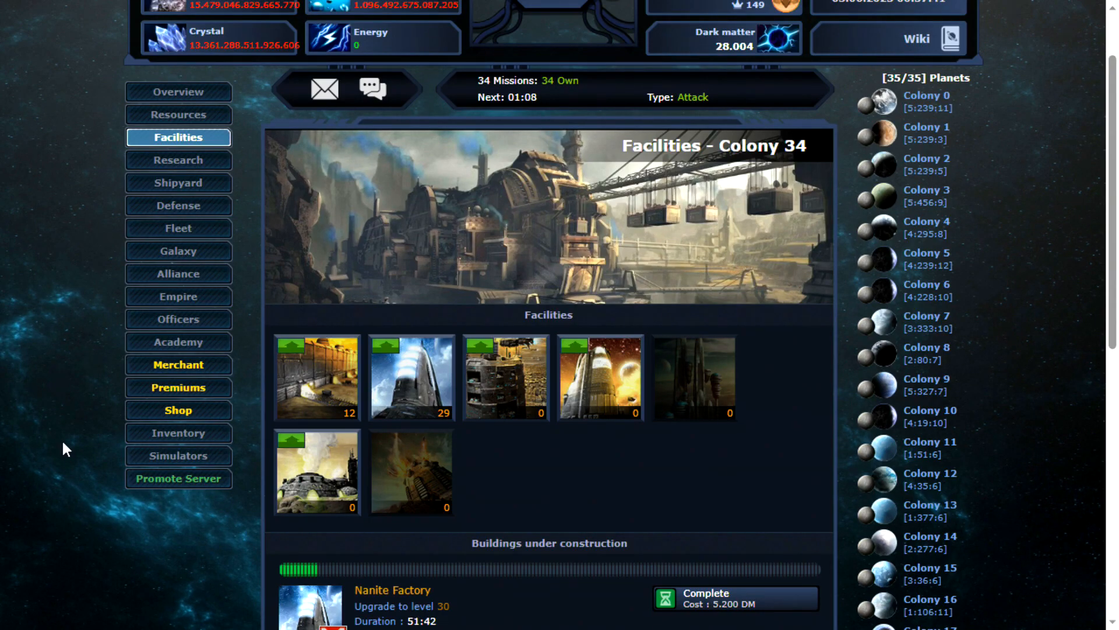
scroll("down", 3)
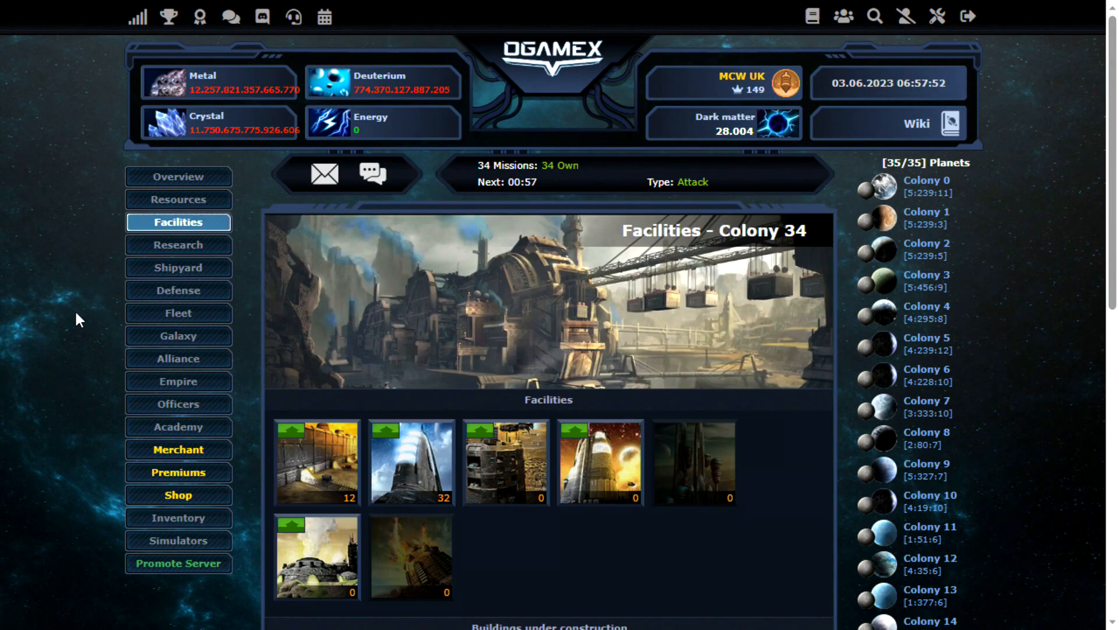
Upgrade Colony 34's Metal Mine in stages with target levels 15, 31 and 47
scroll("down", 3)
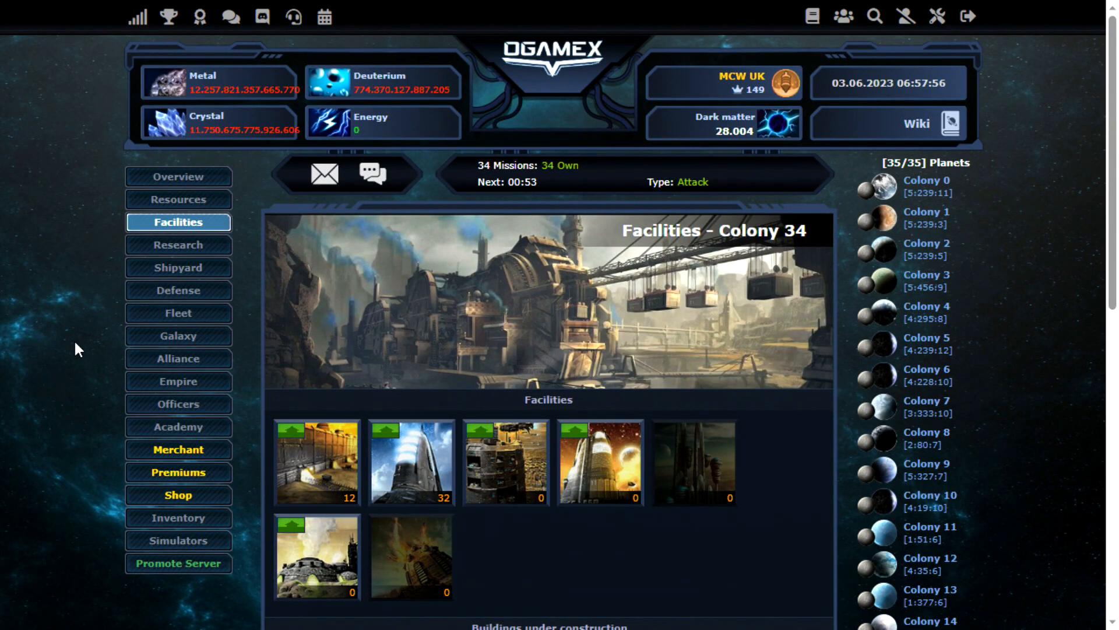
left_click(177, 200)
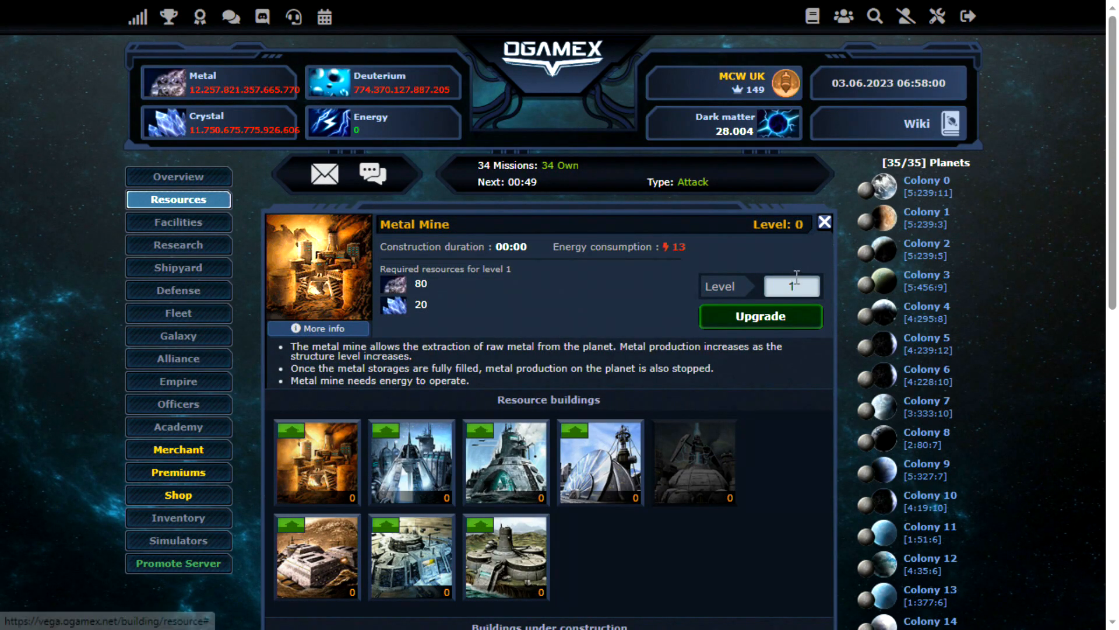
type("15")
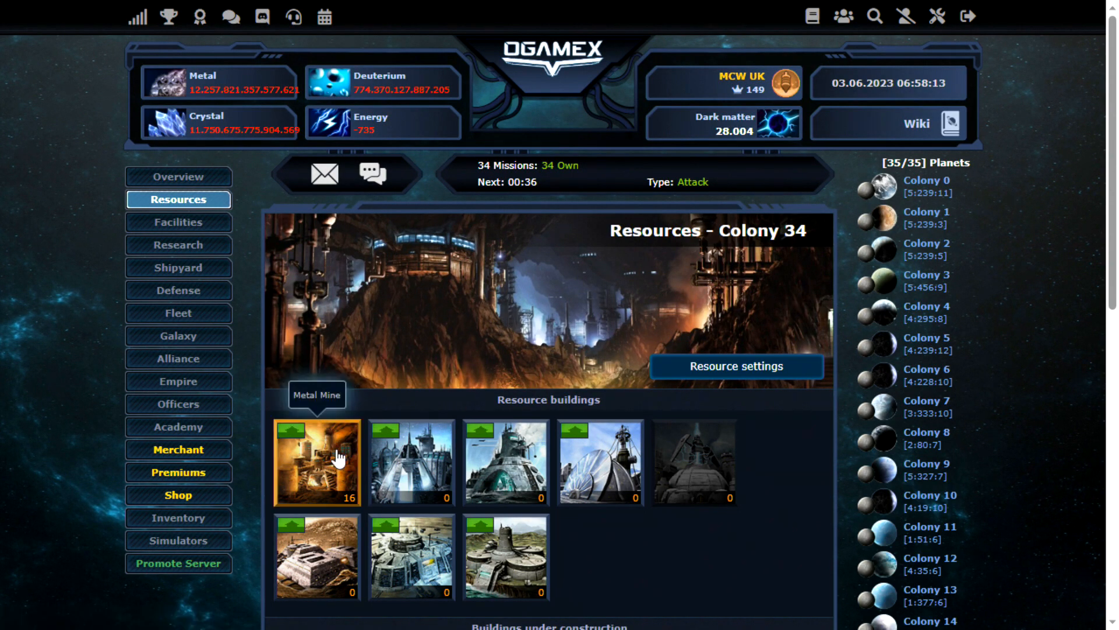
left_click(317, 462)
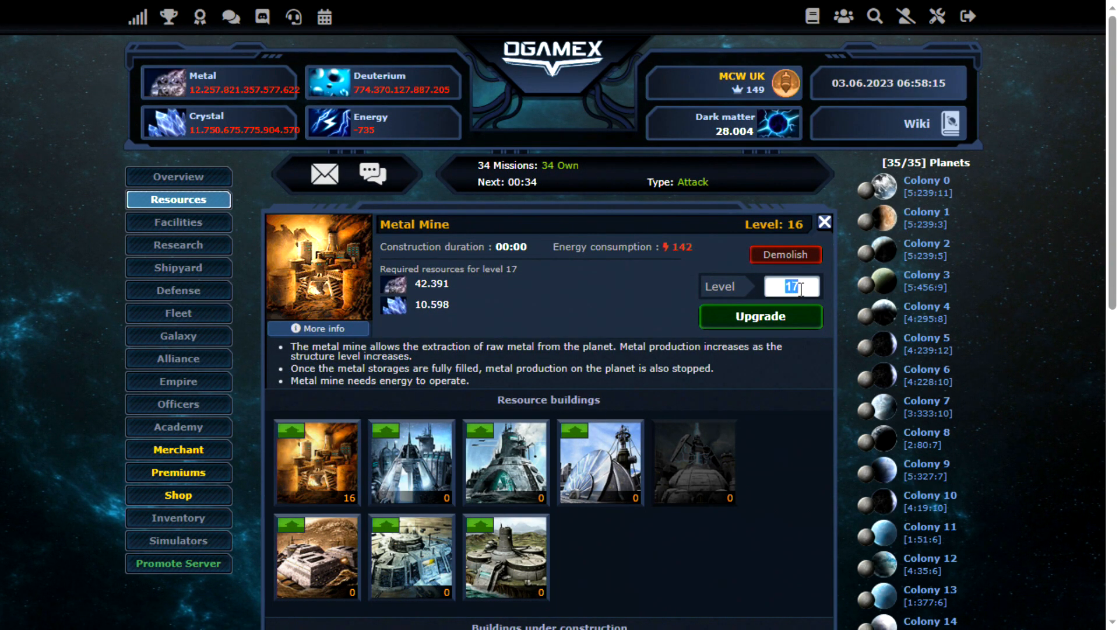
type("31")
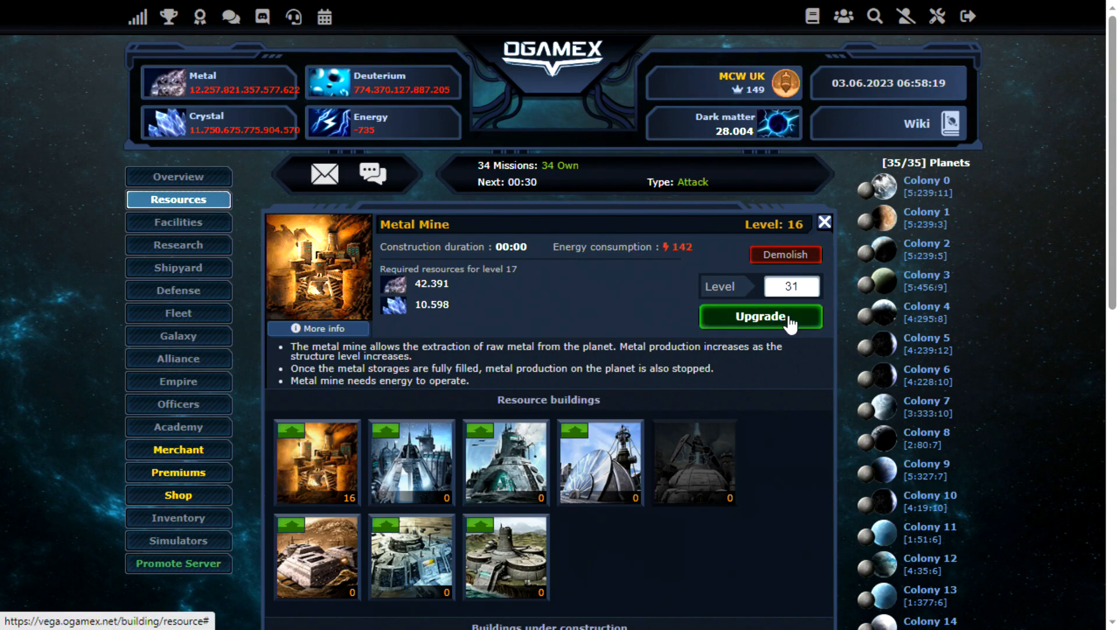
left_click(759, 316)
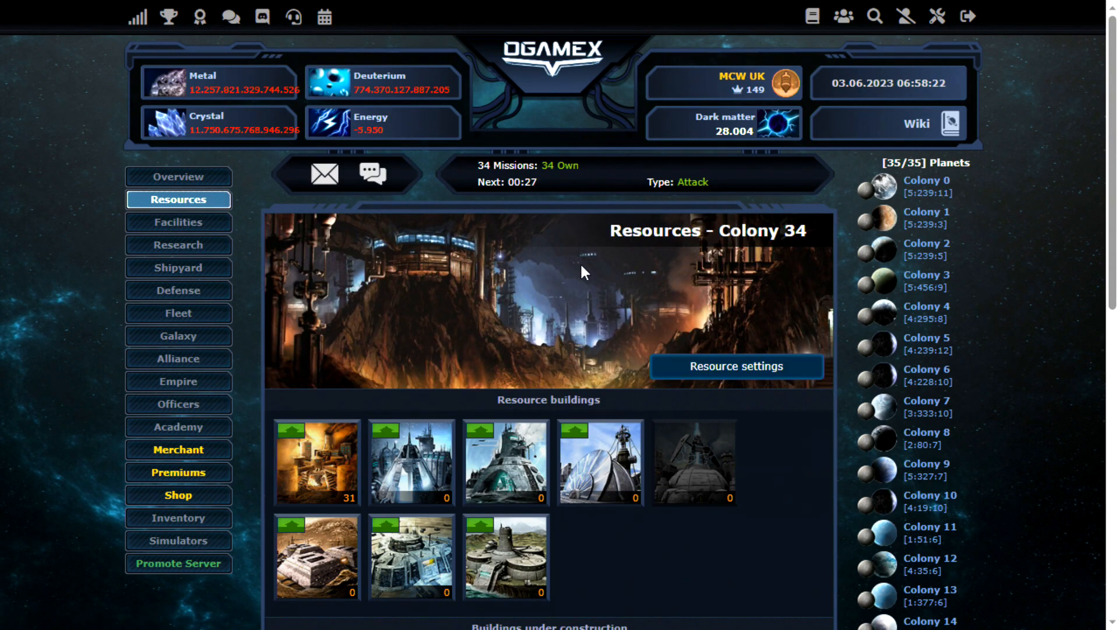
left_click(317, 462)
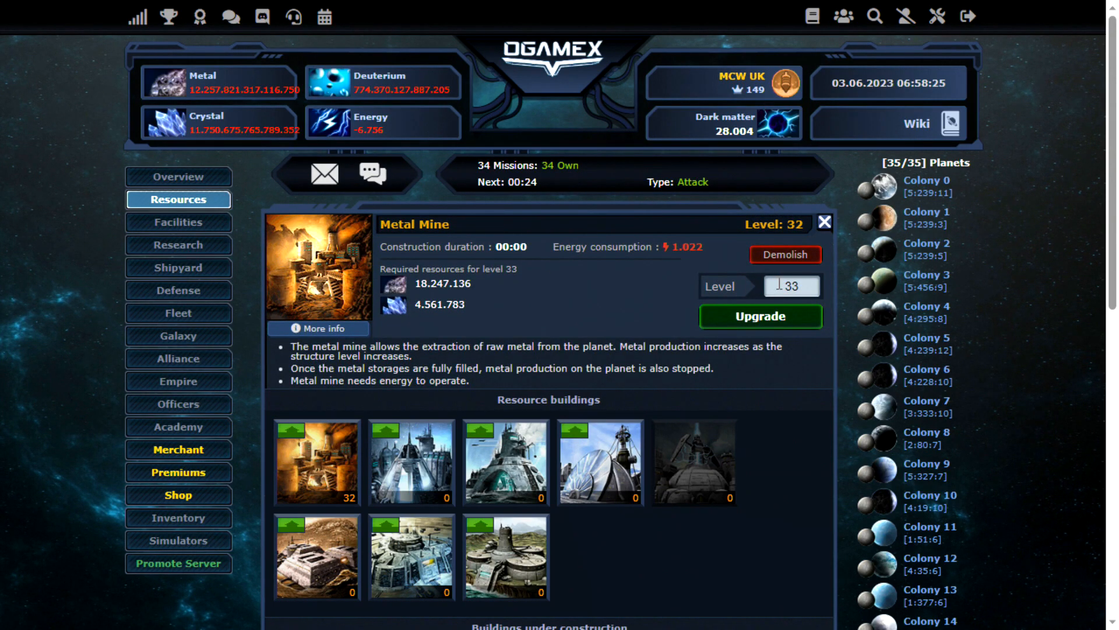
type("47")
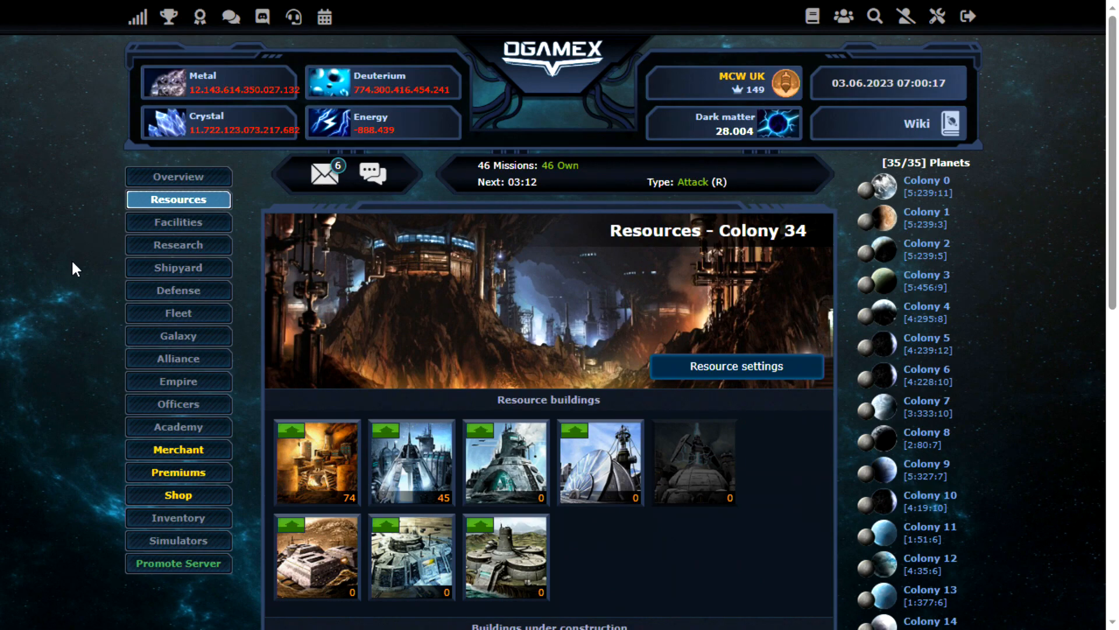
scroll("down", 3)
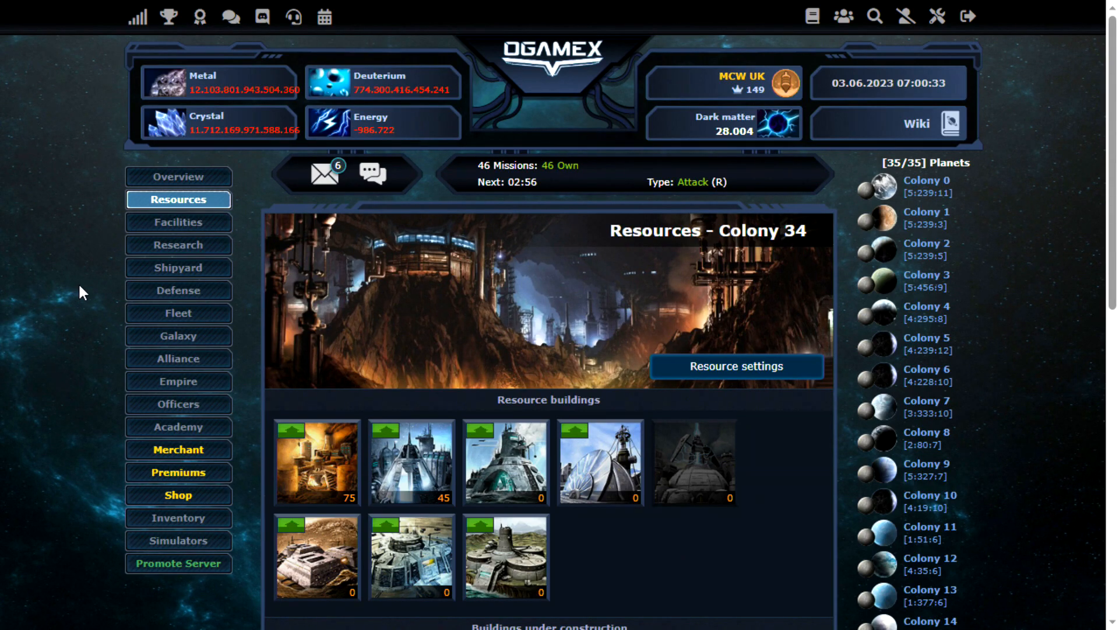
mouse_move(84, 279)
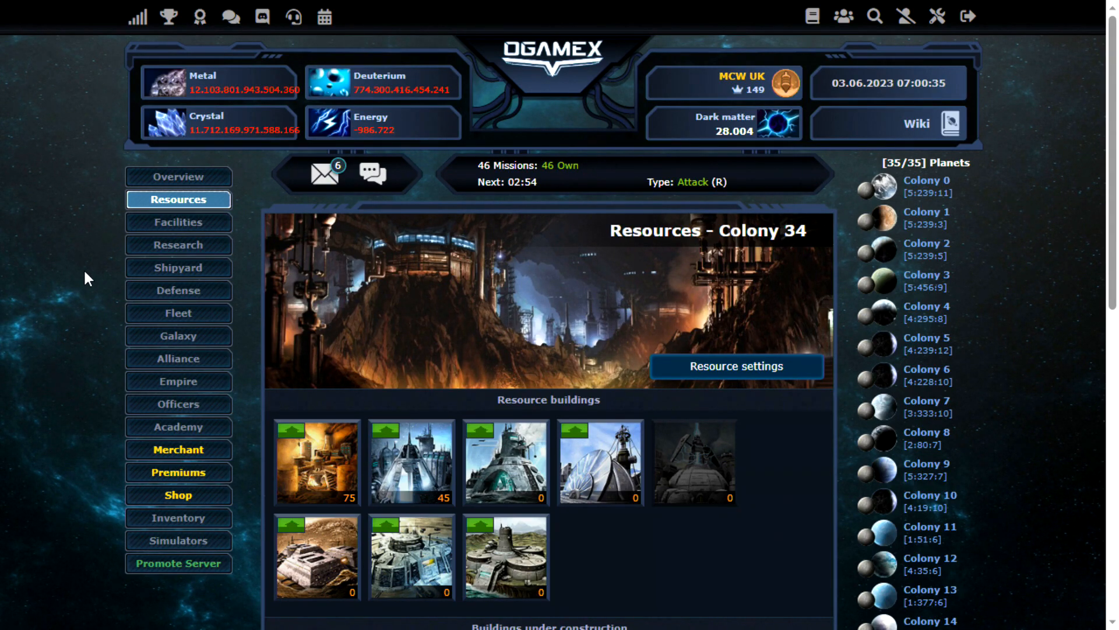
mouse_move(323, 173)
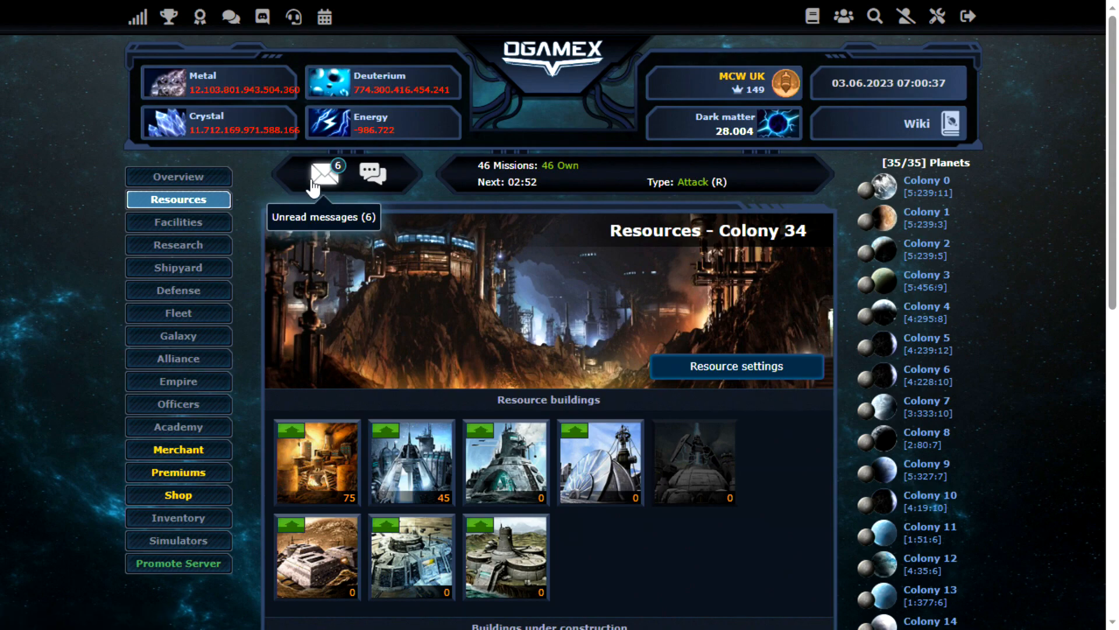
Review the new reports and send plunder fleets to targets in system 4:462
left_click(323, 174)
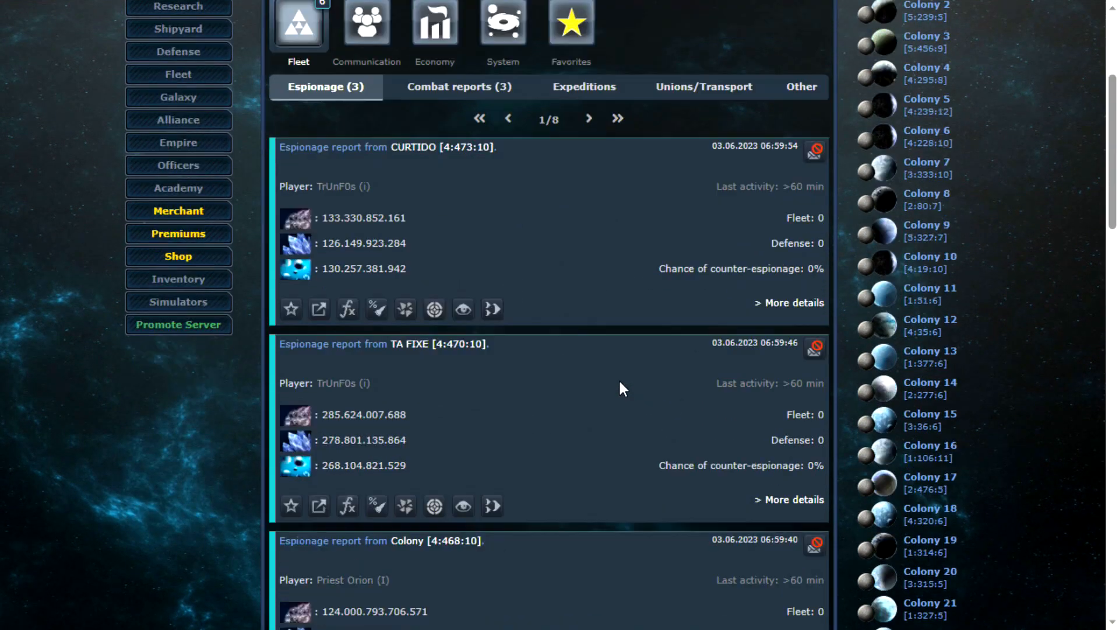
scroll("down", 3)
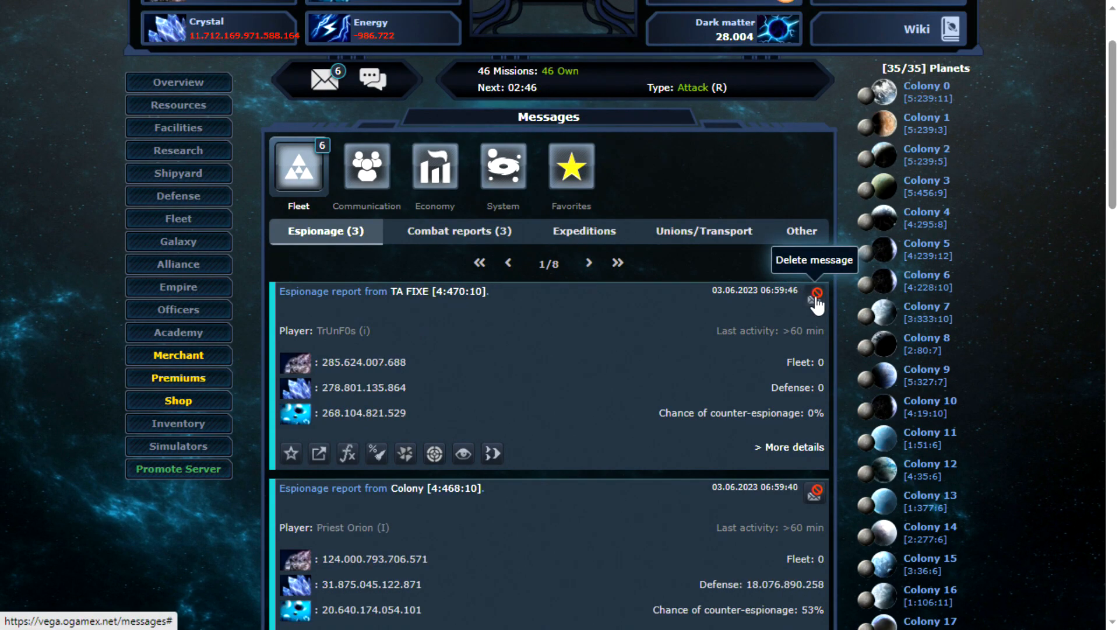
left_click(457, 231)
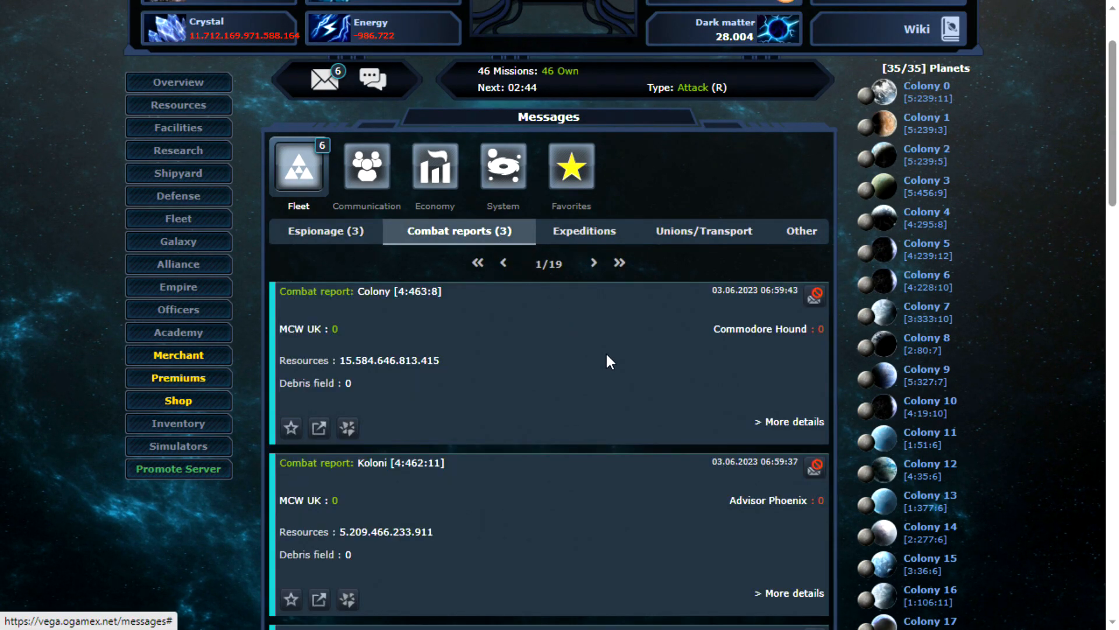
scroll("down", 3)
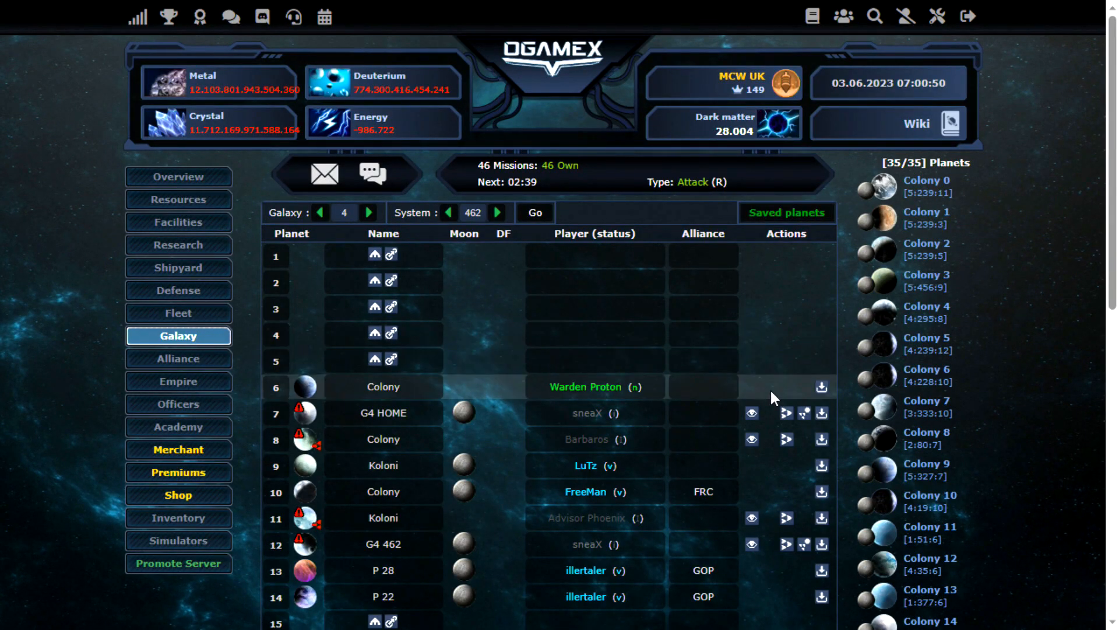
mouse_move(785, 439)
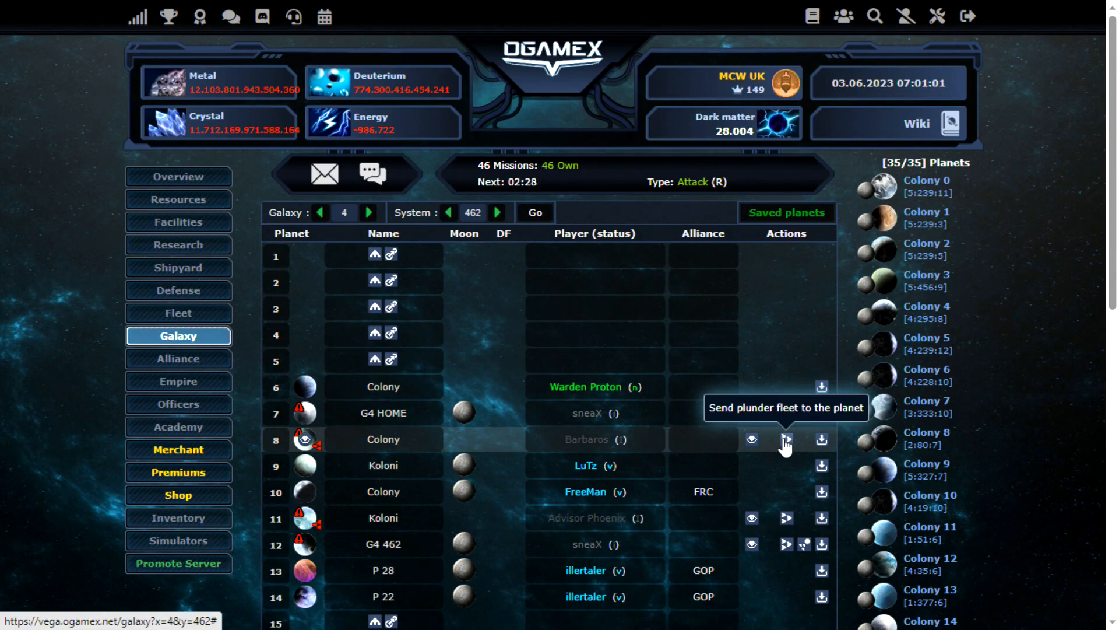
left_click(177, 176)
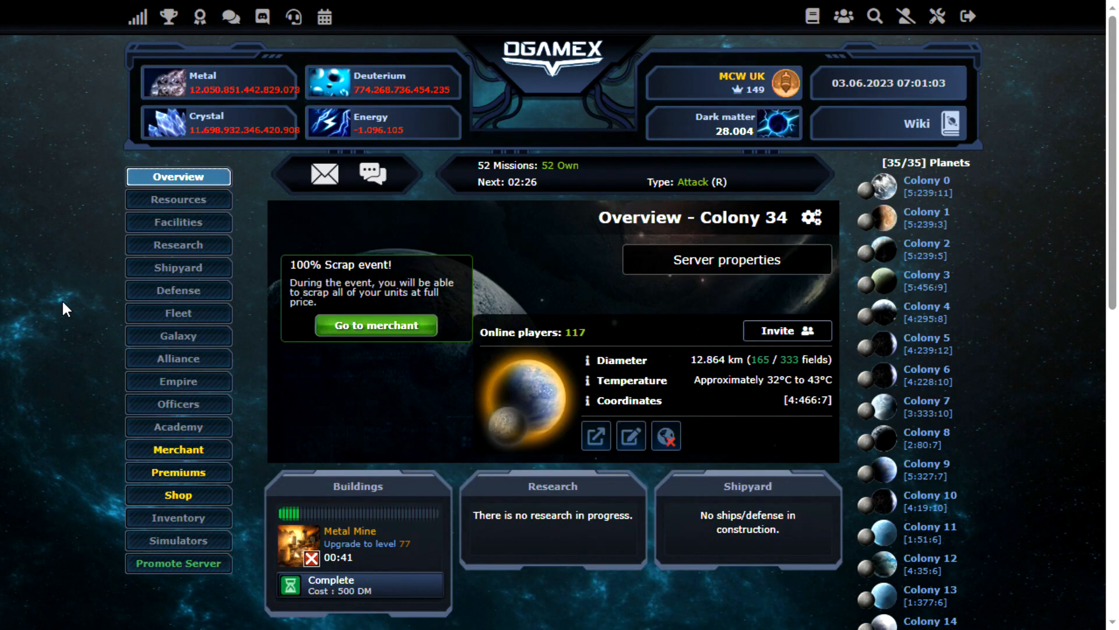
scroll("down", 3)
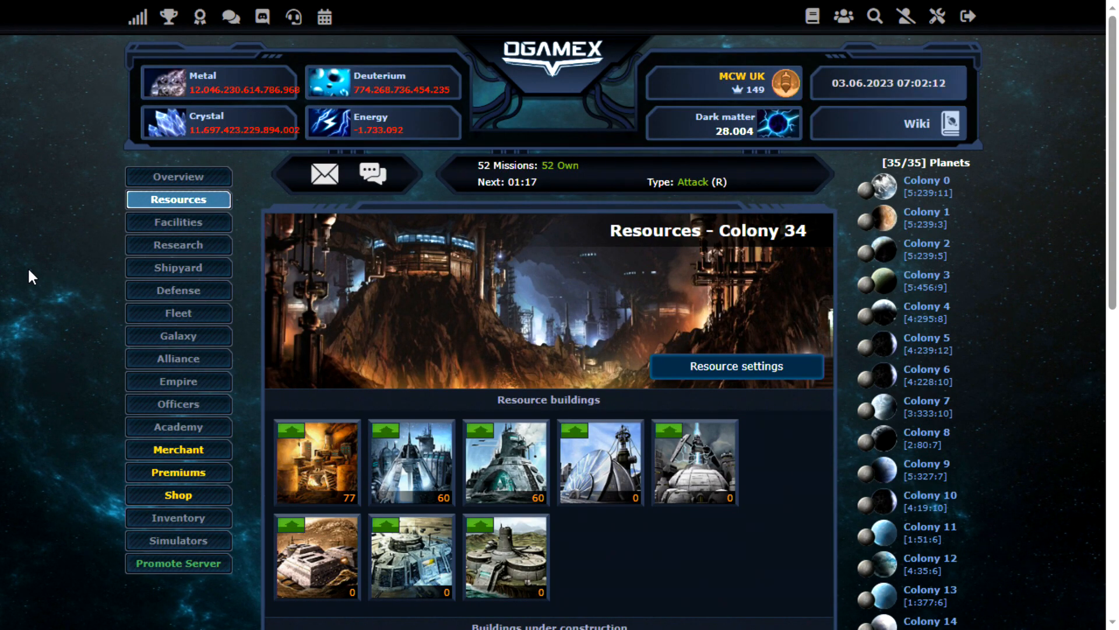
Upgrade Colony 34's Terraformer to level 15 in Facilities and view the Nanite Factory details
left_click(178, 222)
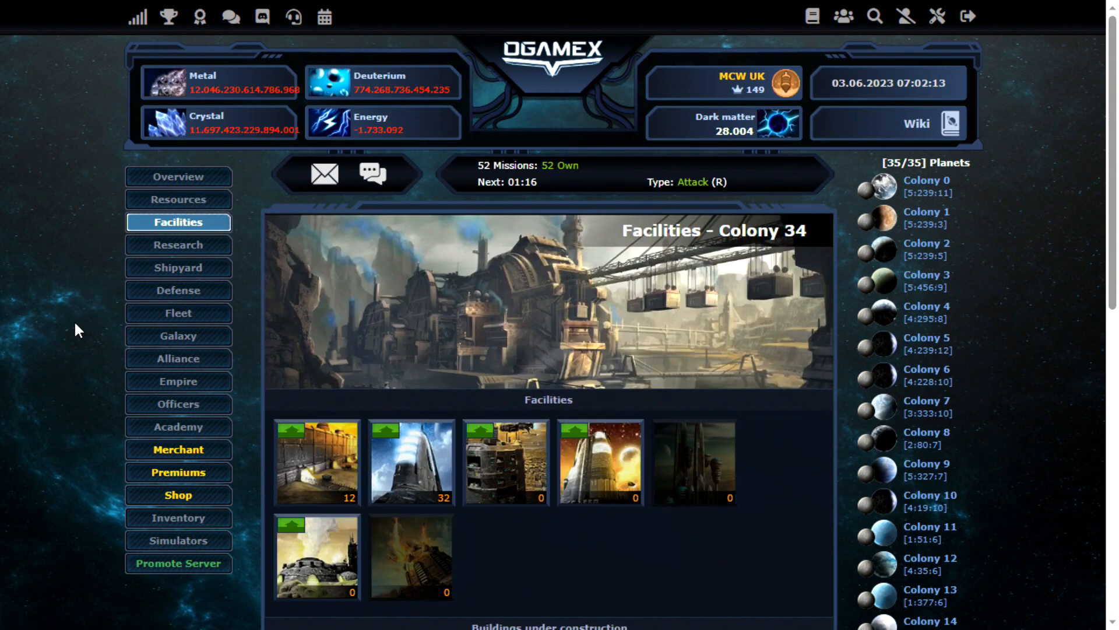
mouse_move(293, 529)
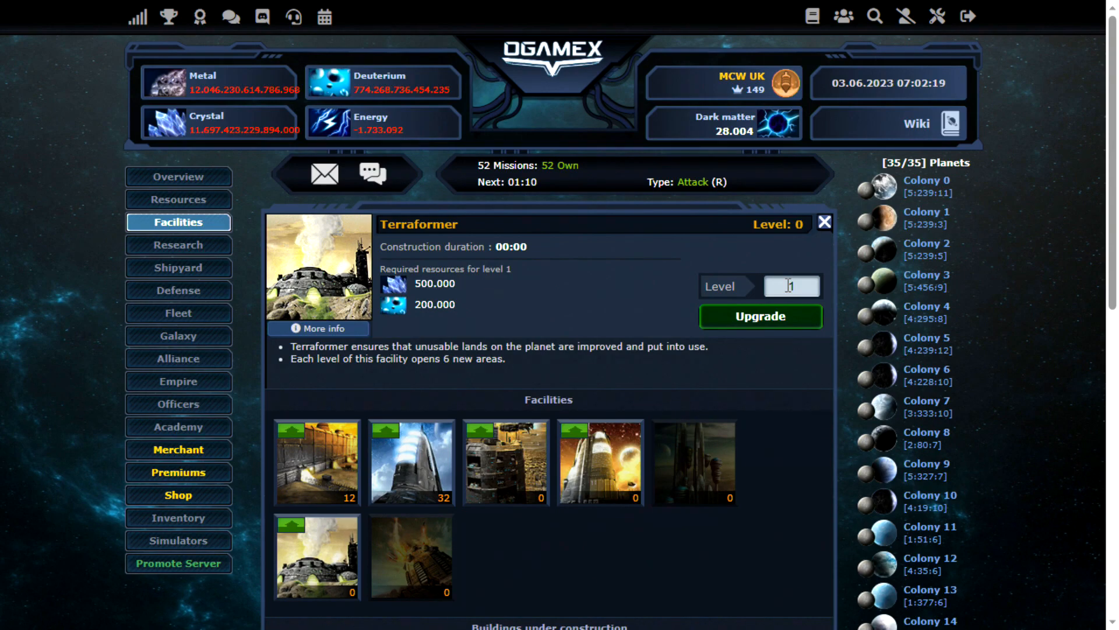
type("15")
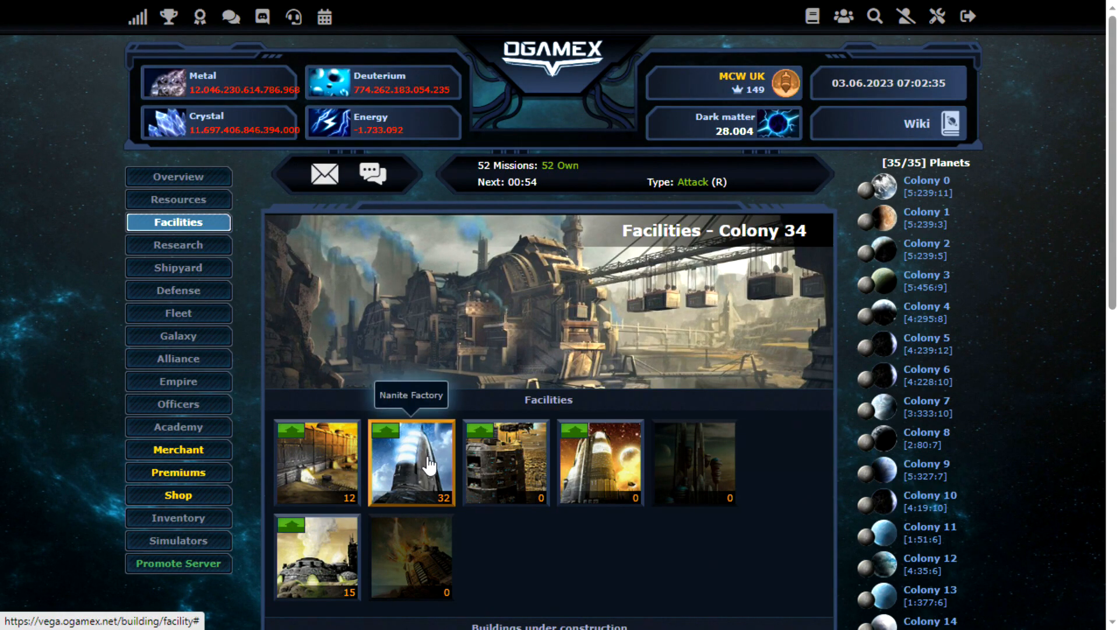
left_click(412, 462)
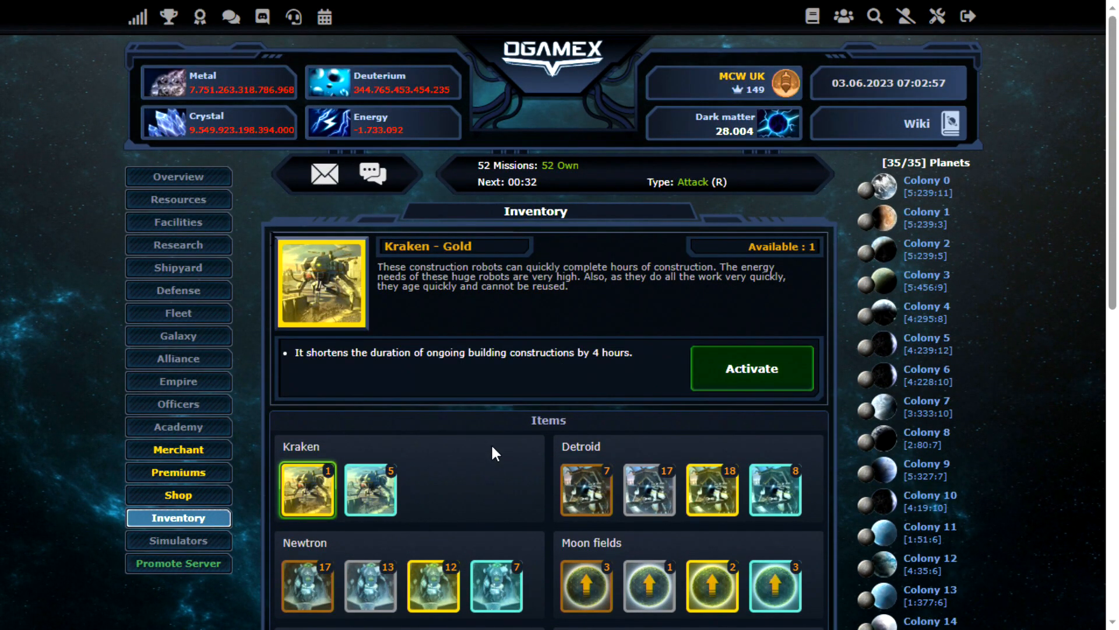
mouse_move(178, 222)
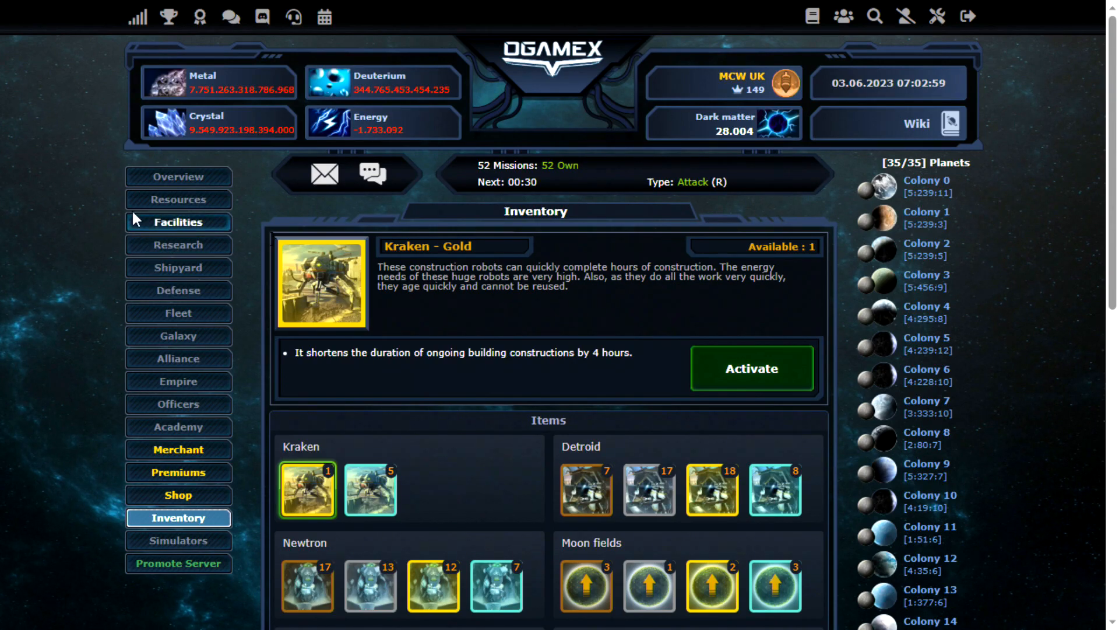
Queue the Metal Mine upgrade toward level 90 from Colony 34's Resources page
left_click(177, 199)
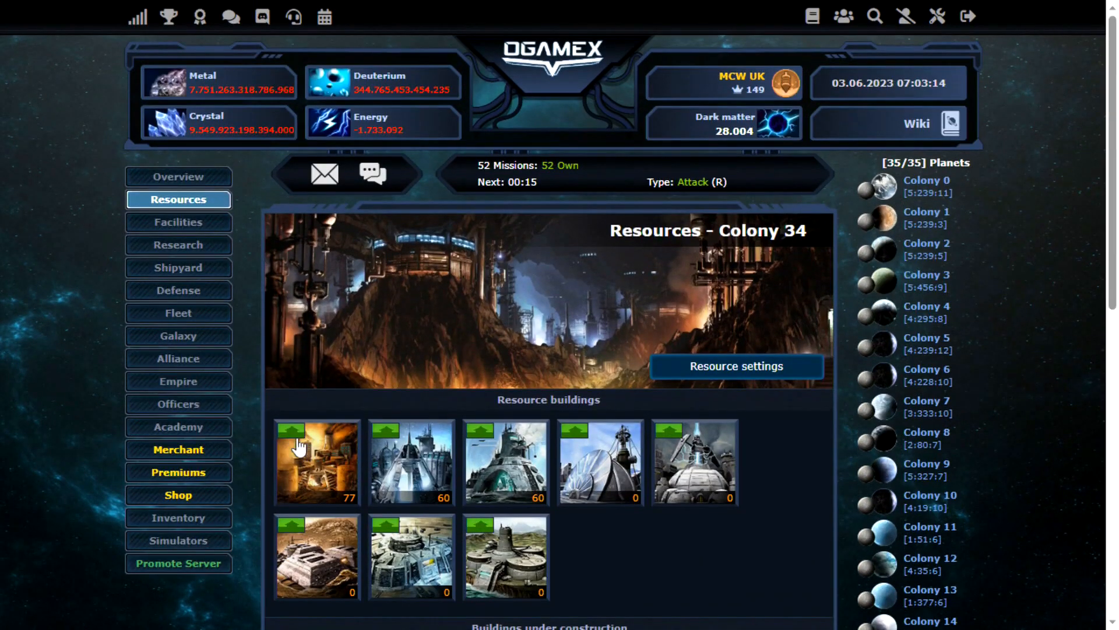
left_click(317, 461)
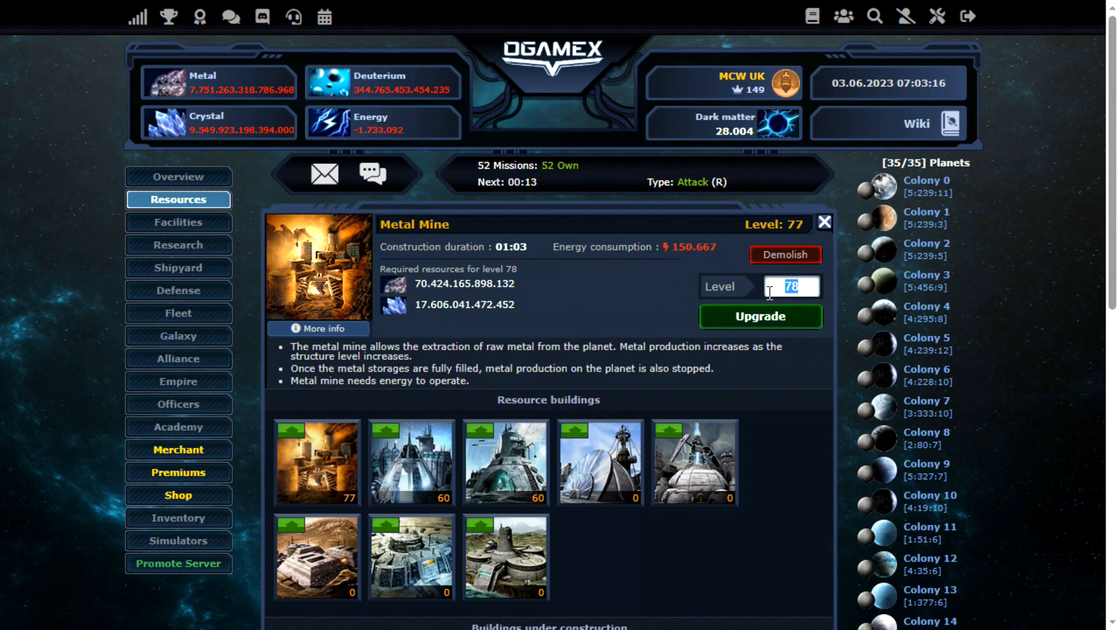
type("9")
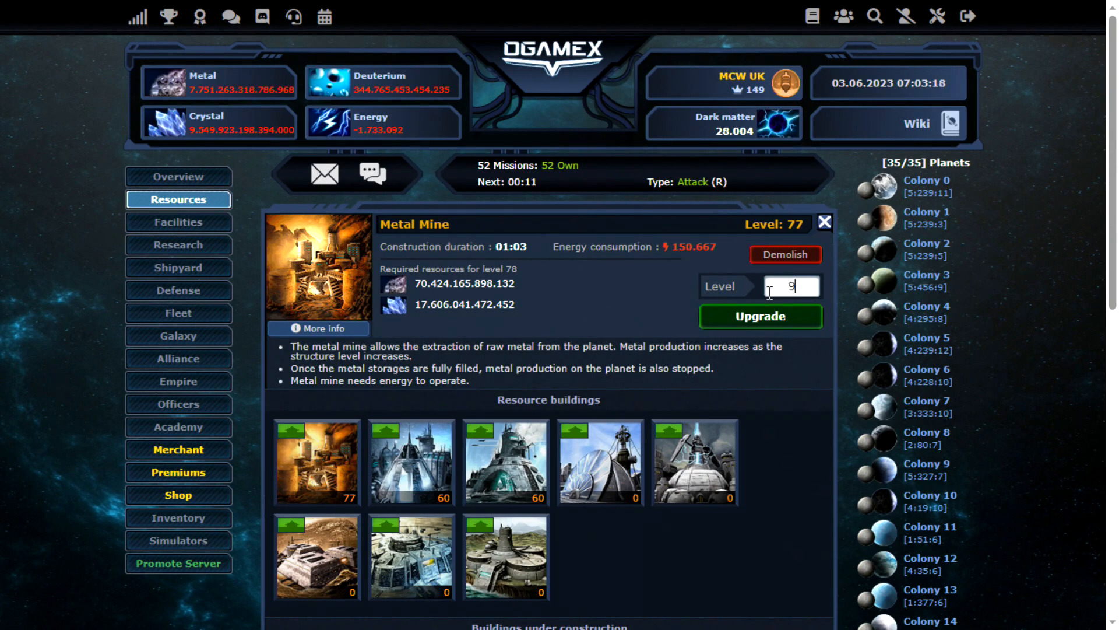
scroll("down", 3)
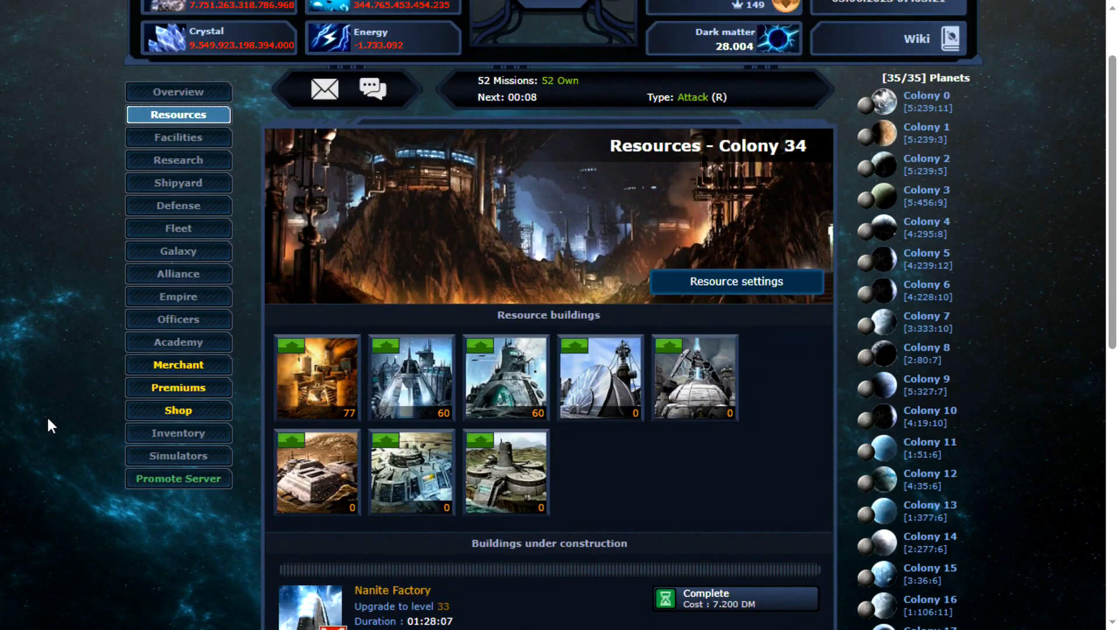
Activate the gold Kraken construction booster from the inventory and return to Resources
left_click(177, 432)
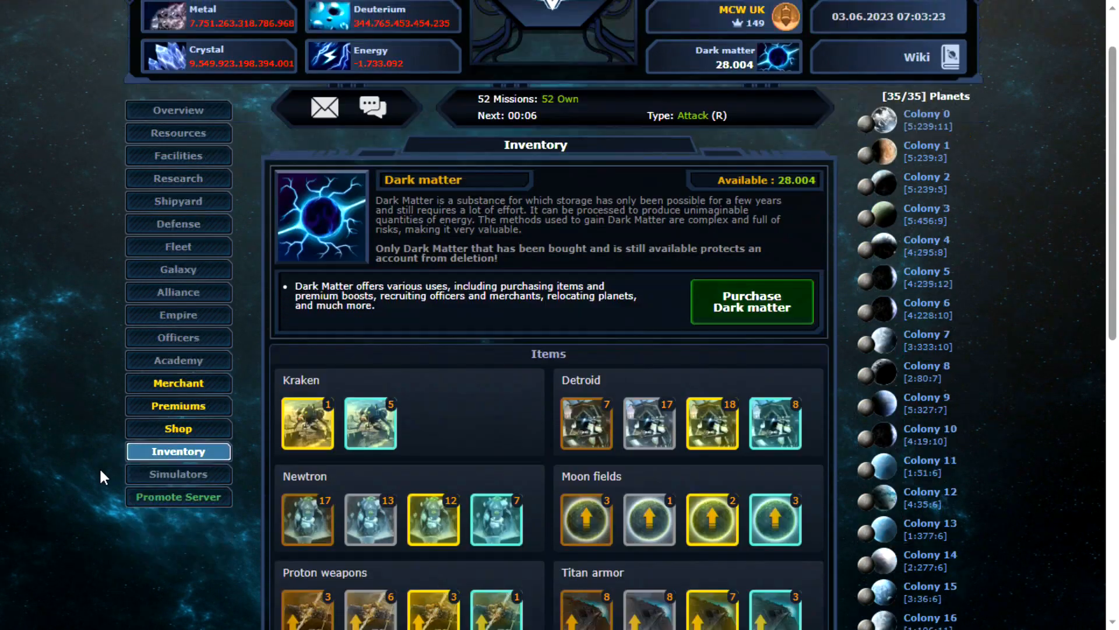
left_click(307, 422)
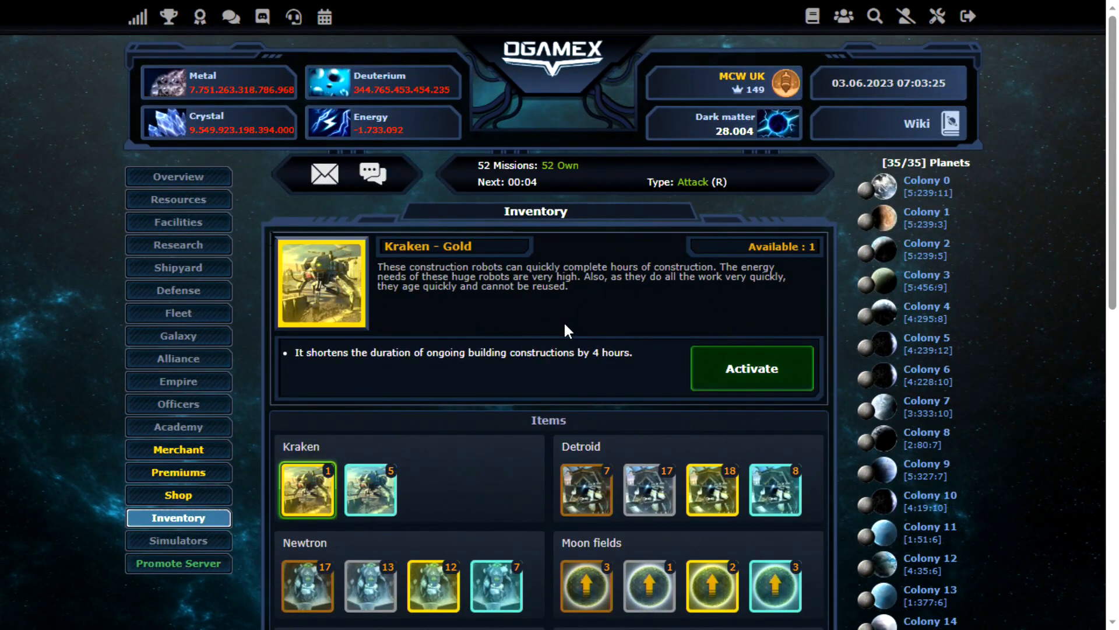
left_click(751, 367)
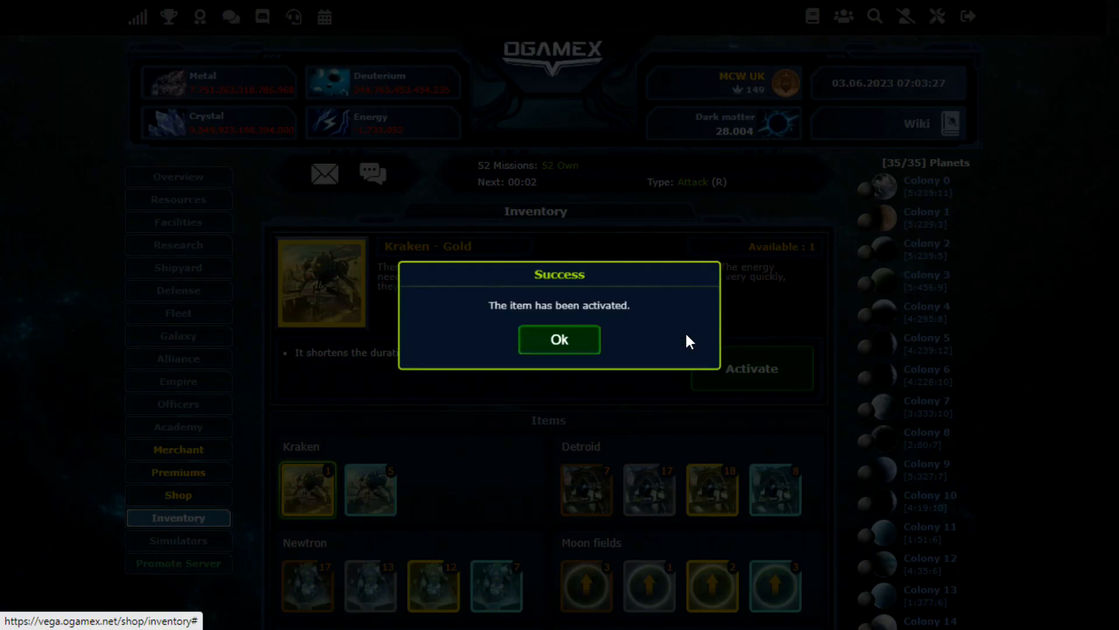
left_click(558, 339)
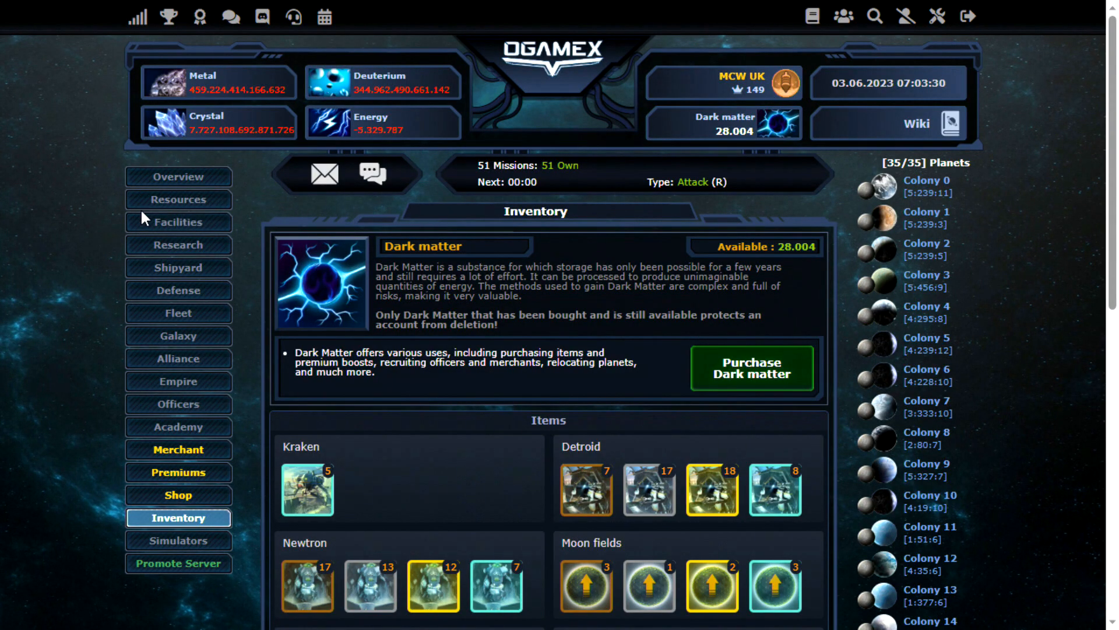
left_click(177, 199)
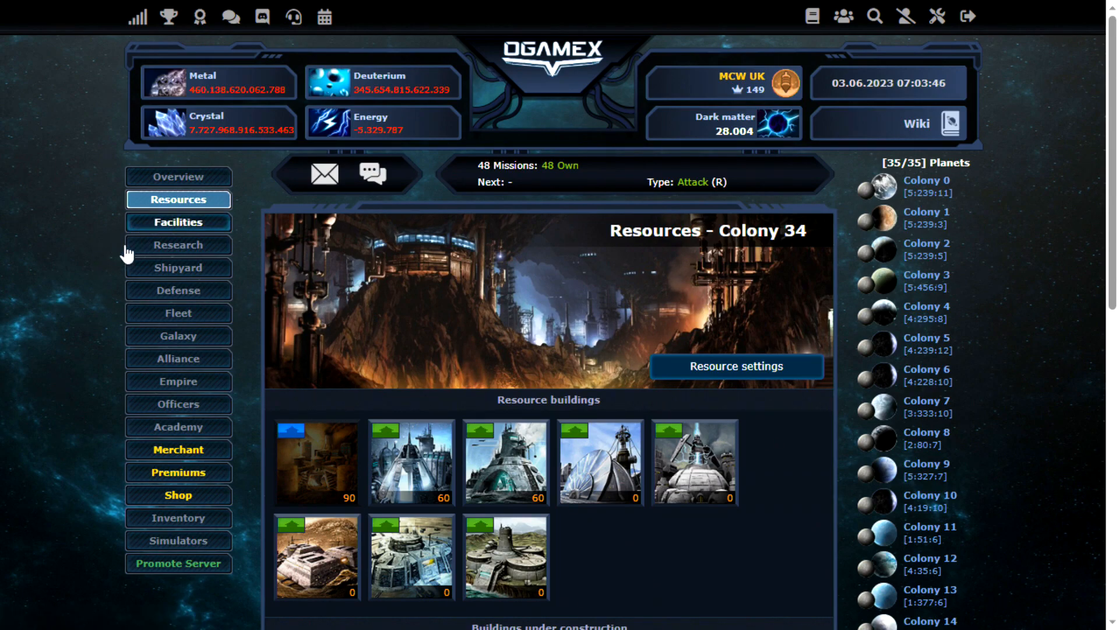
Check the Orbital Defense Platform requirements, which call for Shipyard 22
left_click(178, 221)
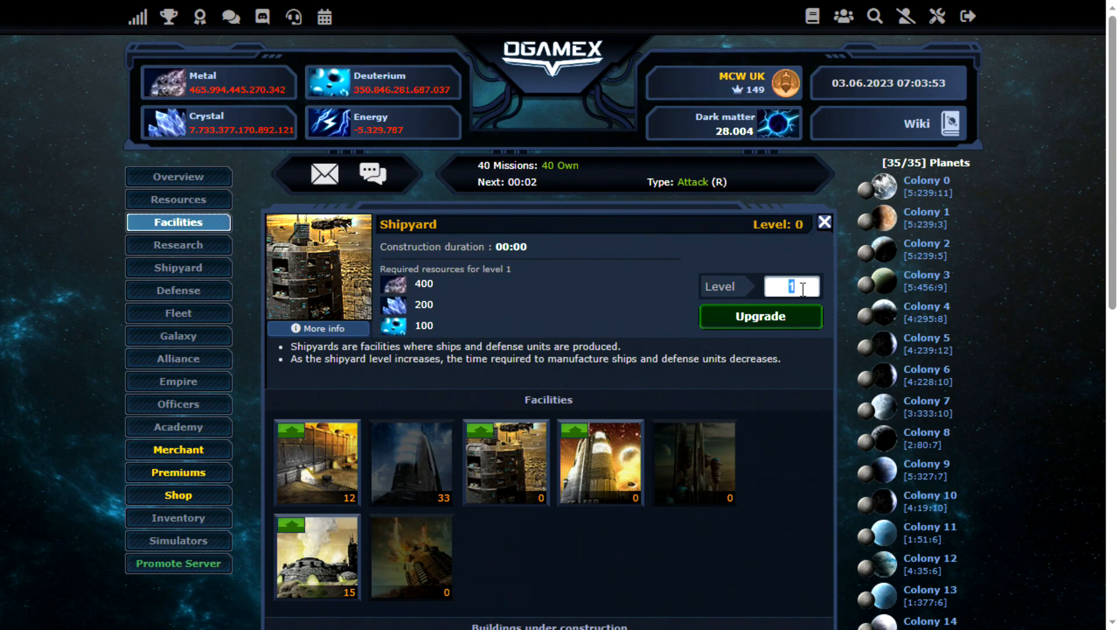
left_click(177, 291)
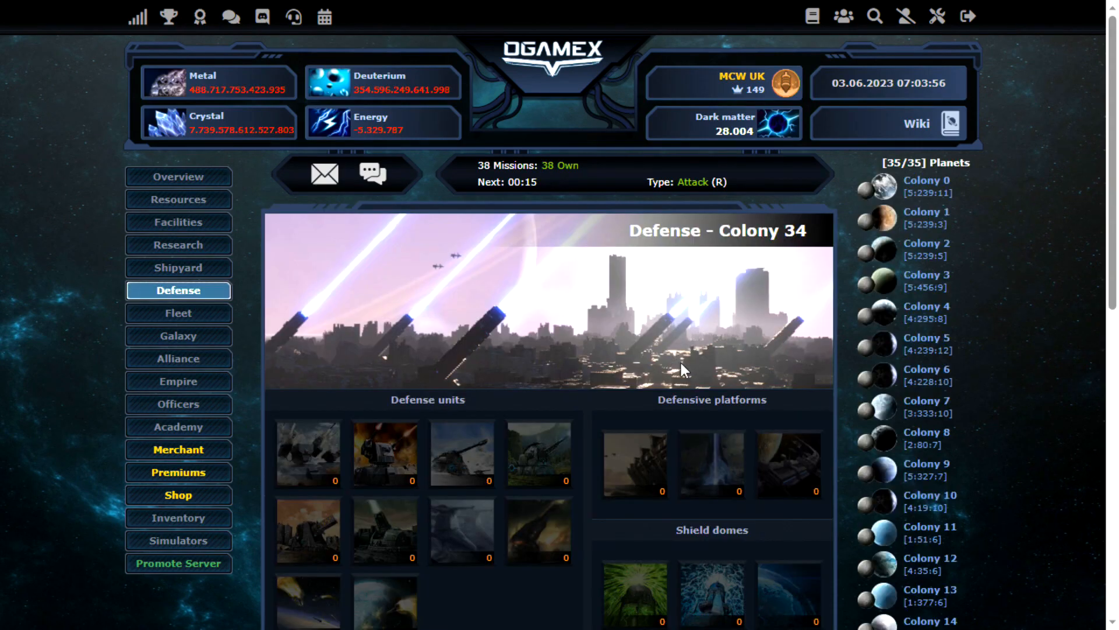
left_click(710, 464)
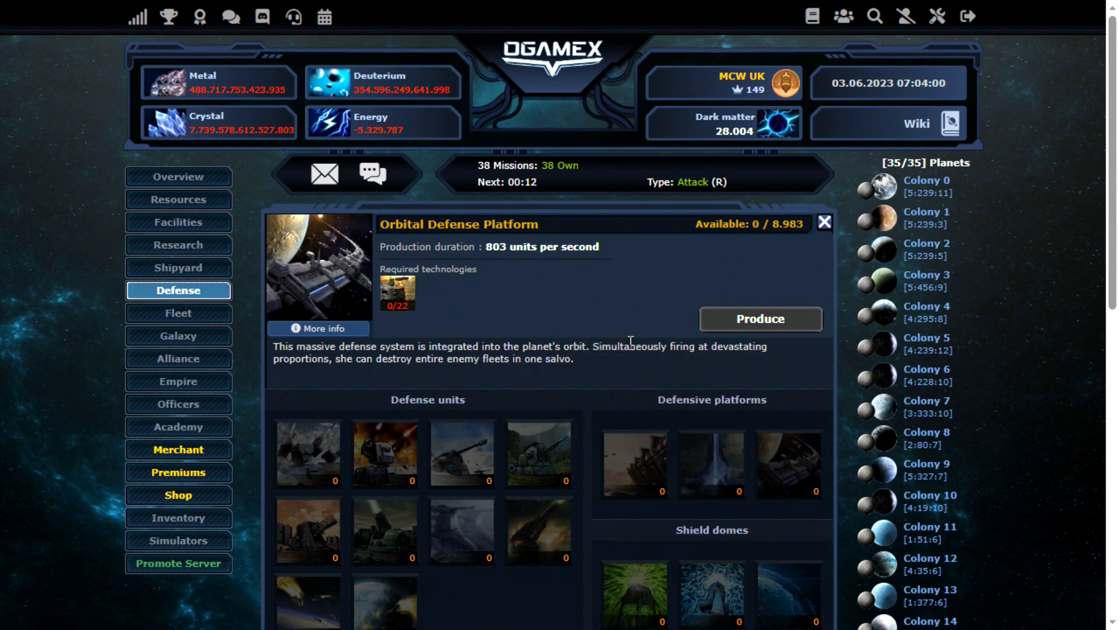
mouse_move(398, 291)
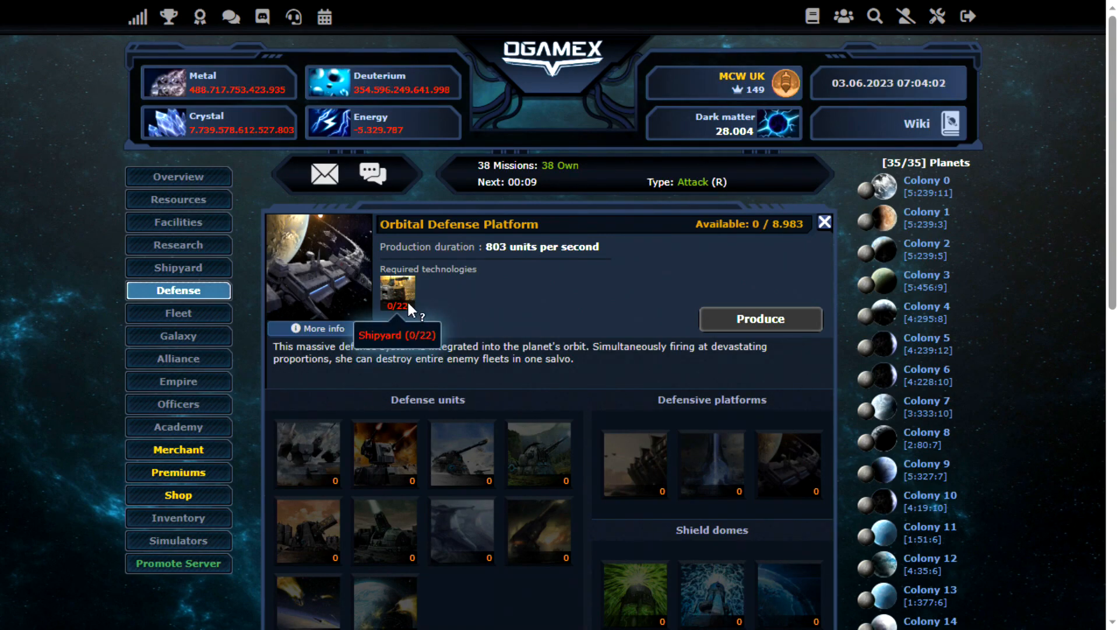
mouse_move(562, 341)
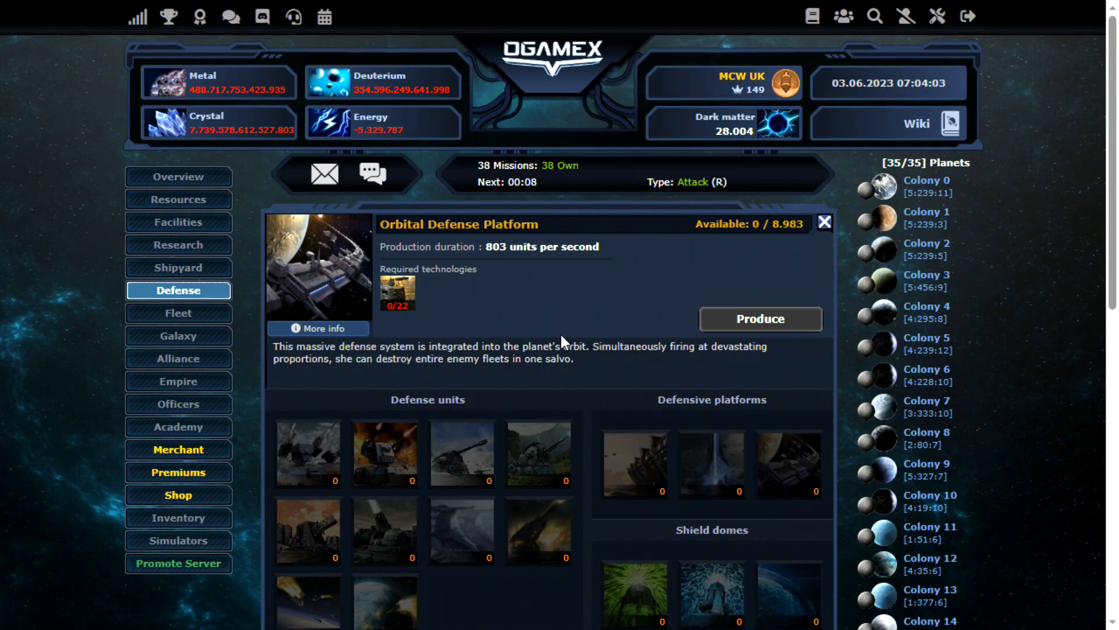
mouse_move(578, 582)
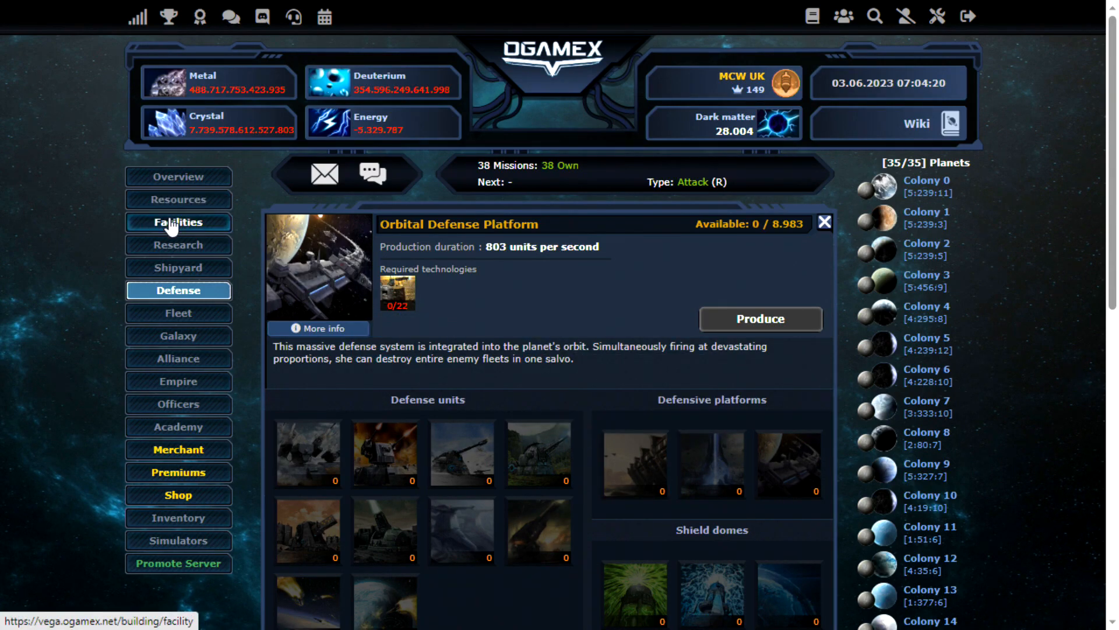
Upgrade the Shipyard to level 22 and view the Solar Satellite production details
left_click(177, 222)
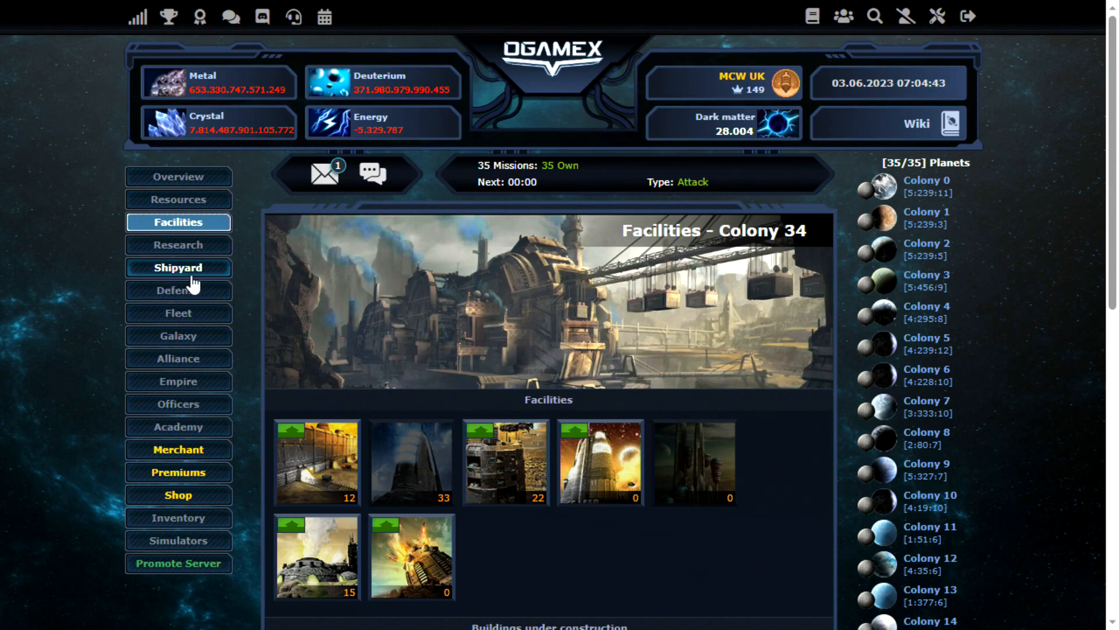
left_click(177, 267)
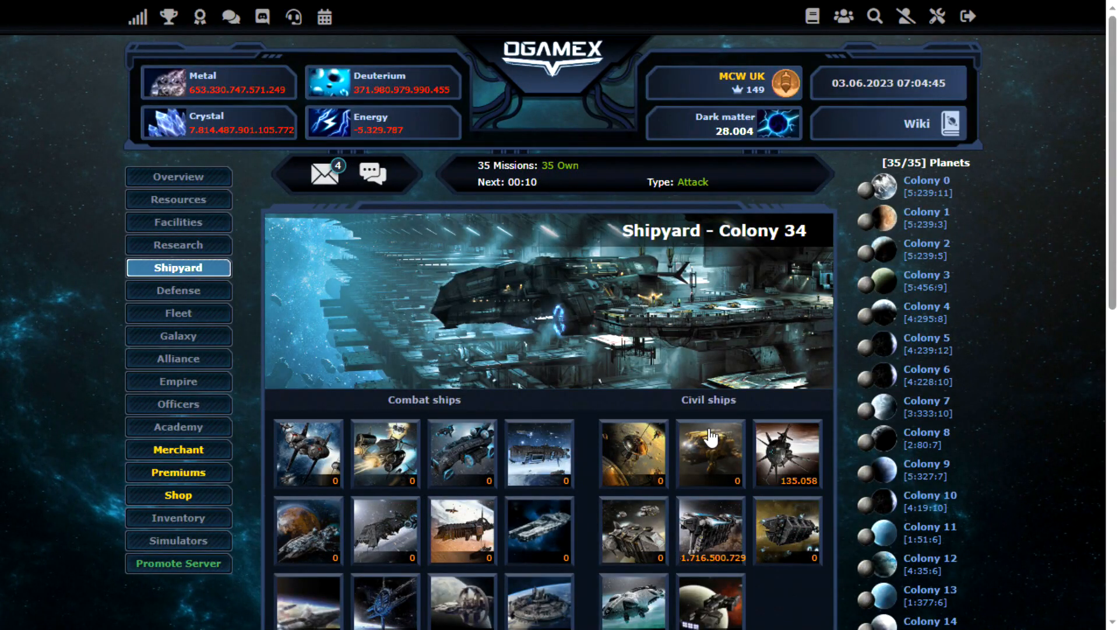
left_click(710, 454)
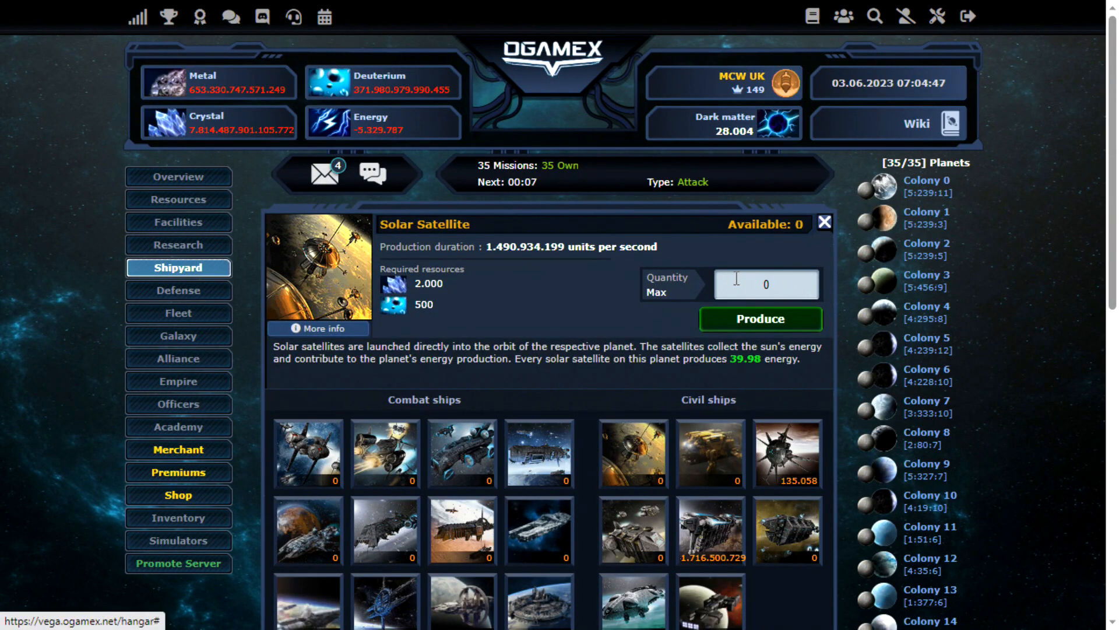
Produce the maximum Solar Satellites and 100.000.000 Crawlers in Colony 34's shipyard
left_click(766, 284)
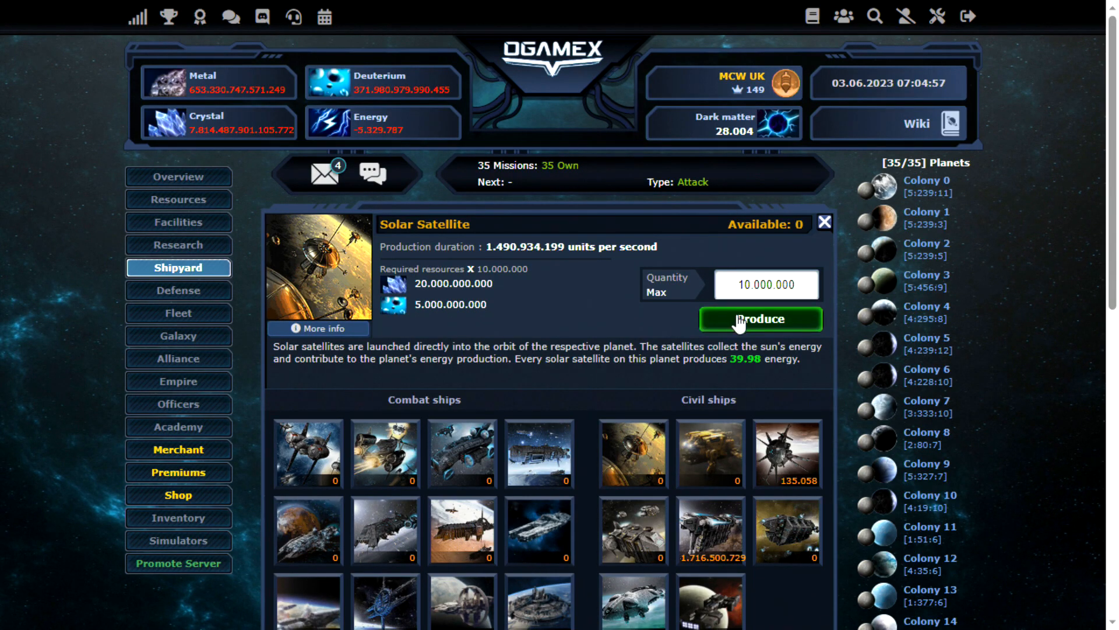
left_click(759, 319)
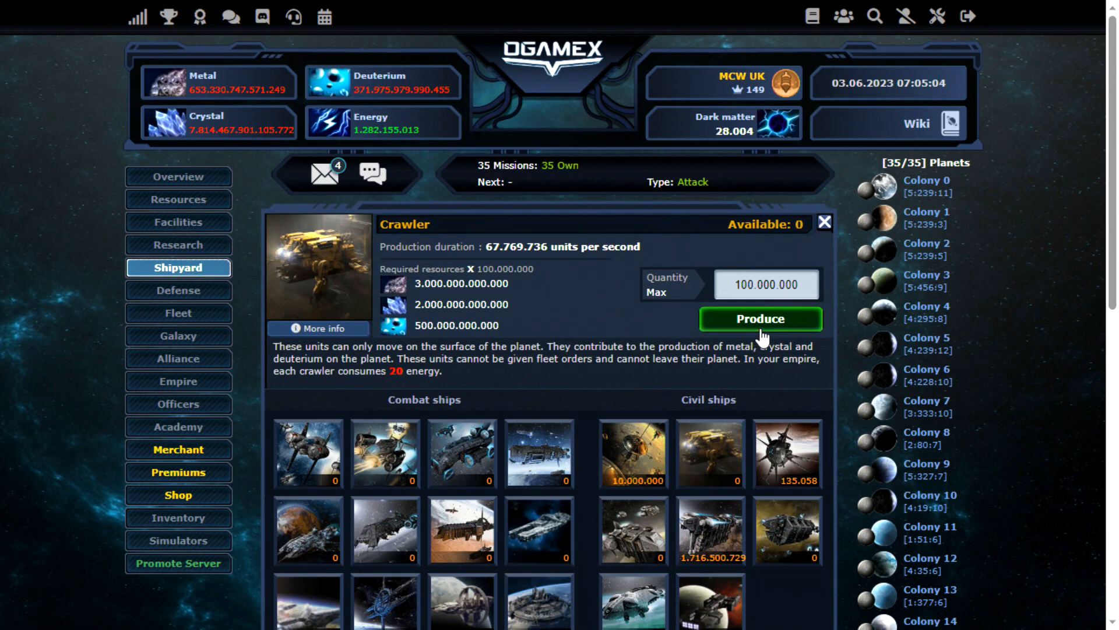
left_click(759, 319)
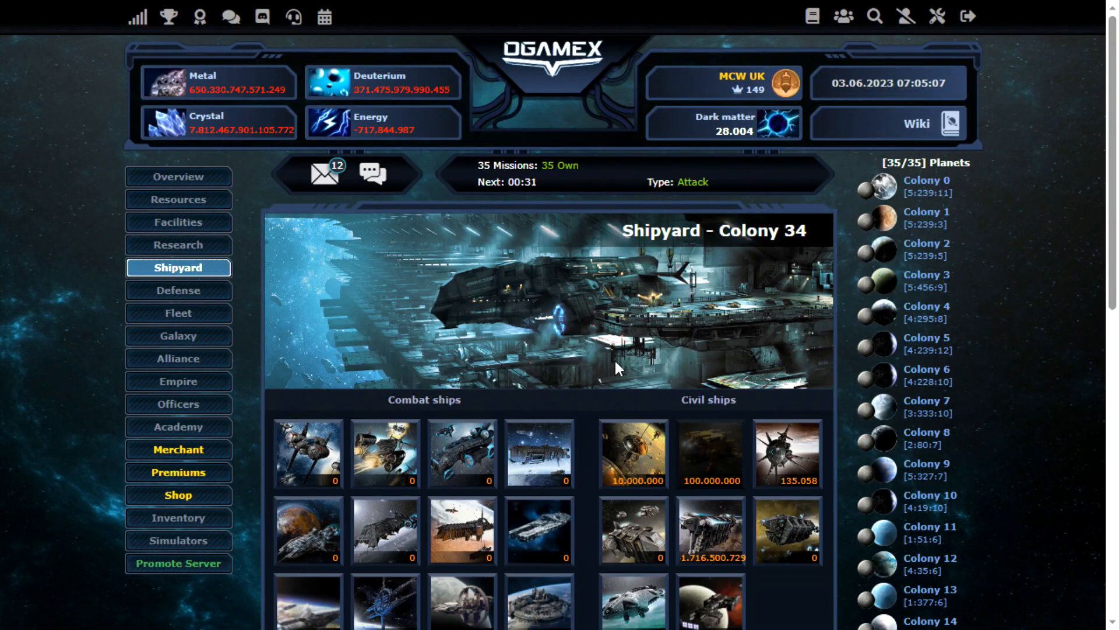
mouse_move(635, 427)
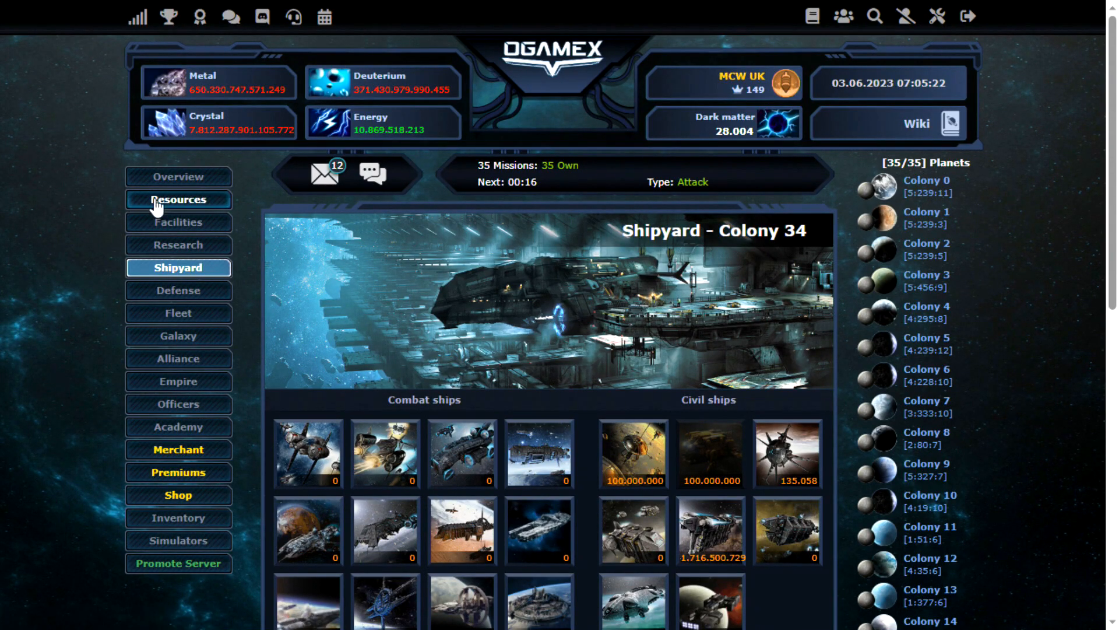
Review Colony 34's Fusion Reactor and Solar Power Plant technical tables, then switch to Colony 8
left_click(177, 199)
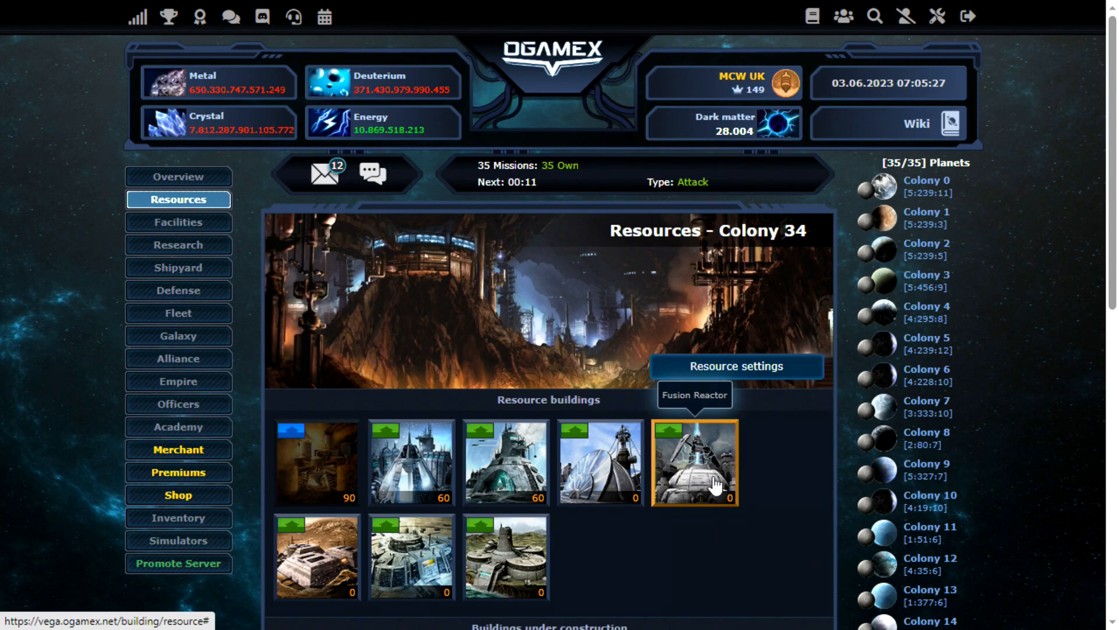
left_click(692, 462)
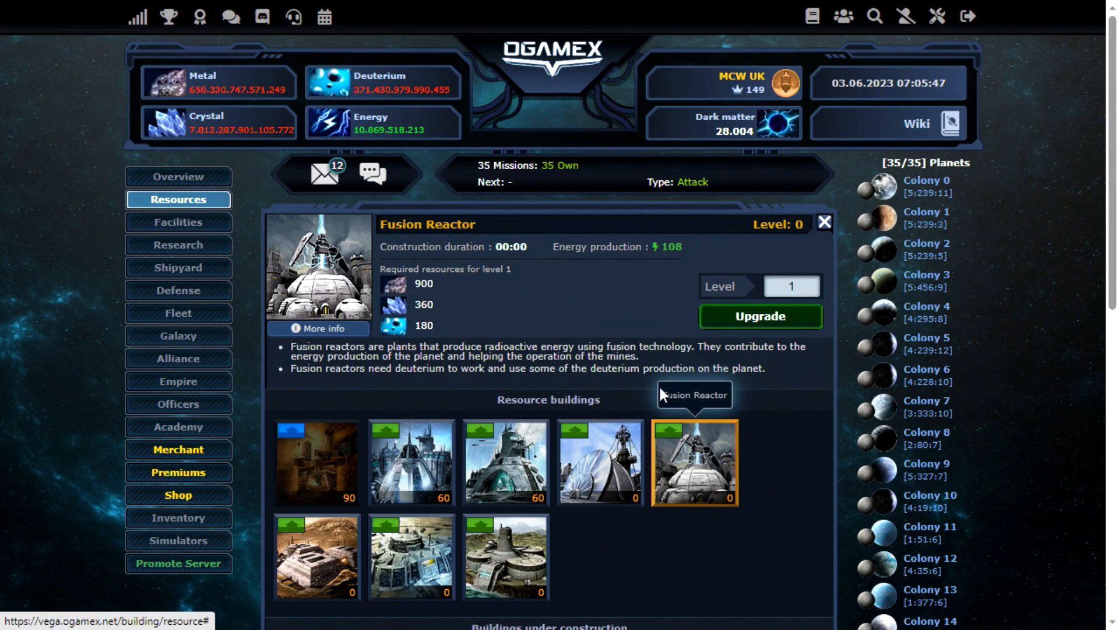
left_click(317, 329)
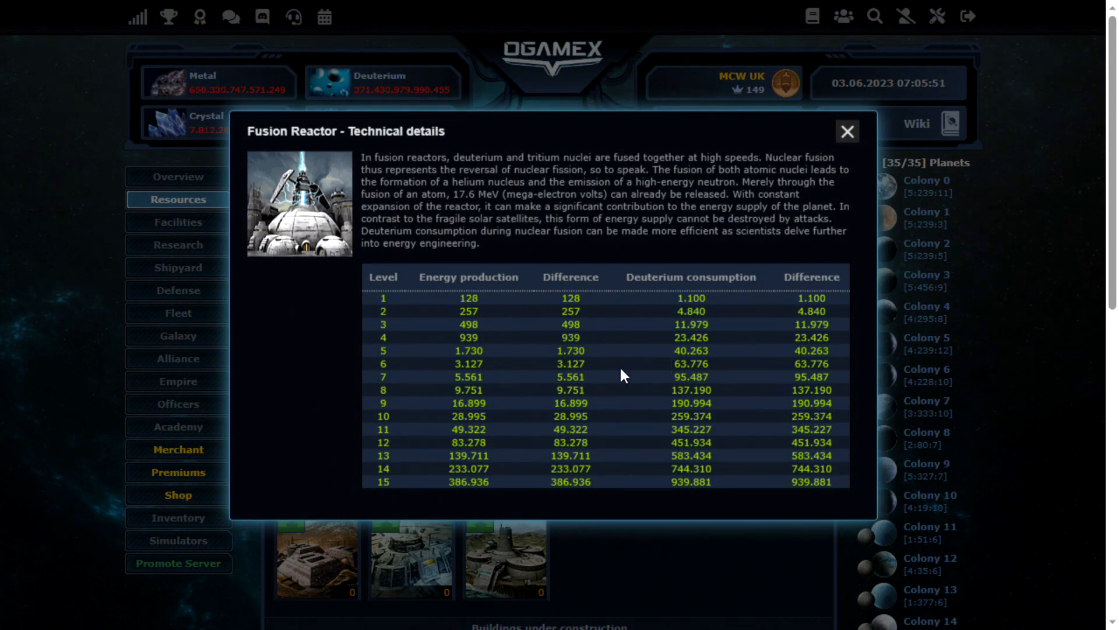
mouse_move(777, 269)
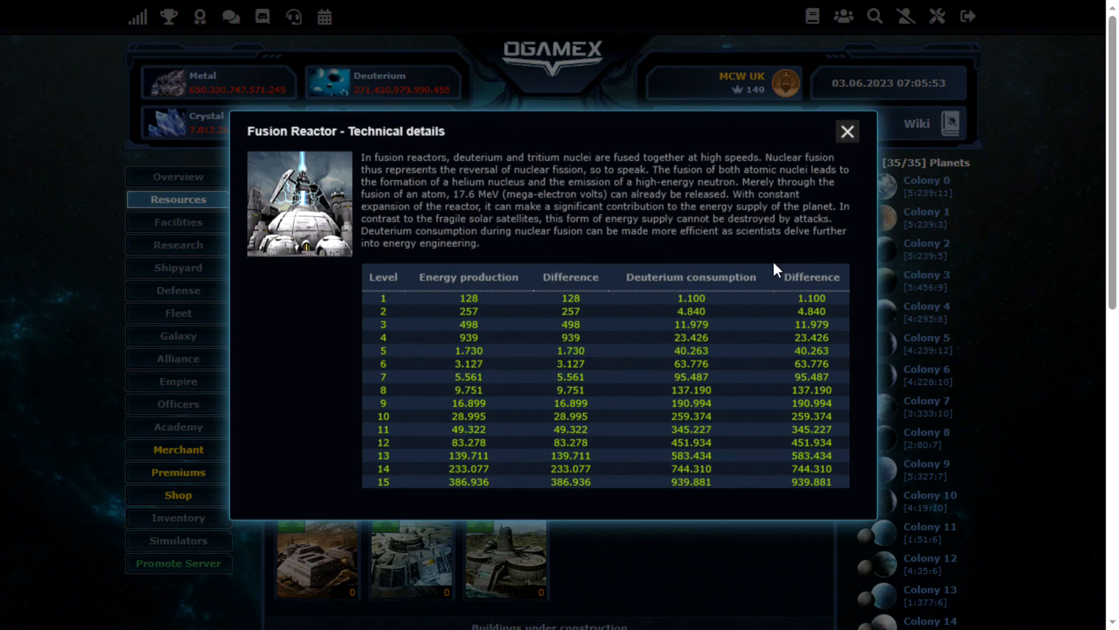
left_click(848, 131)
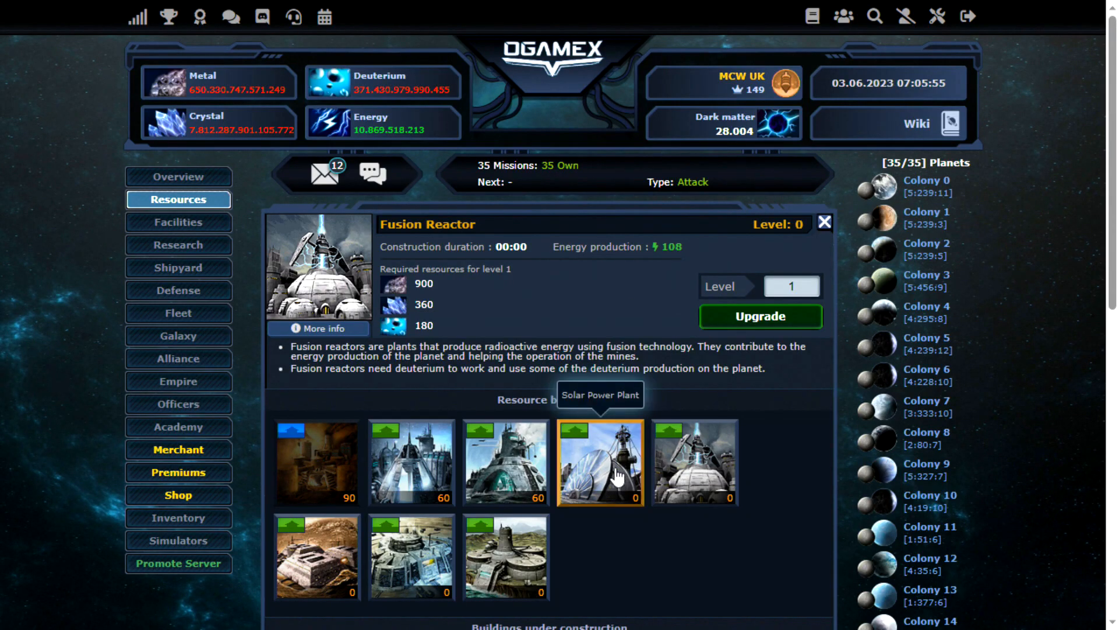
left_click(599, 462)
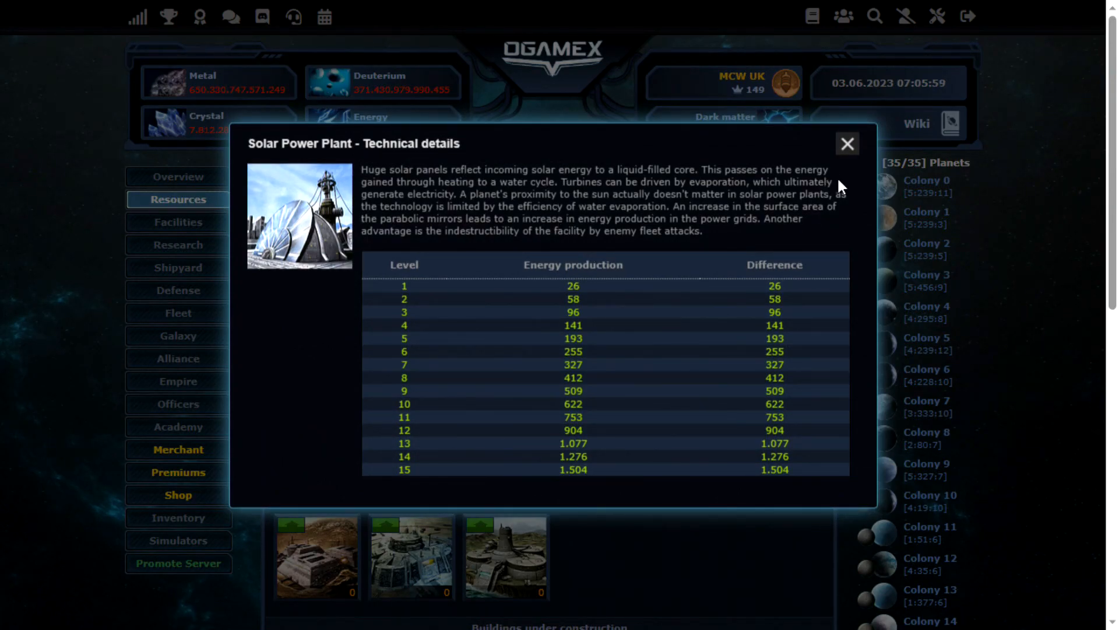
left_click(846, 143)
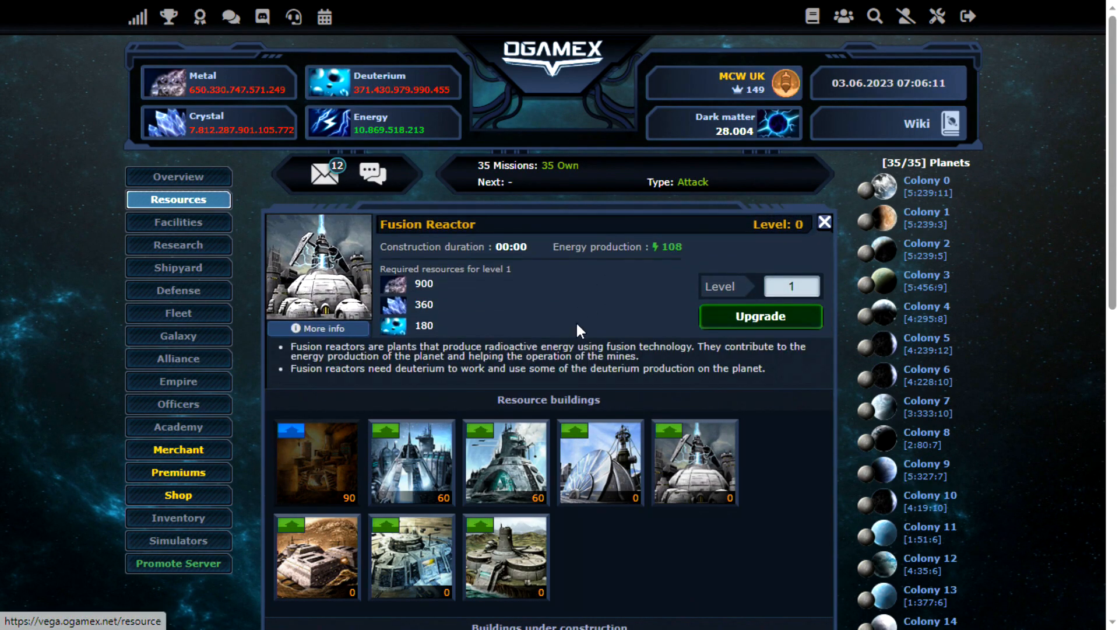
mouse_move(570, 333)
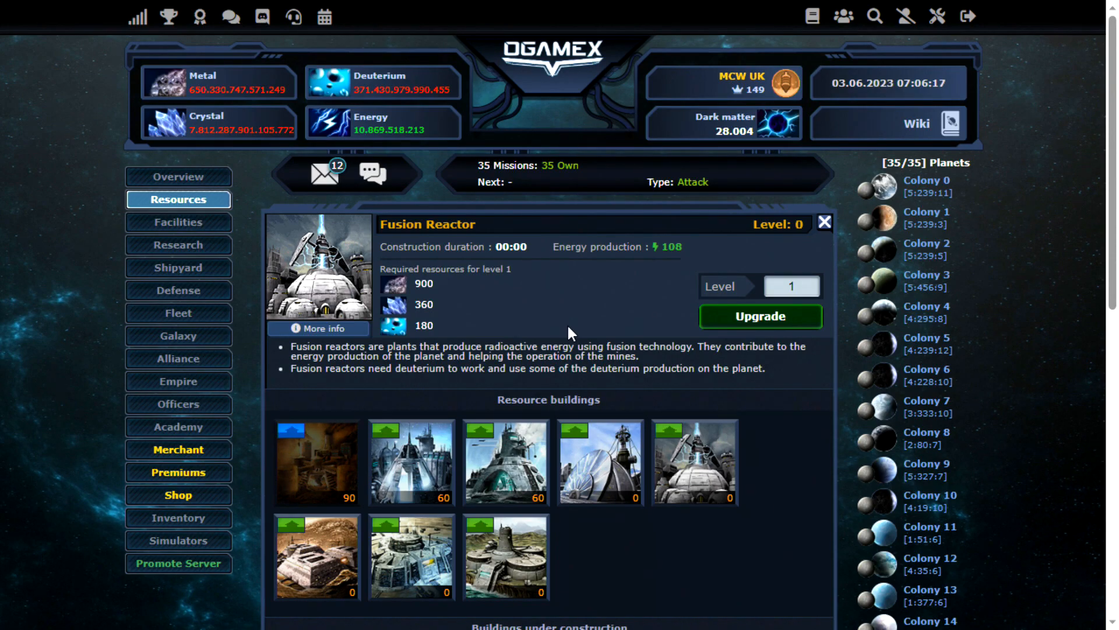
left_click(825, 222)
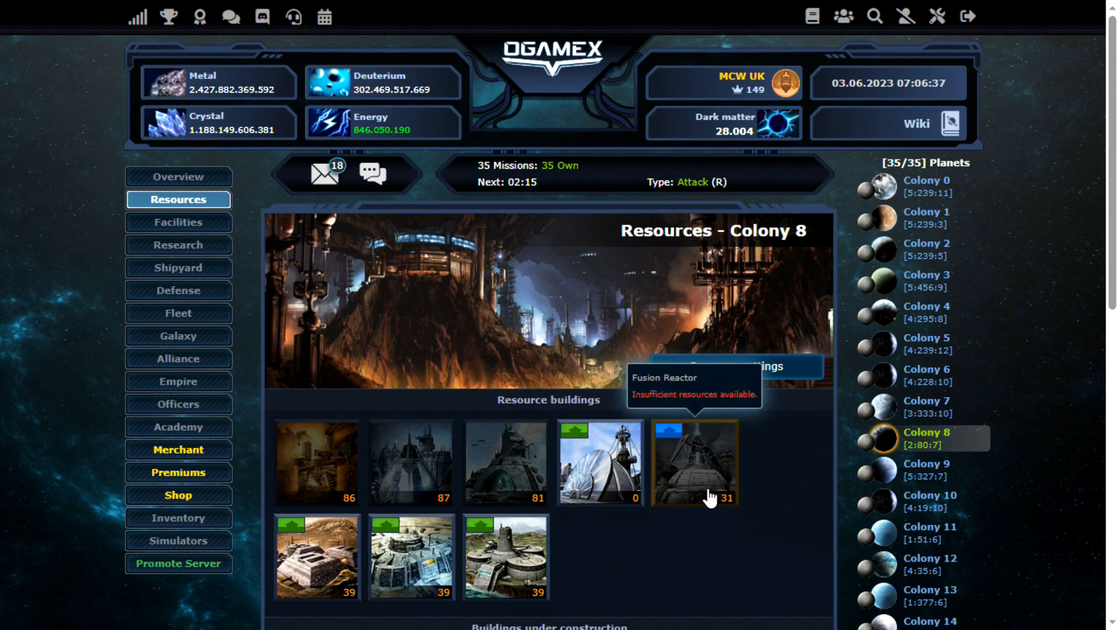
Review Colony 8's level 31 Fusion Reactor technical details table
left_click(693, 460)
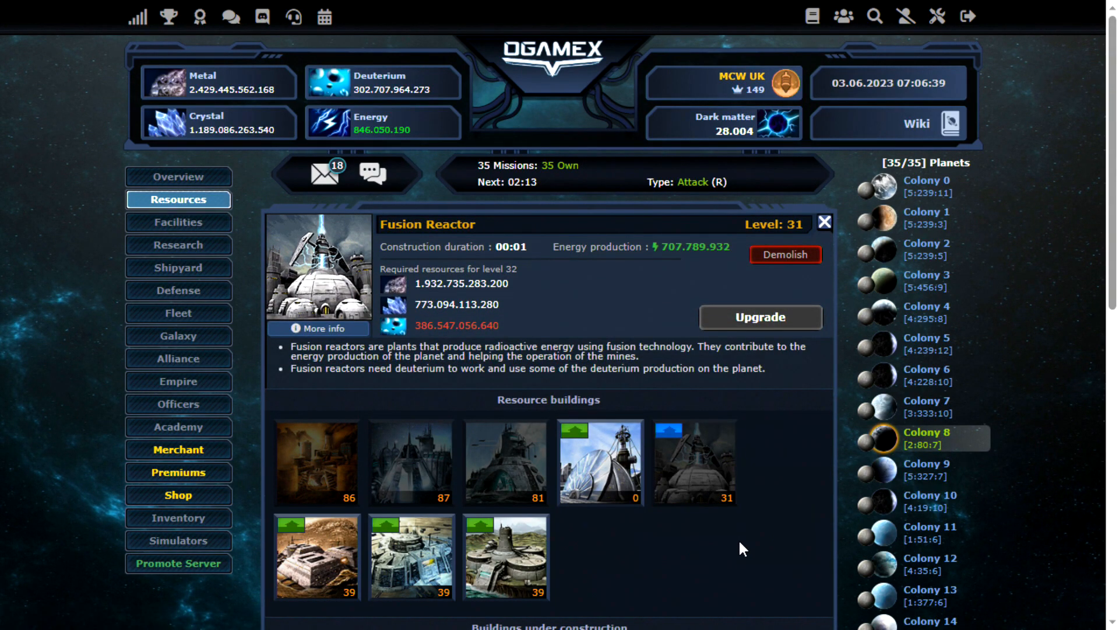
mouse_move(371, 172)
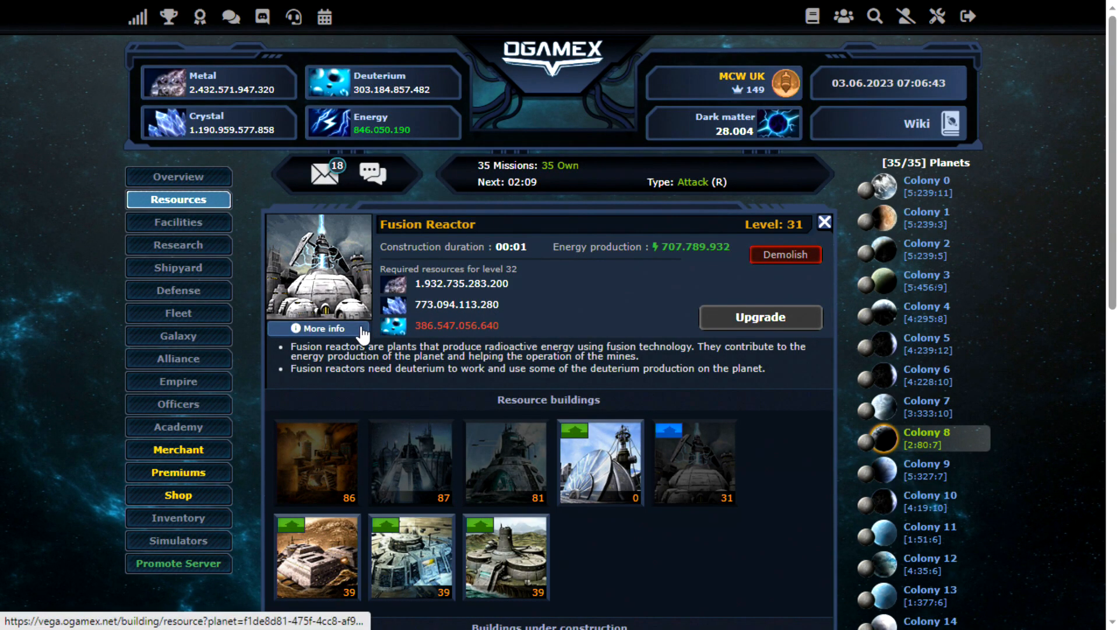
left_click(314, 329)
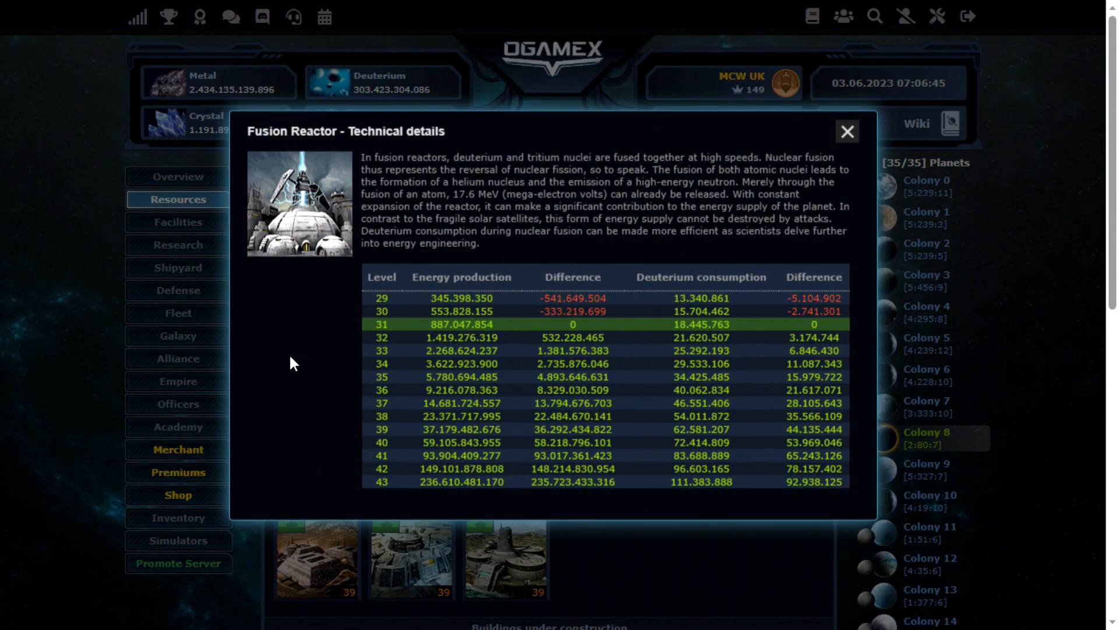
mouse_move(400, 491)
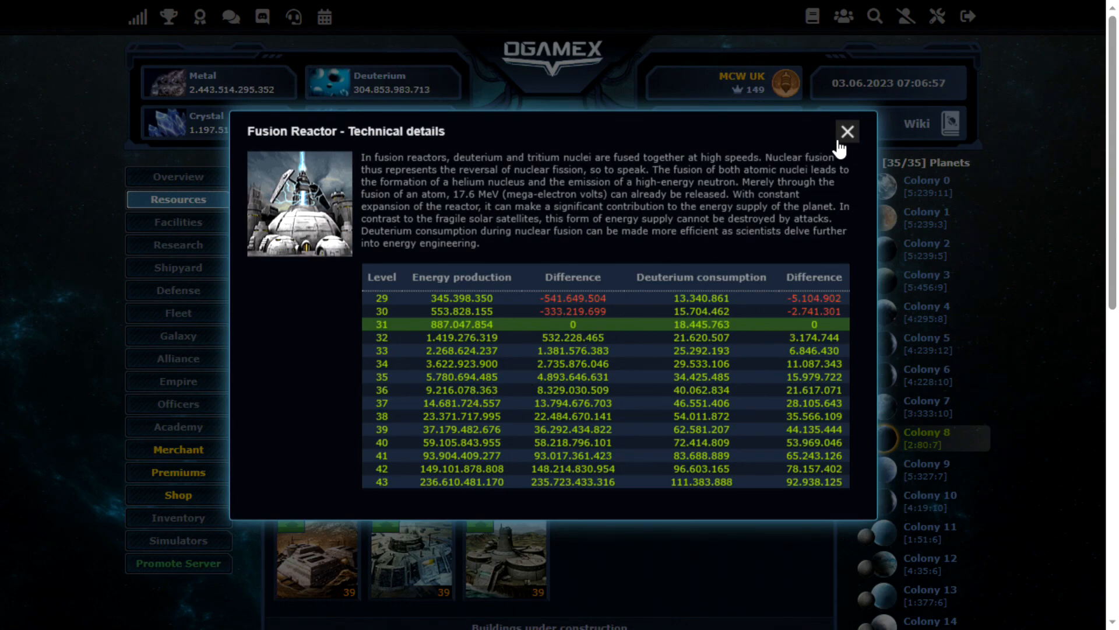
left_click(846, 132)
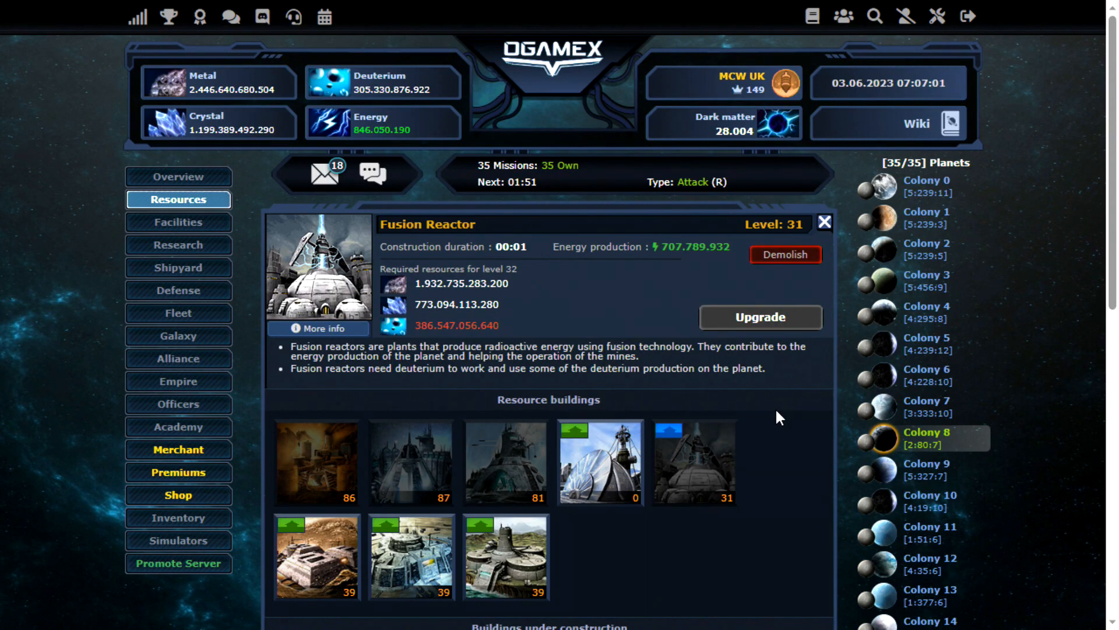
scroll("down", 3)
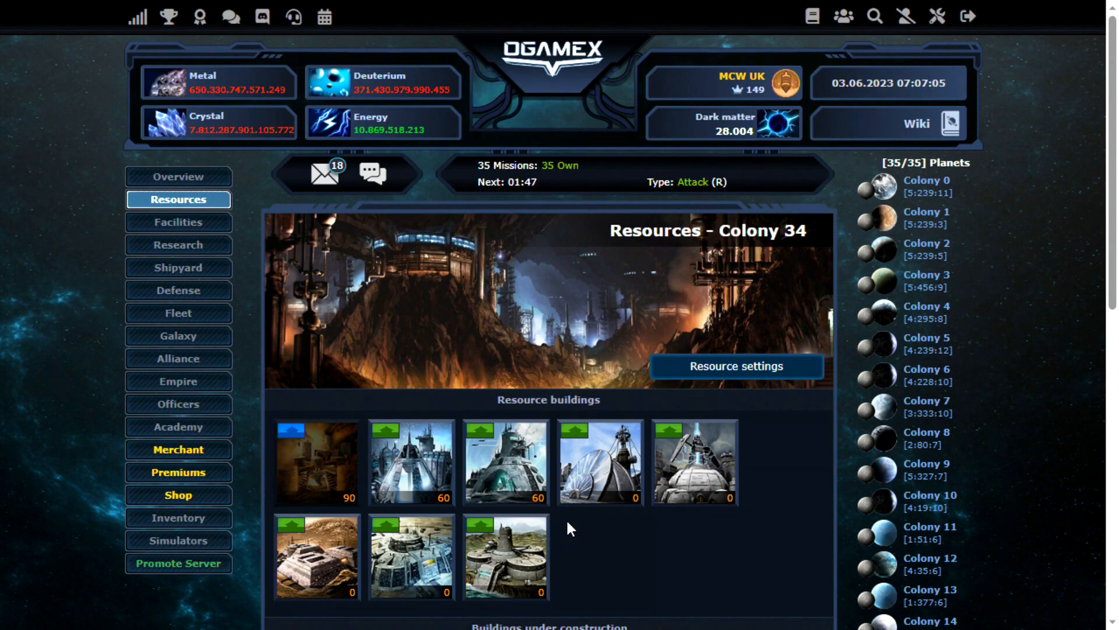
mouse_move(651, 545)
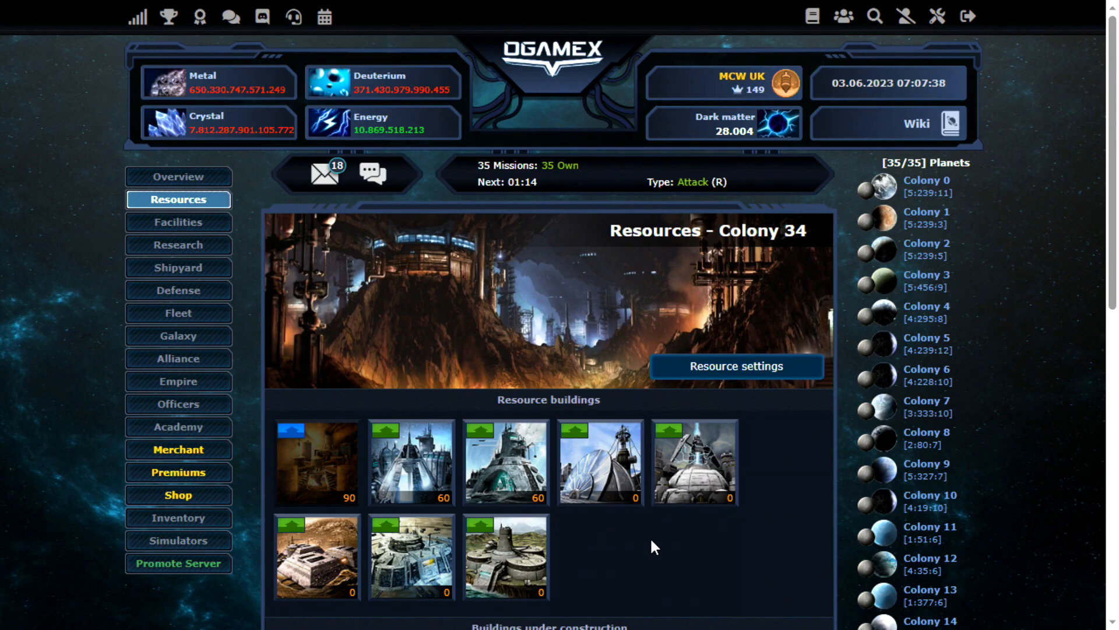
Check Colony 34's overview at 292/423 fields and return to Facilities
left_click(177, 176)
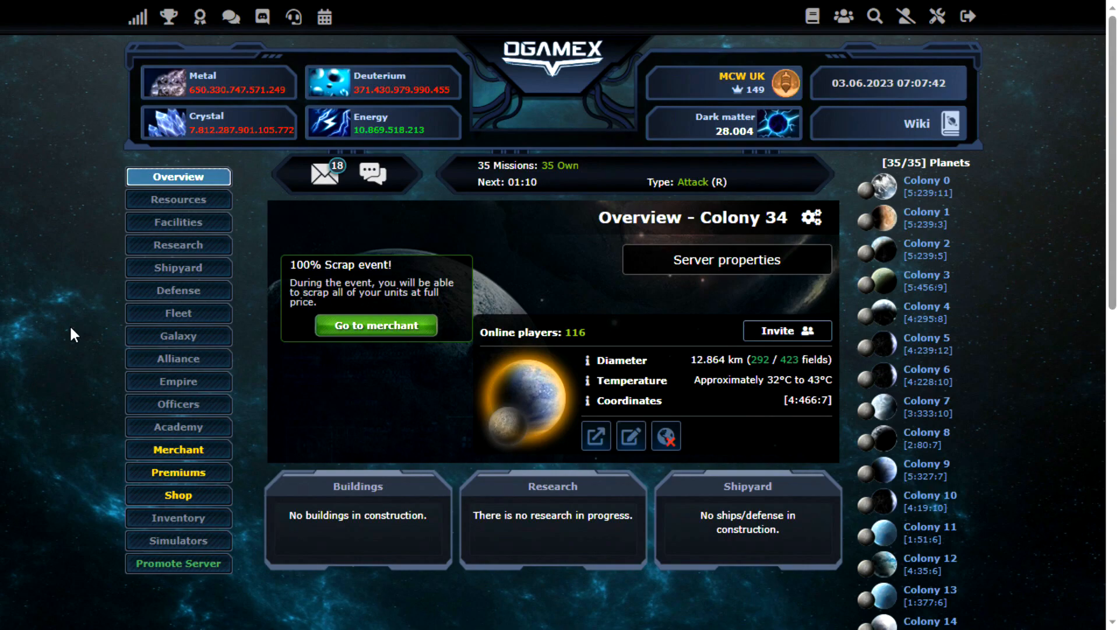
mouse_move(791, 377)
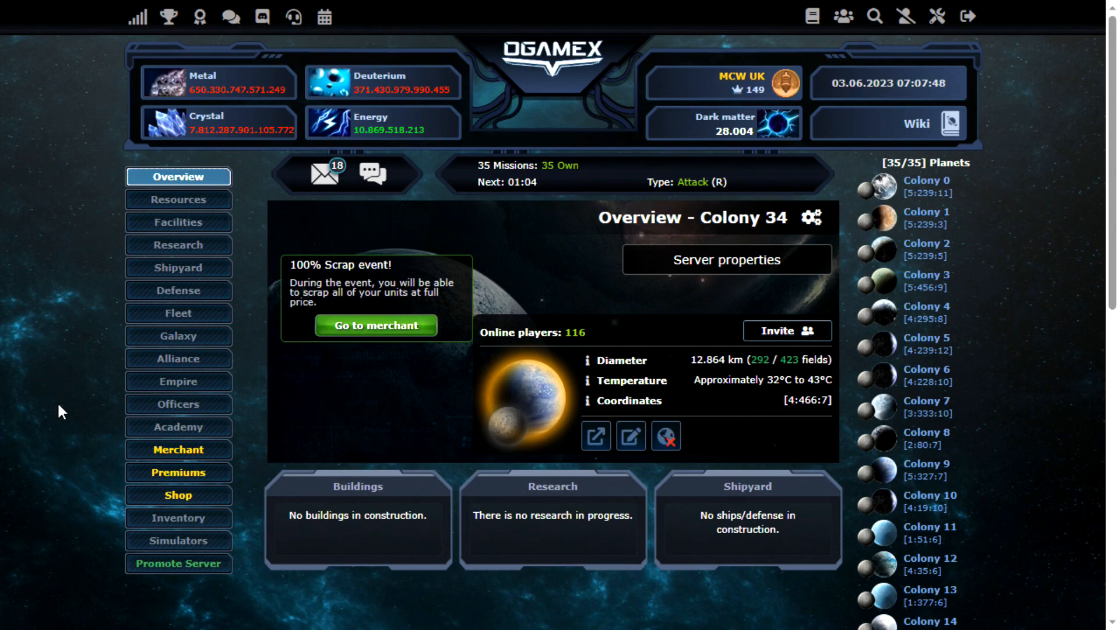
mouse_move(87, 334)
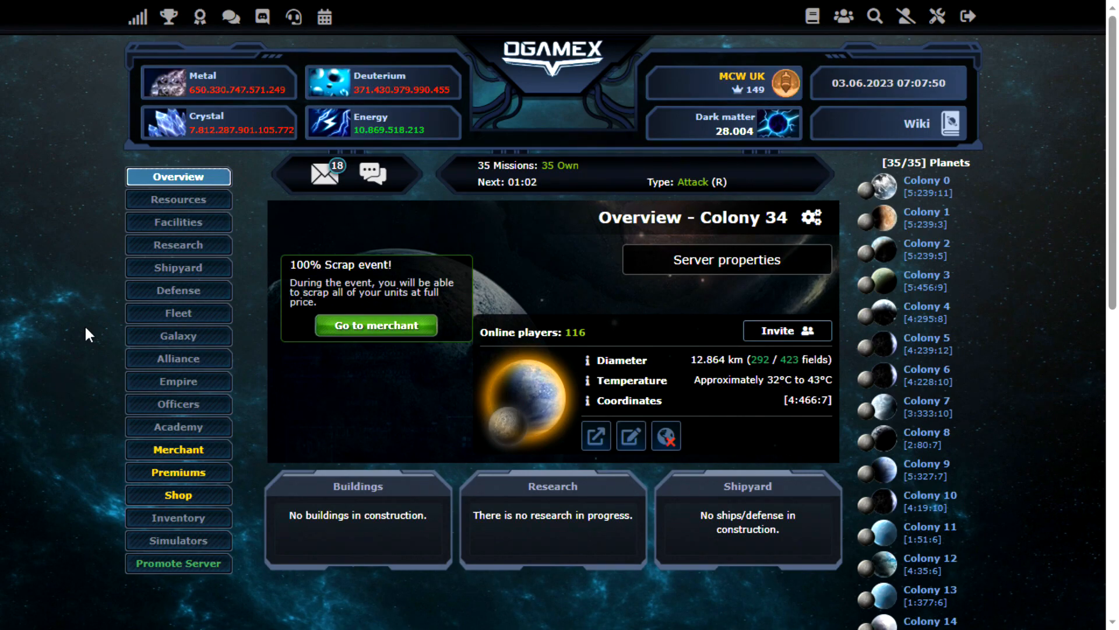
left_click(177, 221)
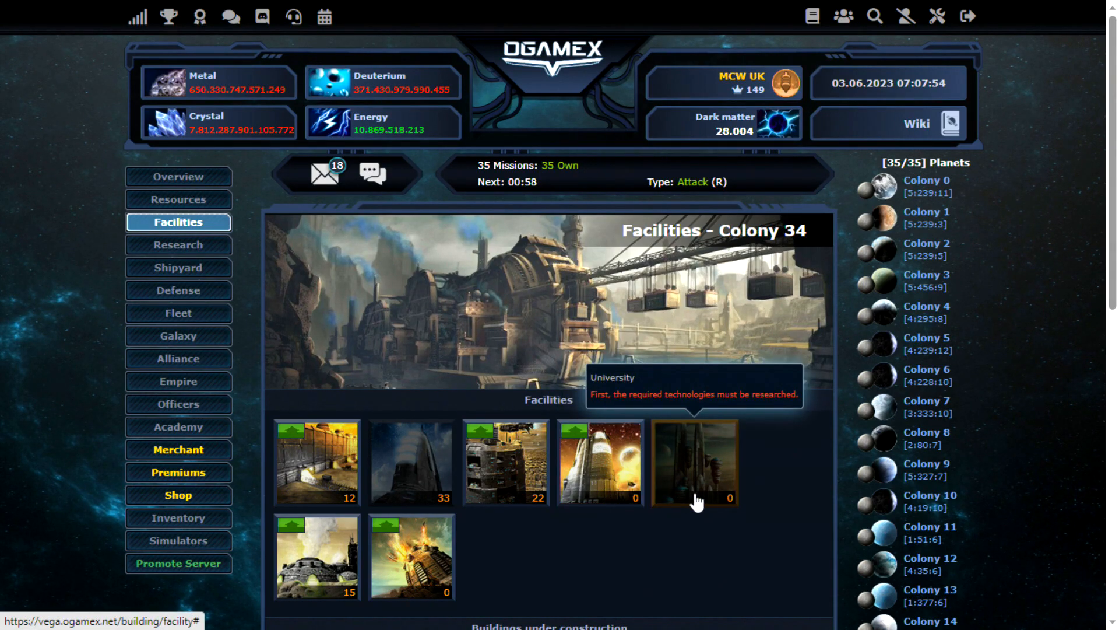
mouse_move(694, 534)
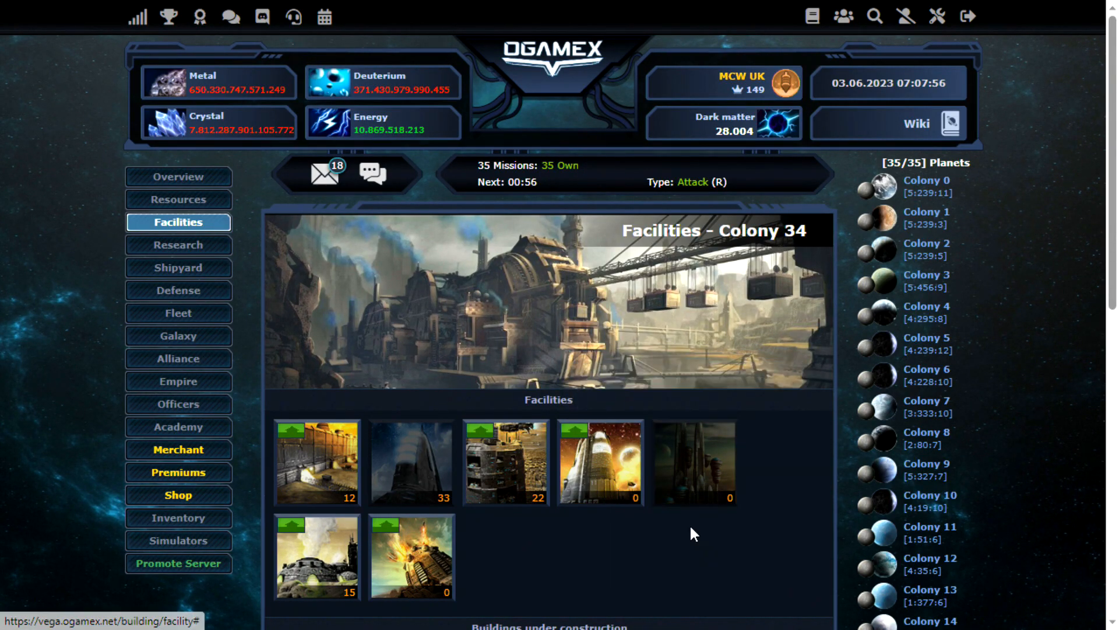
mouse_move(675, 548)
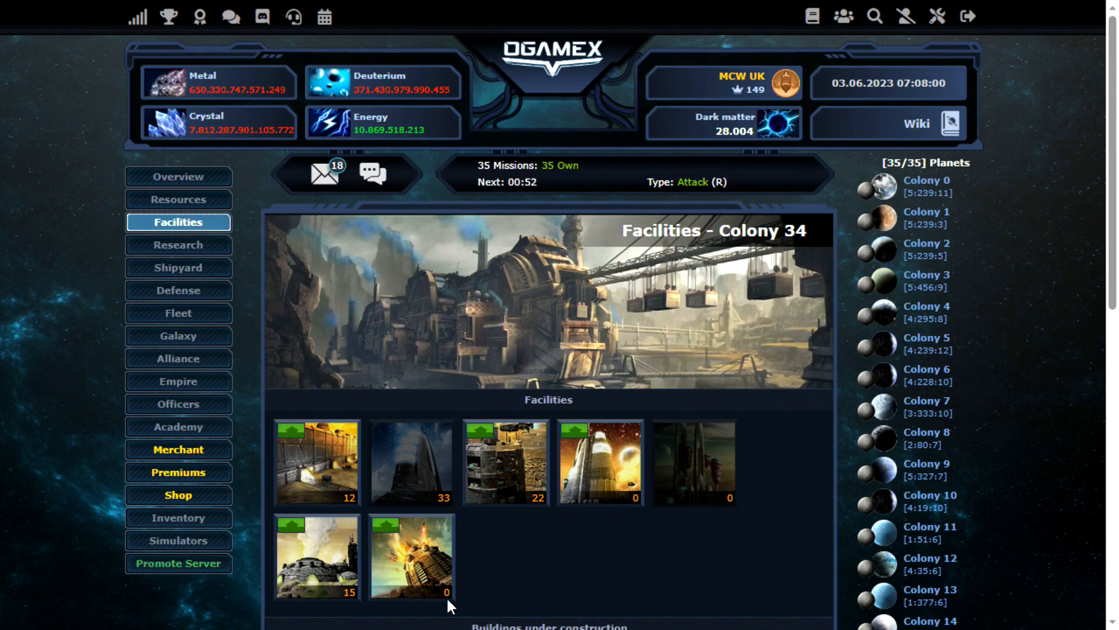
View the level 0 Missile Silo details and move on to Colony 34's defenses
left_click(411, 556)
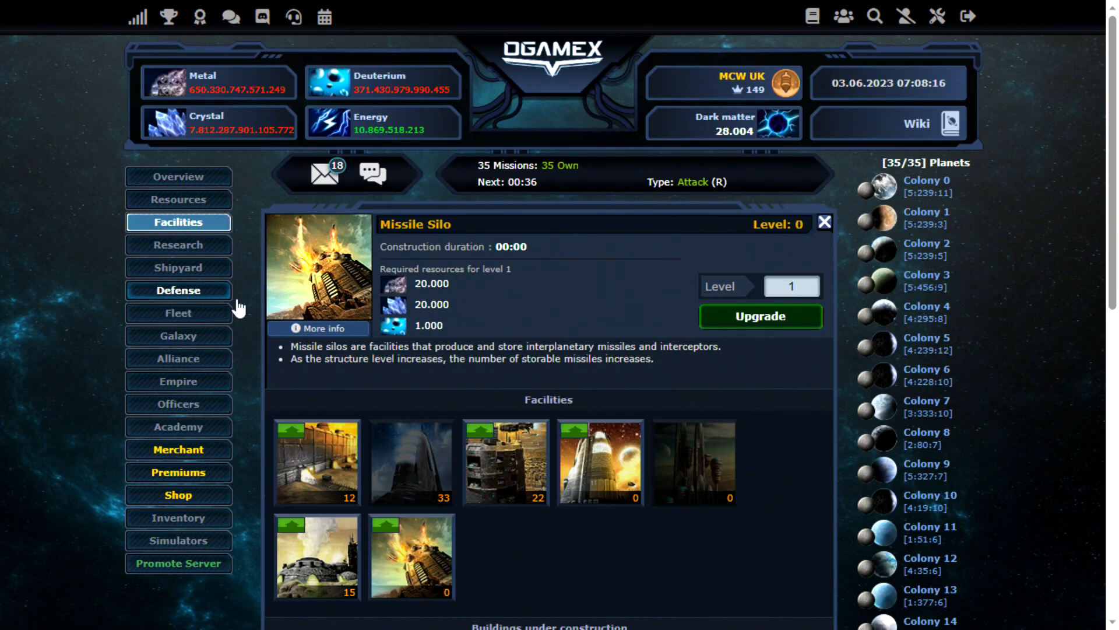
left_click(178, 291)
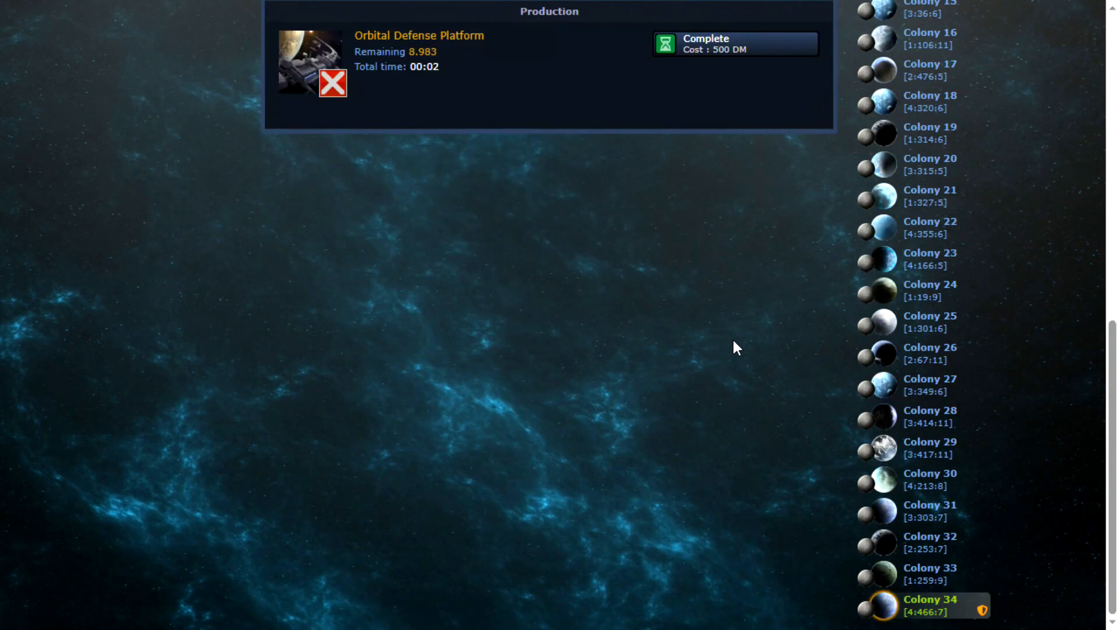
mouse_move(624, 482)
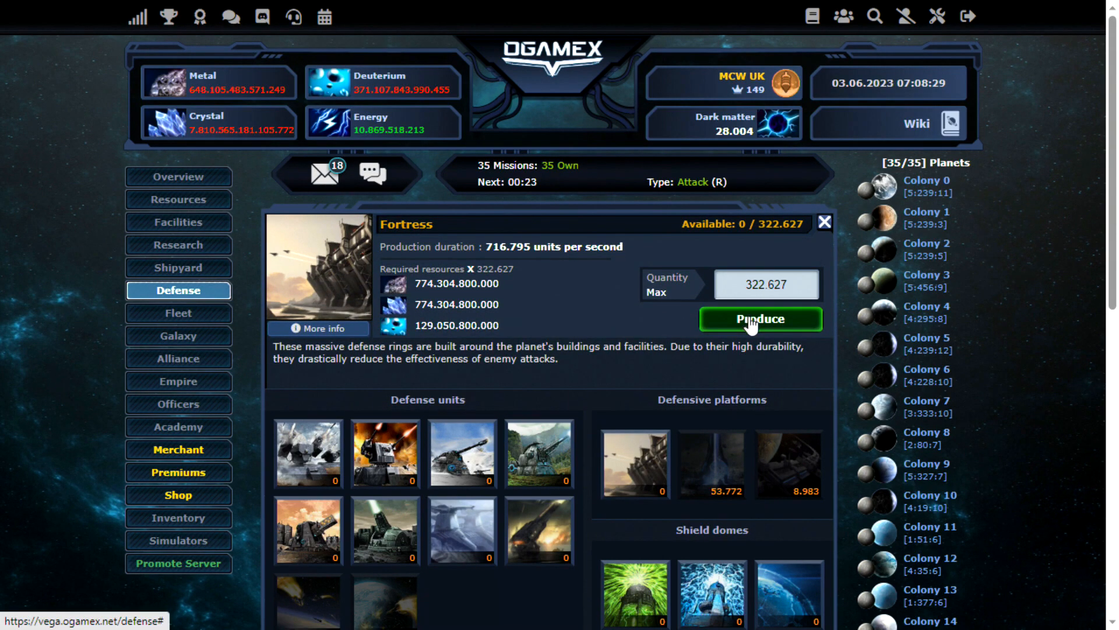
Produce maximum Fortresses (322.627), Atmospheric Shields (7.205) and Large Shield Domes (71.838), completing instantly
left_click(759, 319)
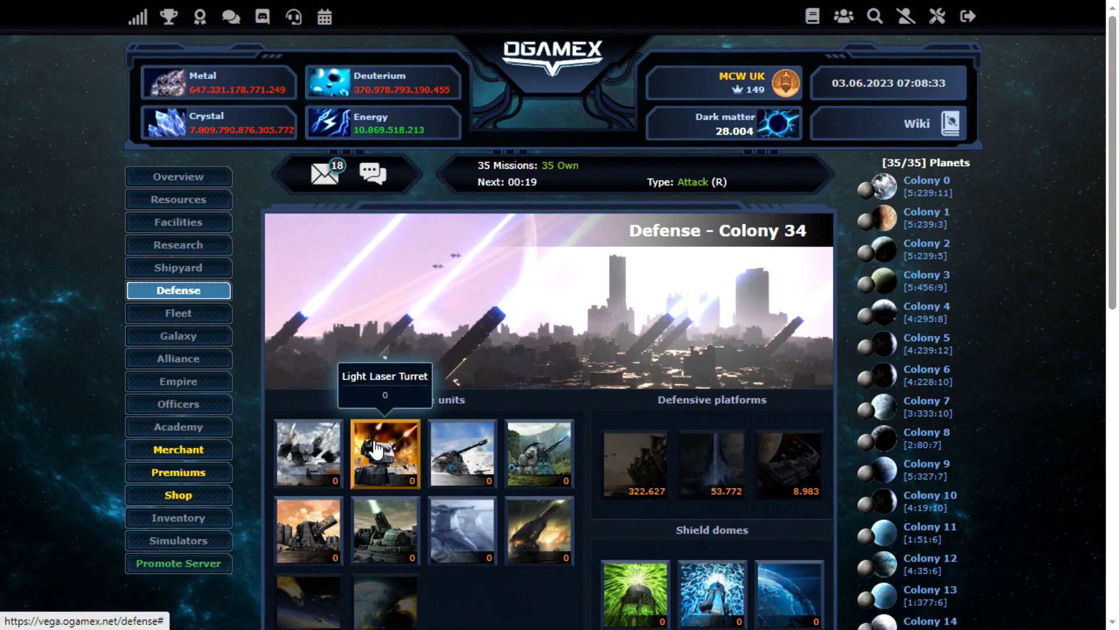
mouse_move(308, 452)
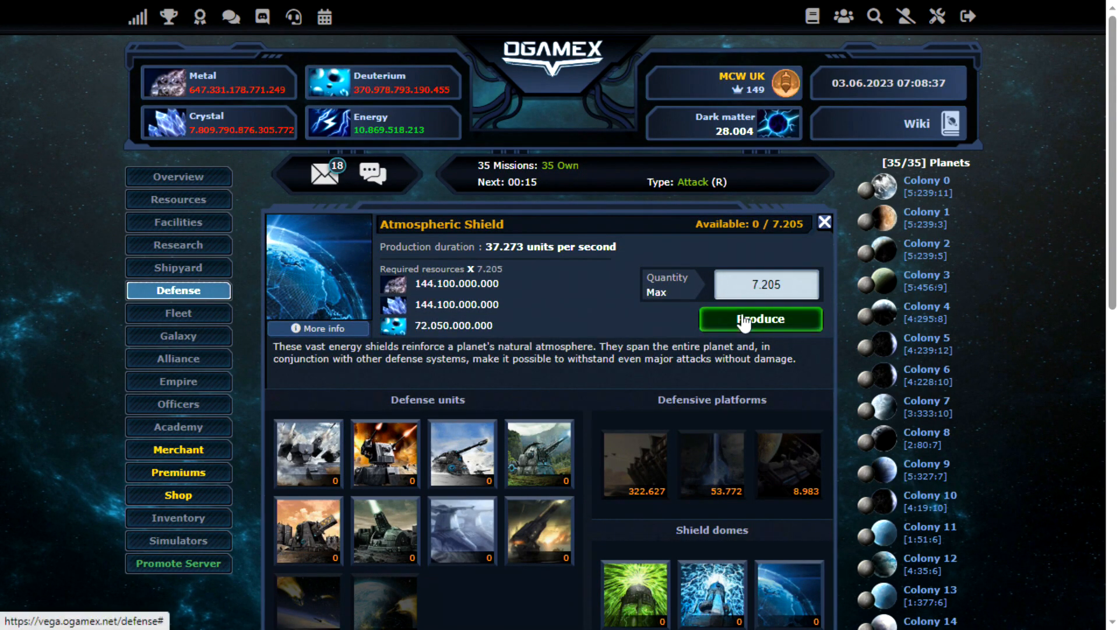
left_click(758, 320)
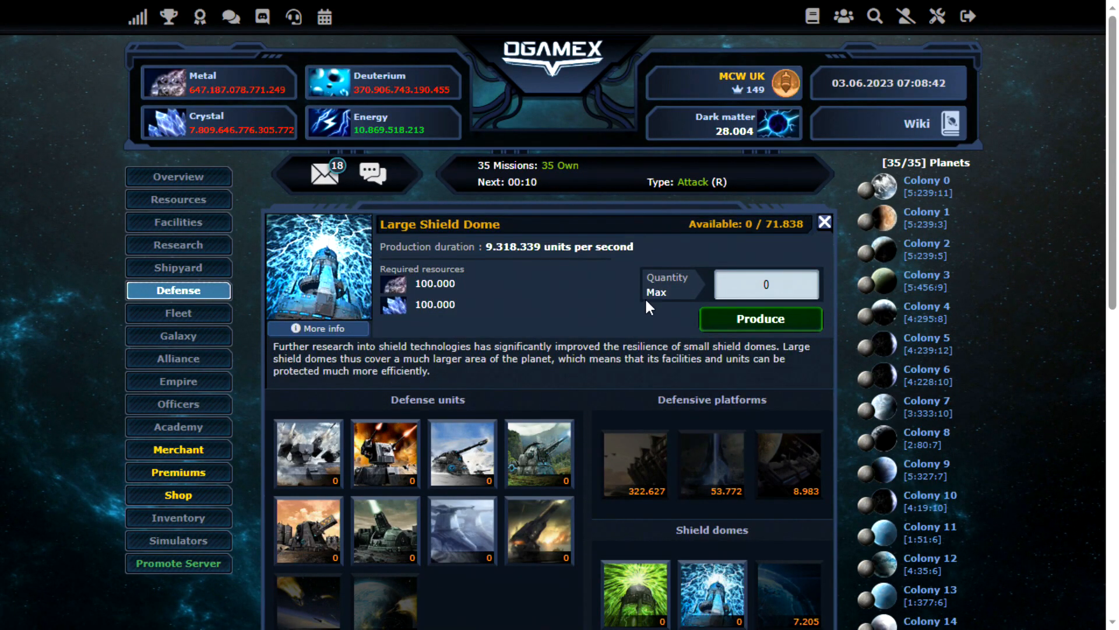
left_click(759, 318)
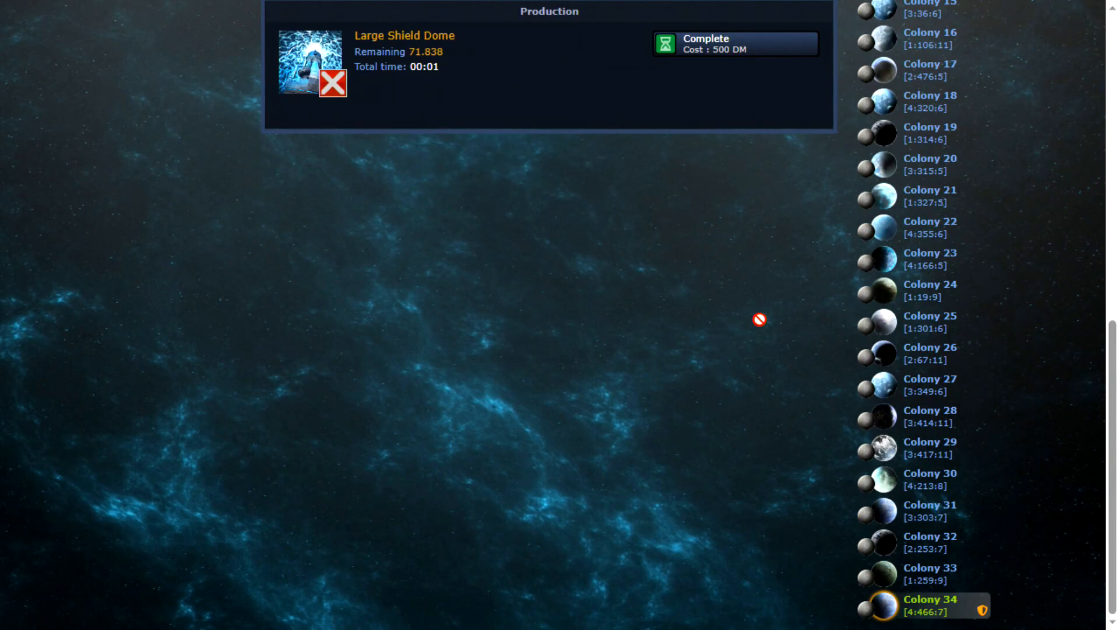
left_click(178, 290)
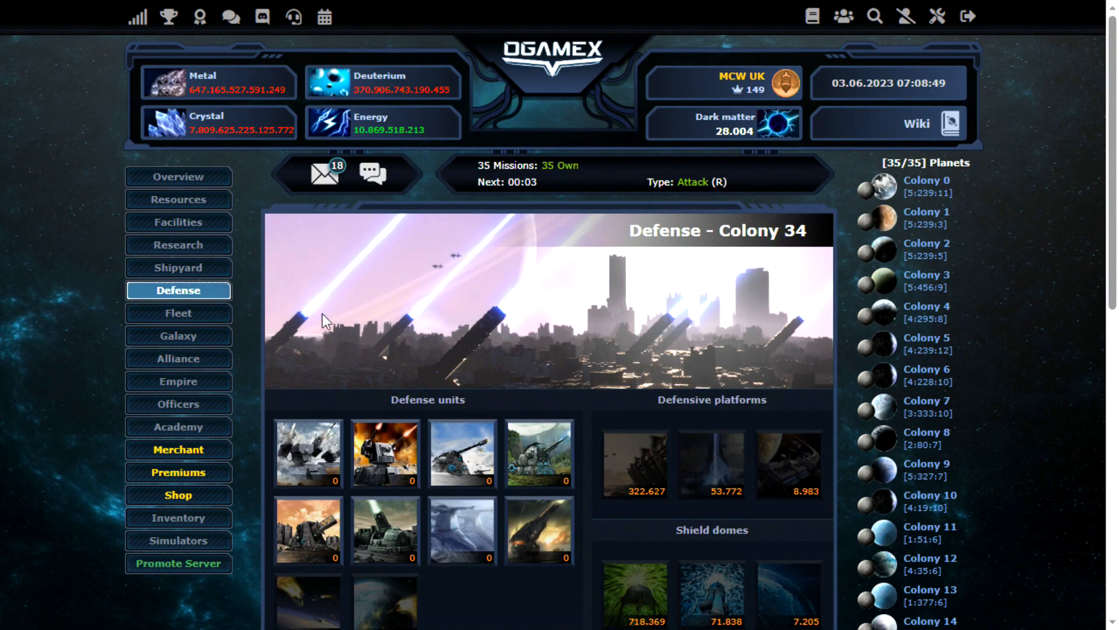
mouse_move(329, 329)
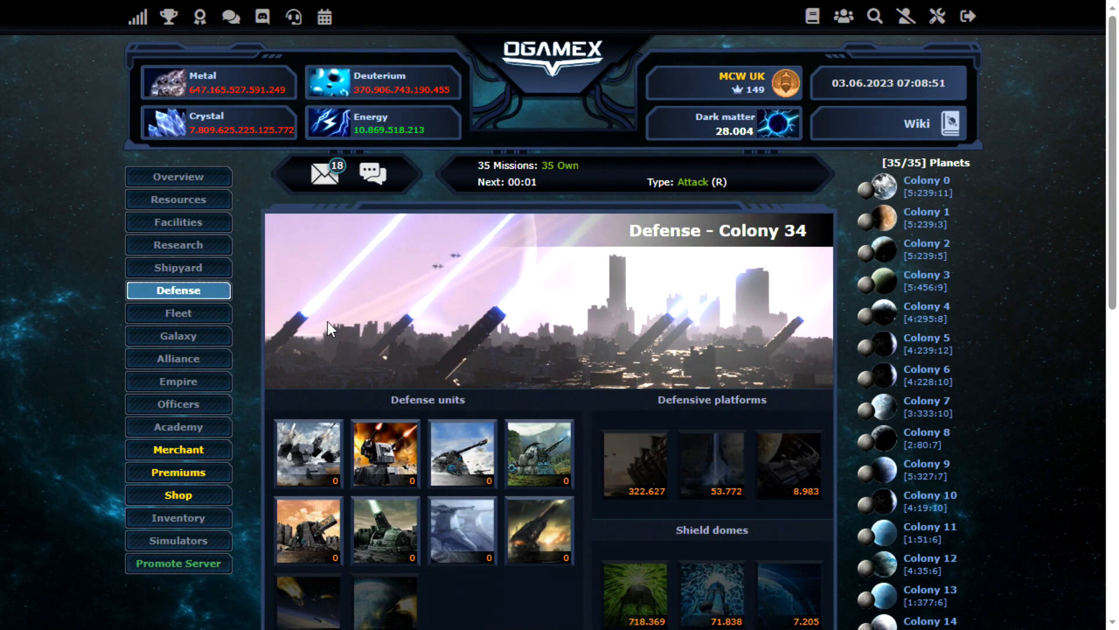
Produce 20.000.000.000 Missile Launchers for Colony 34's defenses
left_click(308, 452)
type("20.000.000.000")
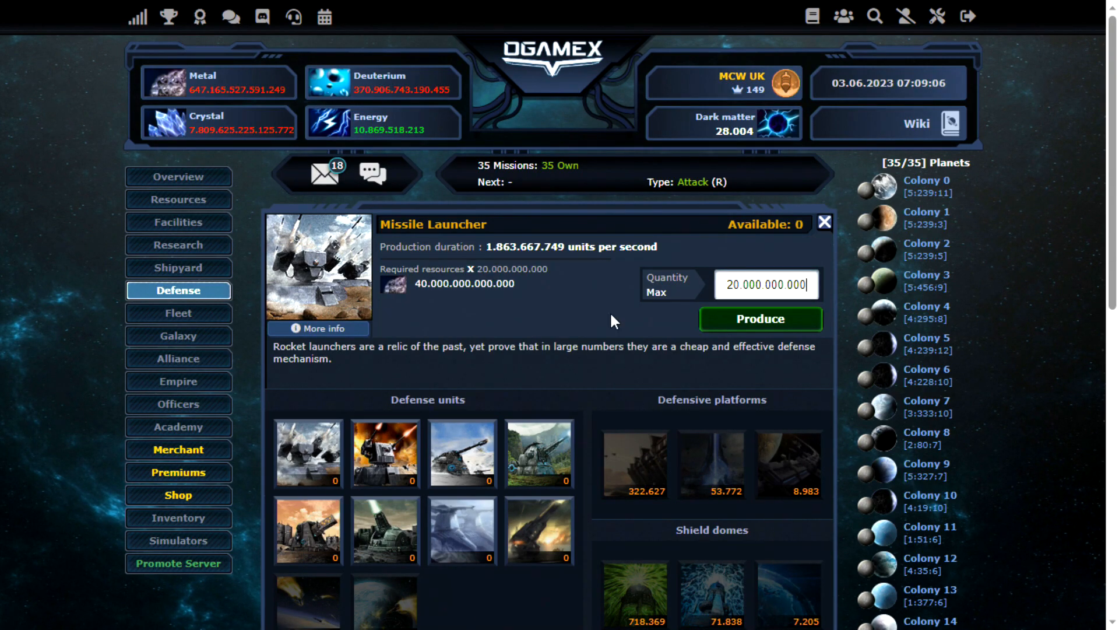
left_click(759, 319)
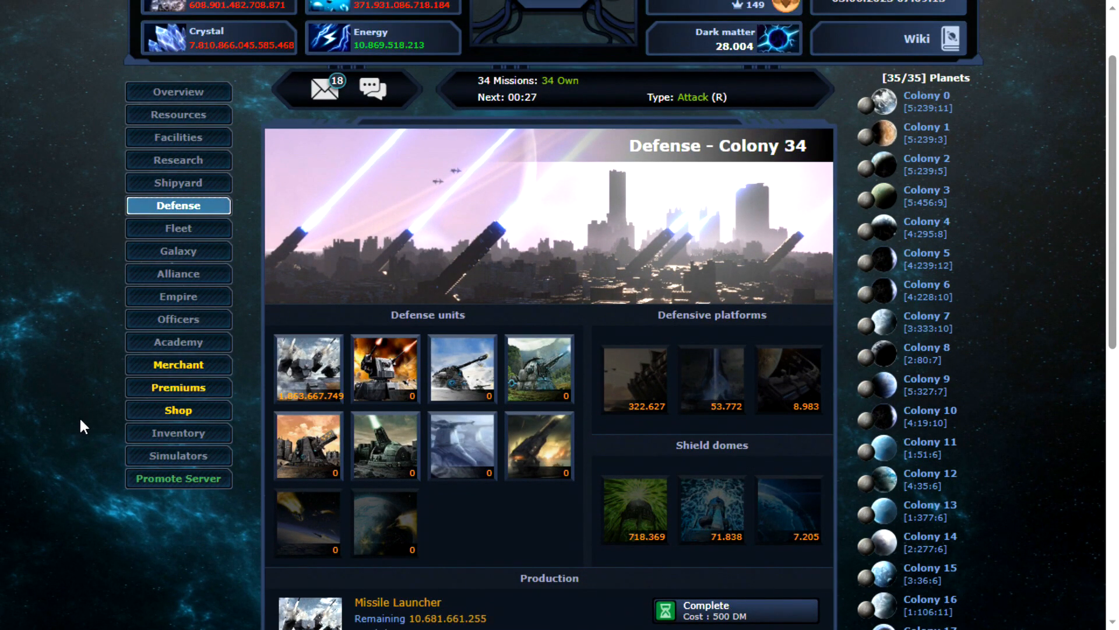
scroll("down", 3)
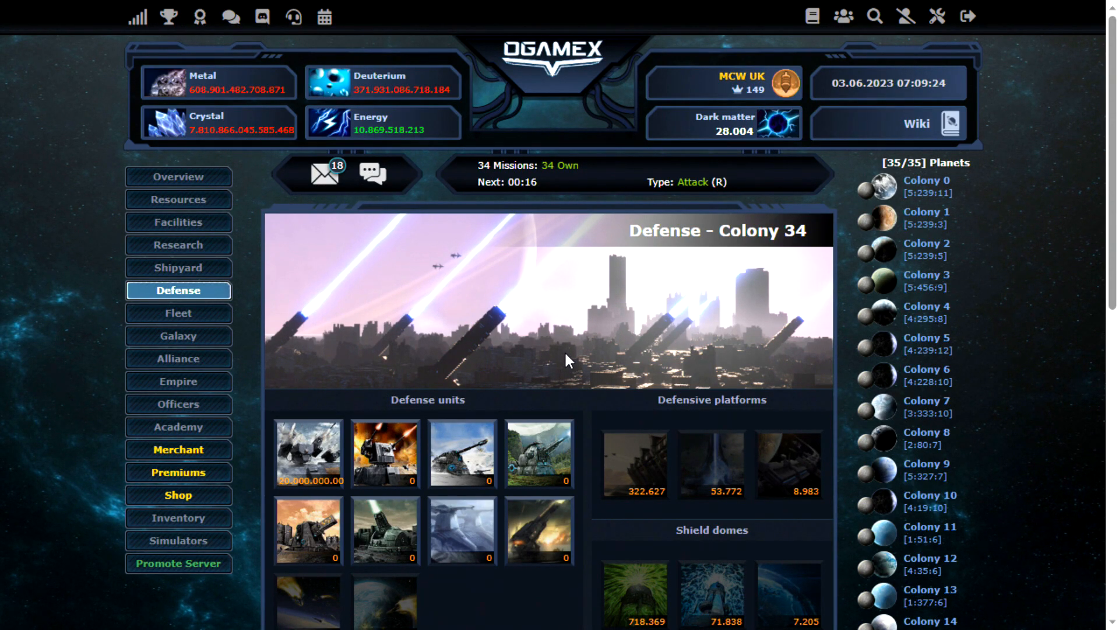
mouse_move(525, 345)
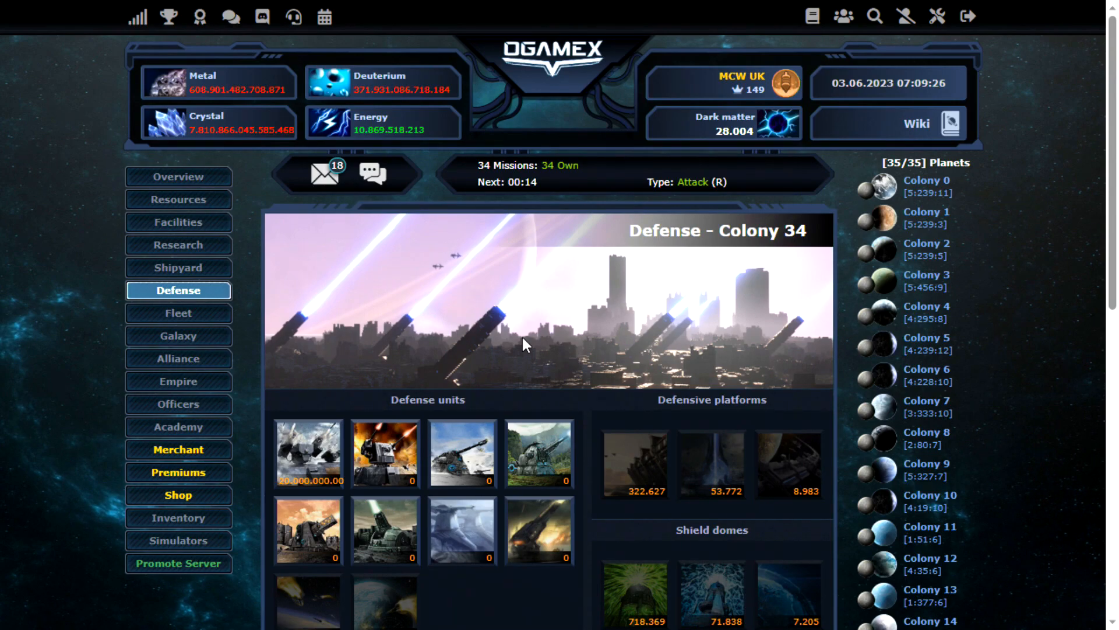
mouse_move(304, 327)
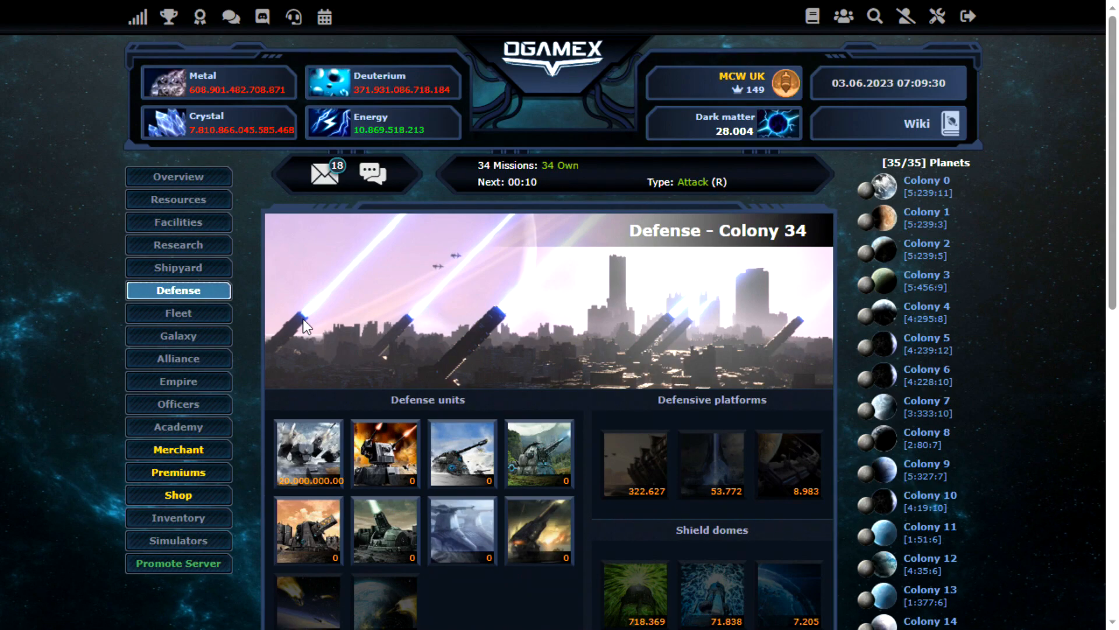
mouse_move(177, 199)
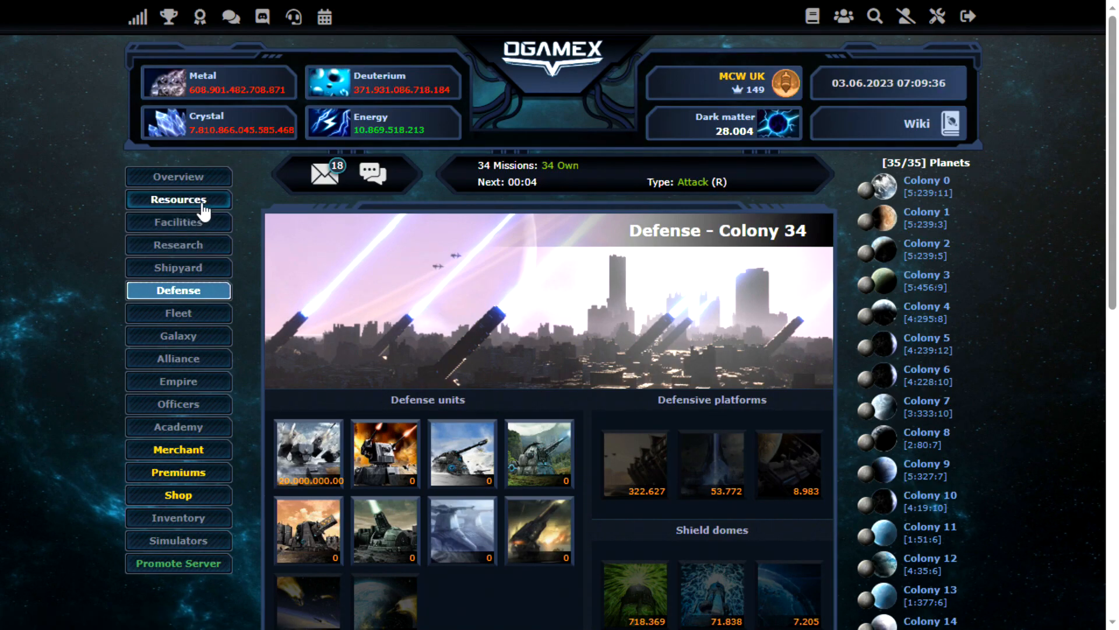
Upgrade Metal, Crystal and Deuterium storage to level 38, leaving Colony 34 at 406 of 423 fields used
left_click(177, 199)
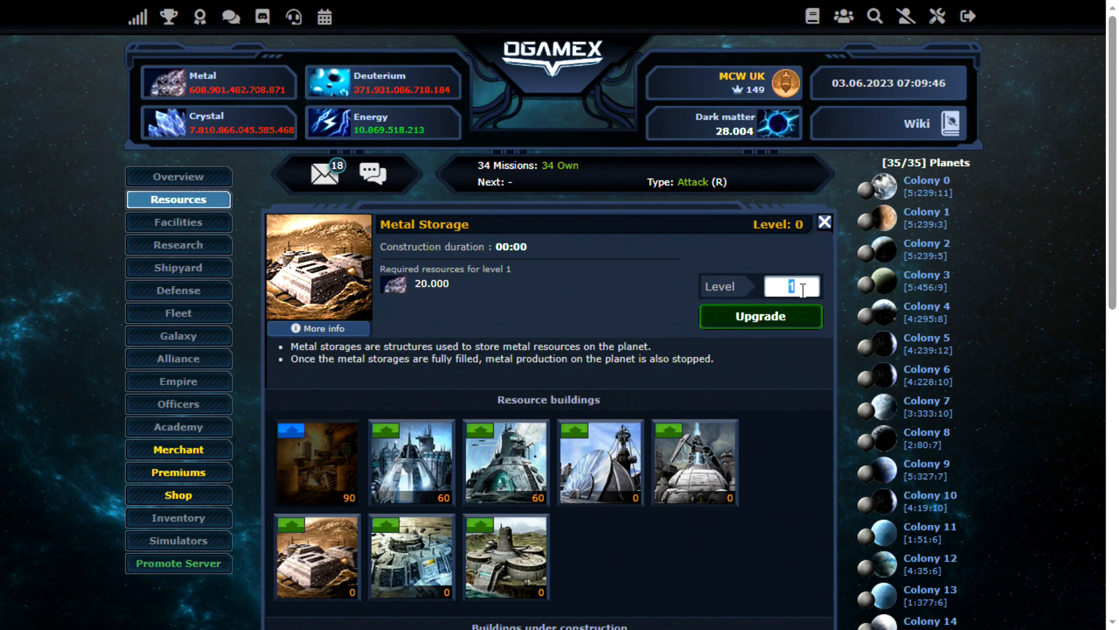
left_click(824, 222)
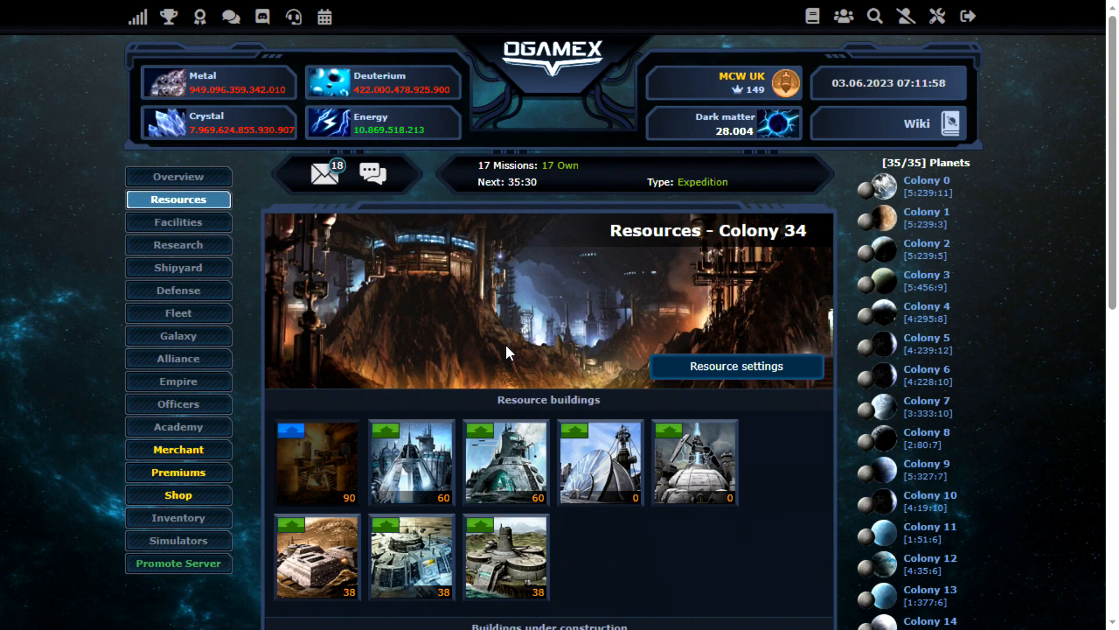
left_click(183, 176)
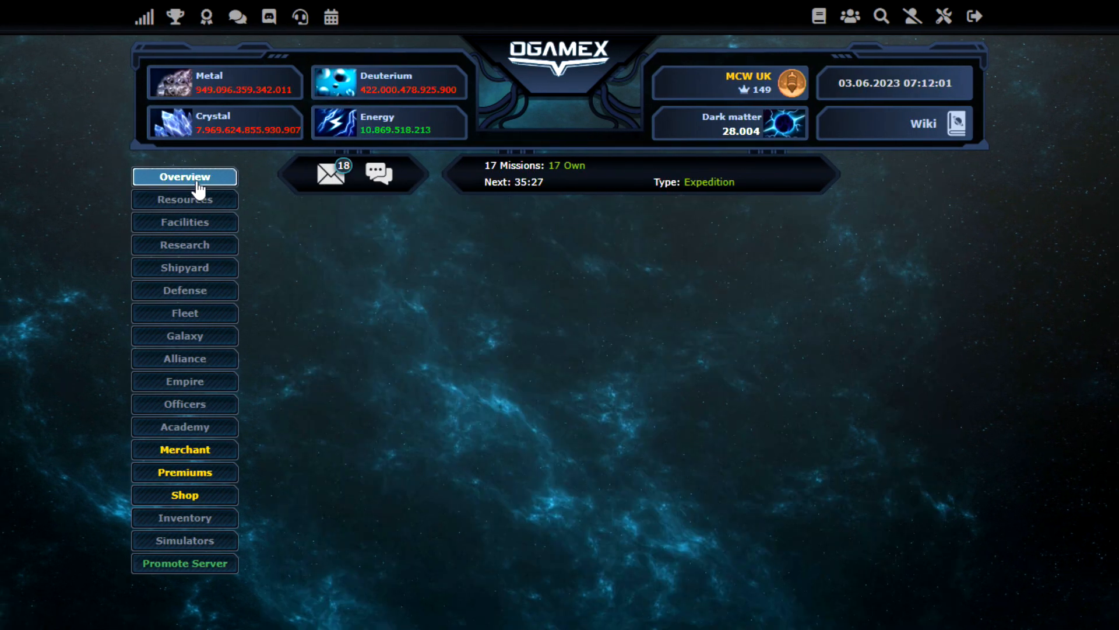
left_click(185, 176)
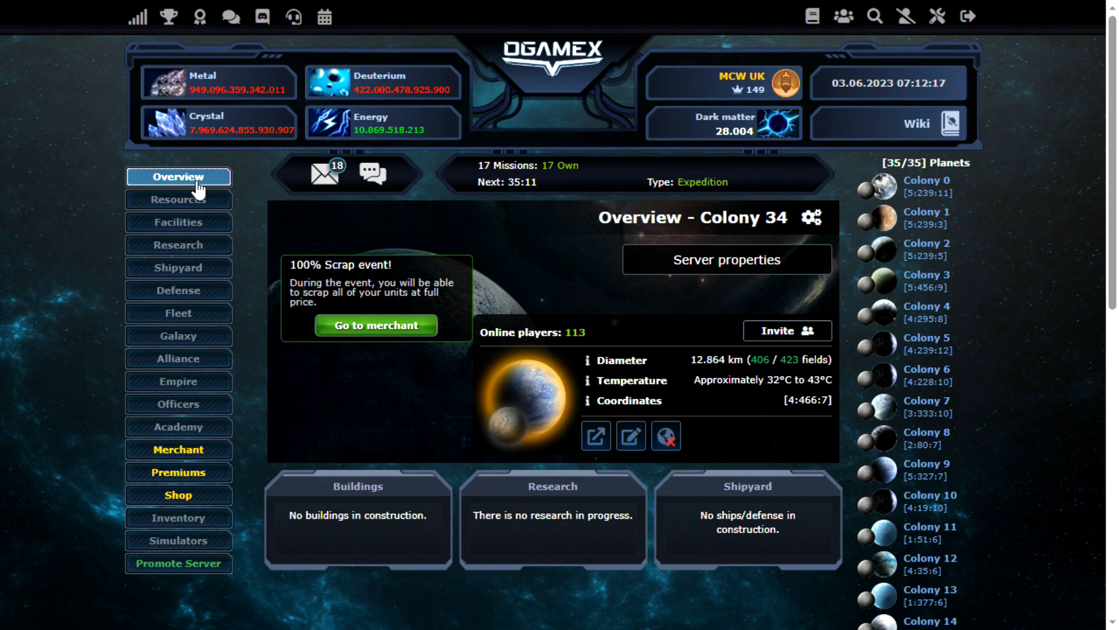